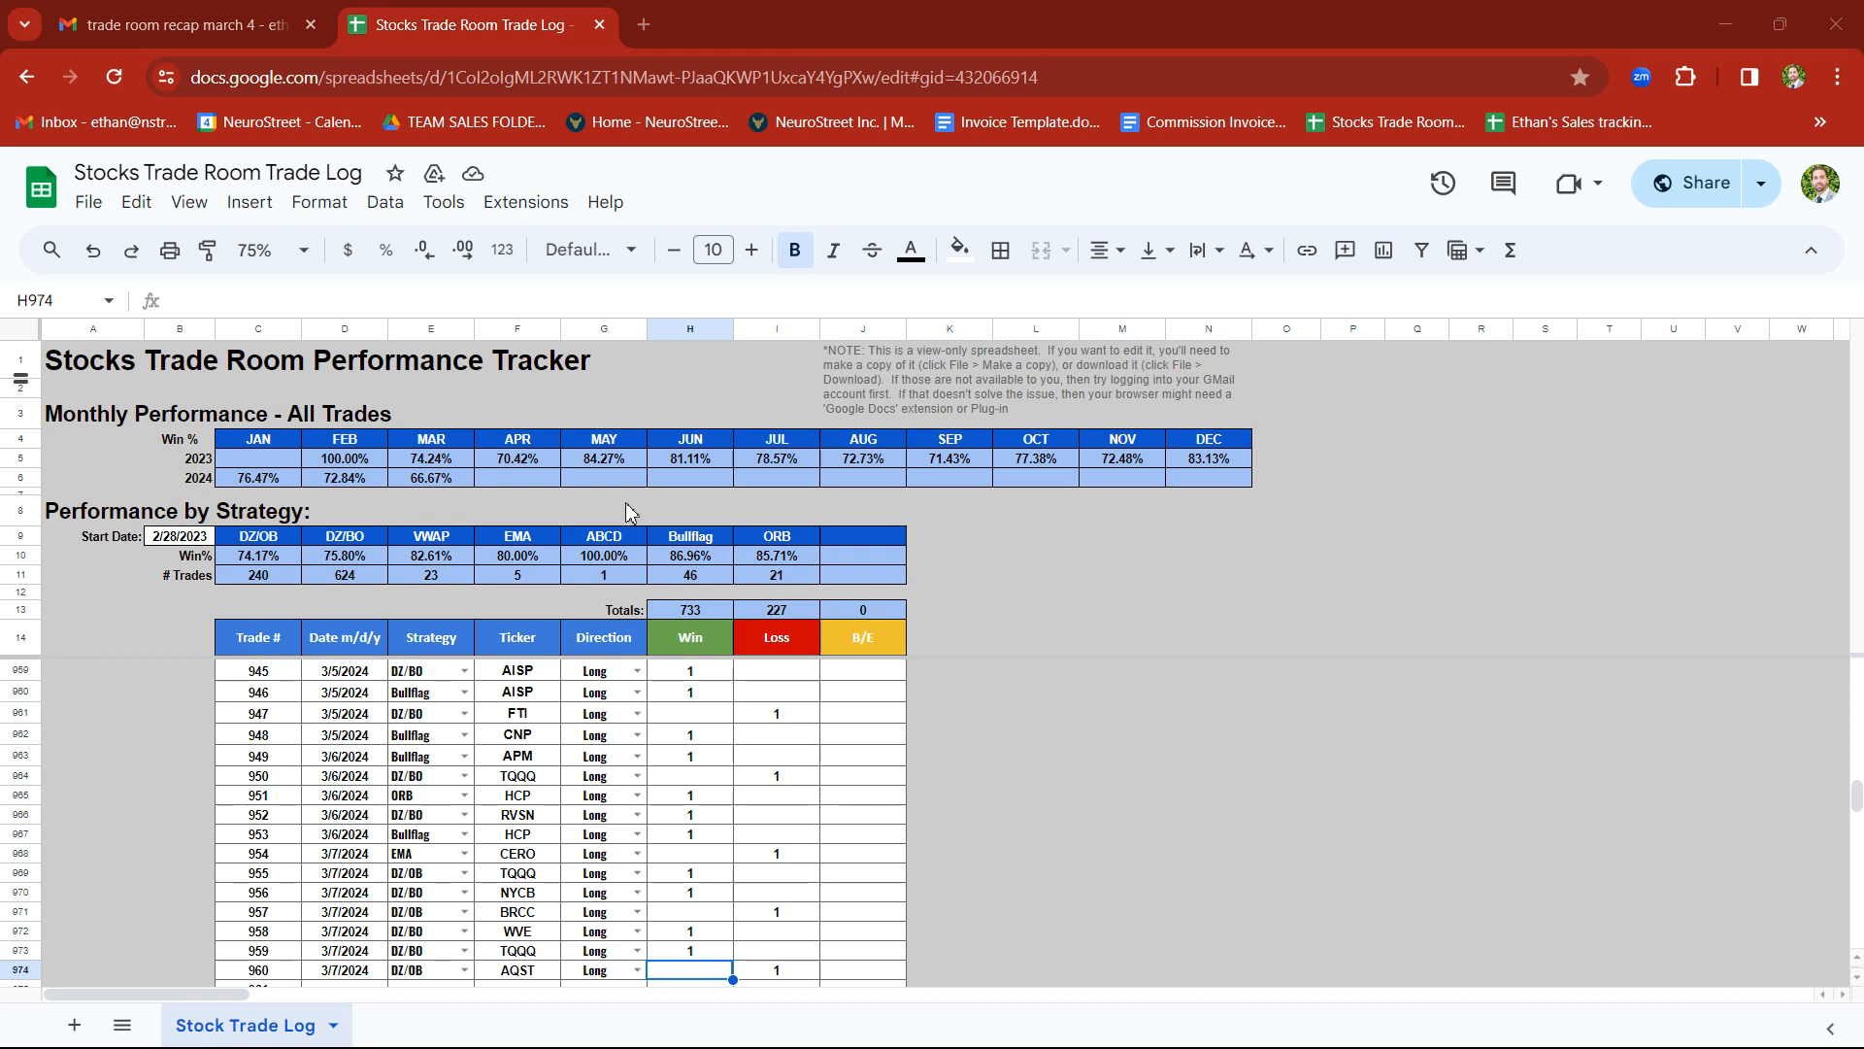
mouse_move(516, 899)
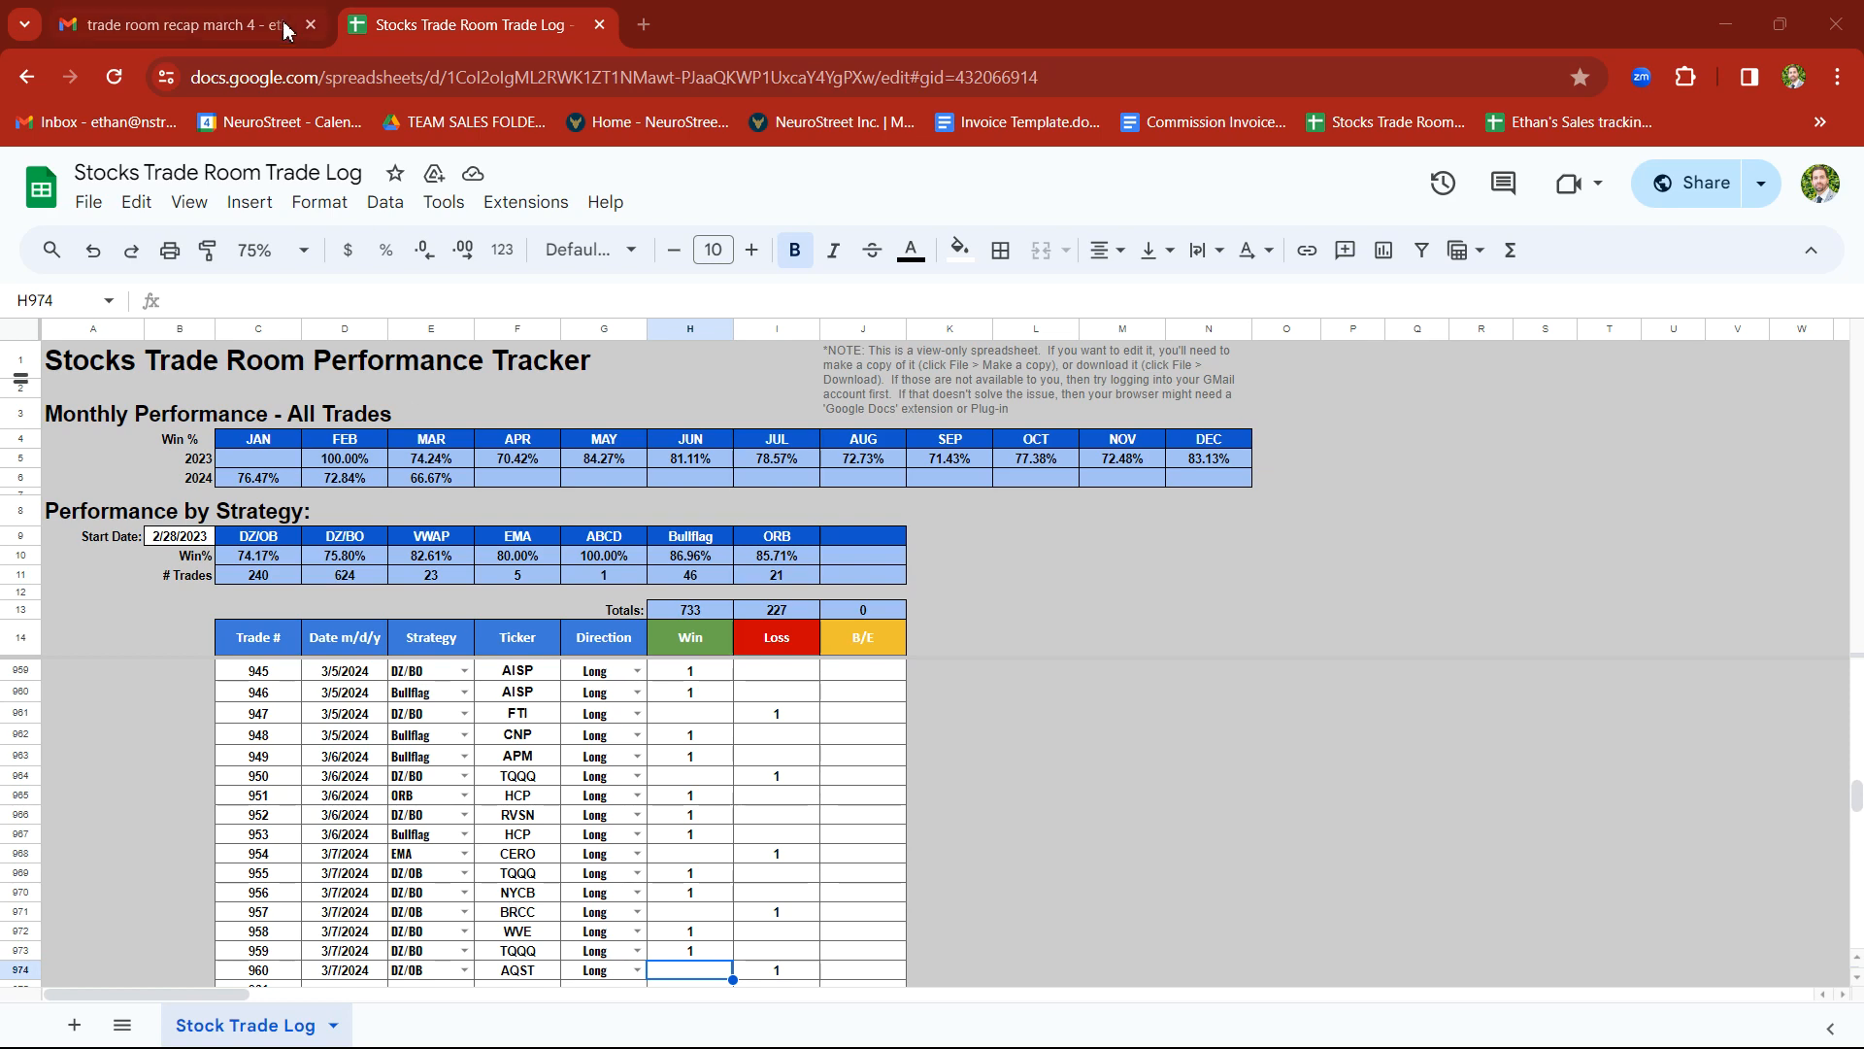
Return to the recap email's CRDF chart and advance to the JMIA chart
left_click(174, 24)
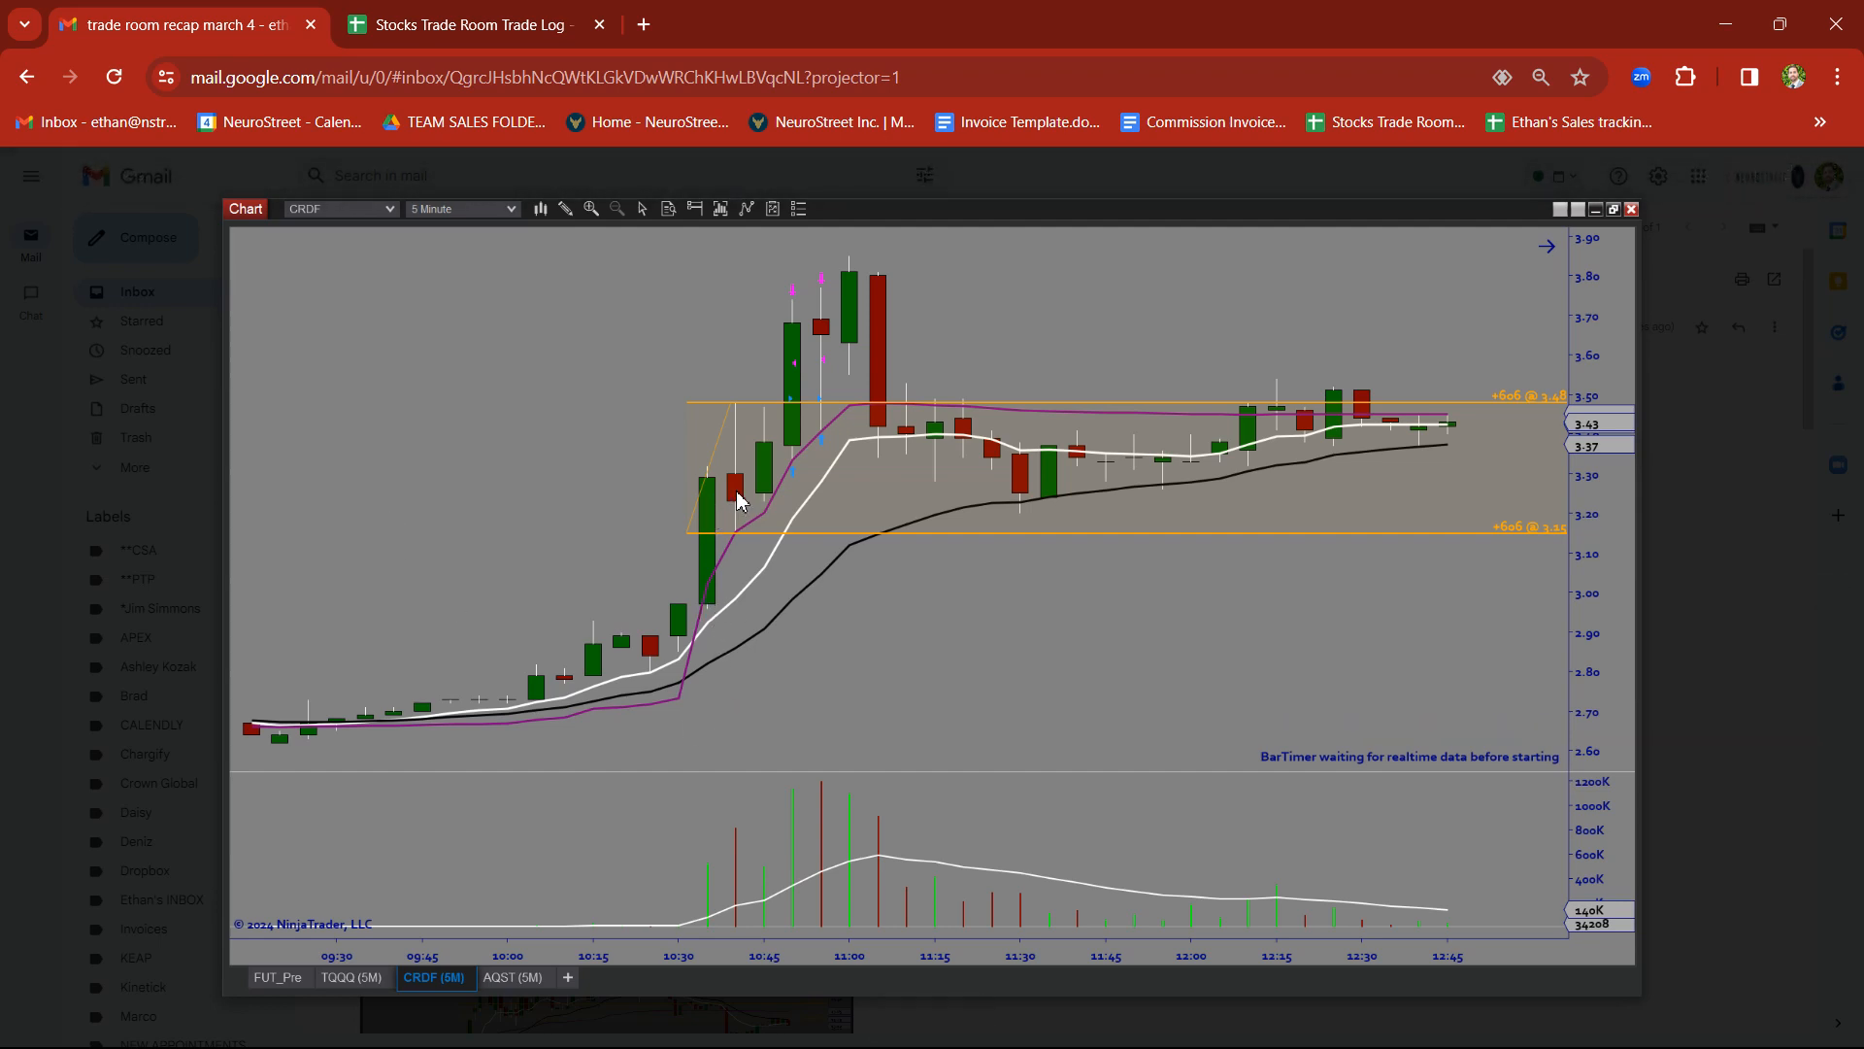
mouse_move(799, 406)
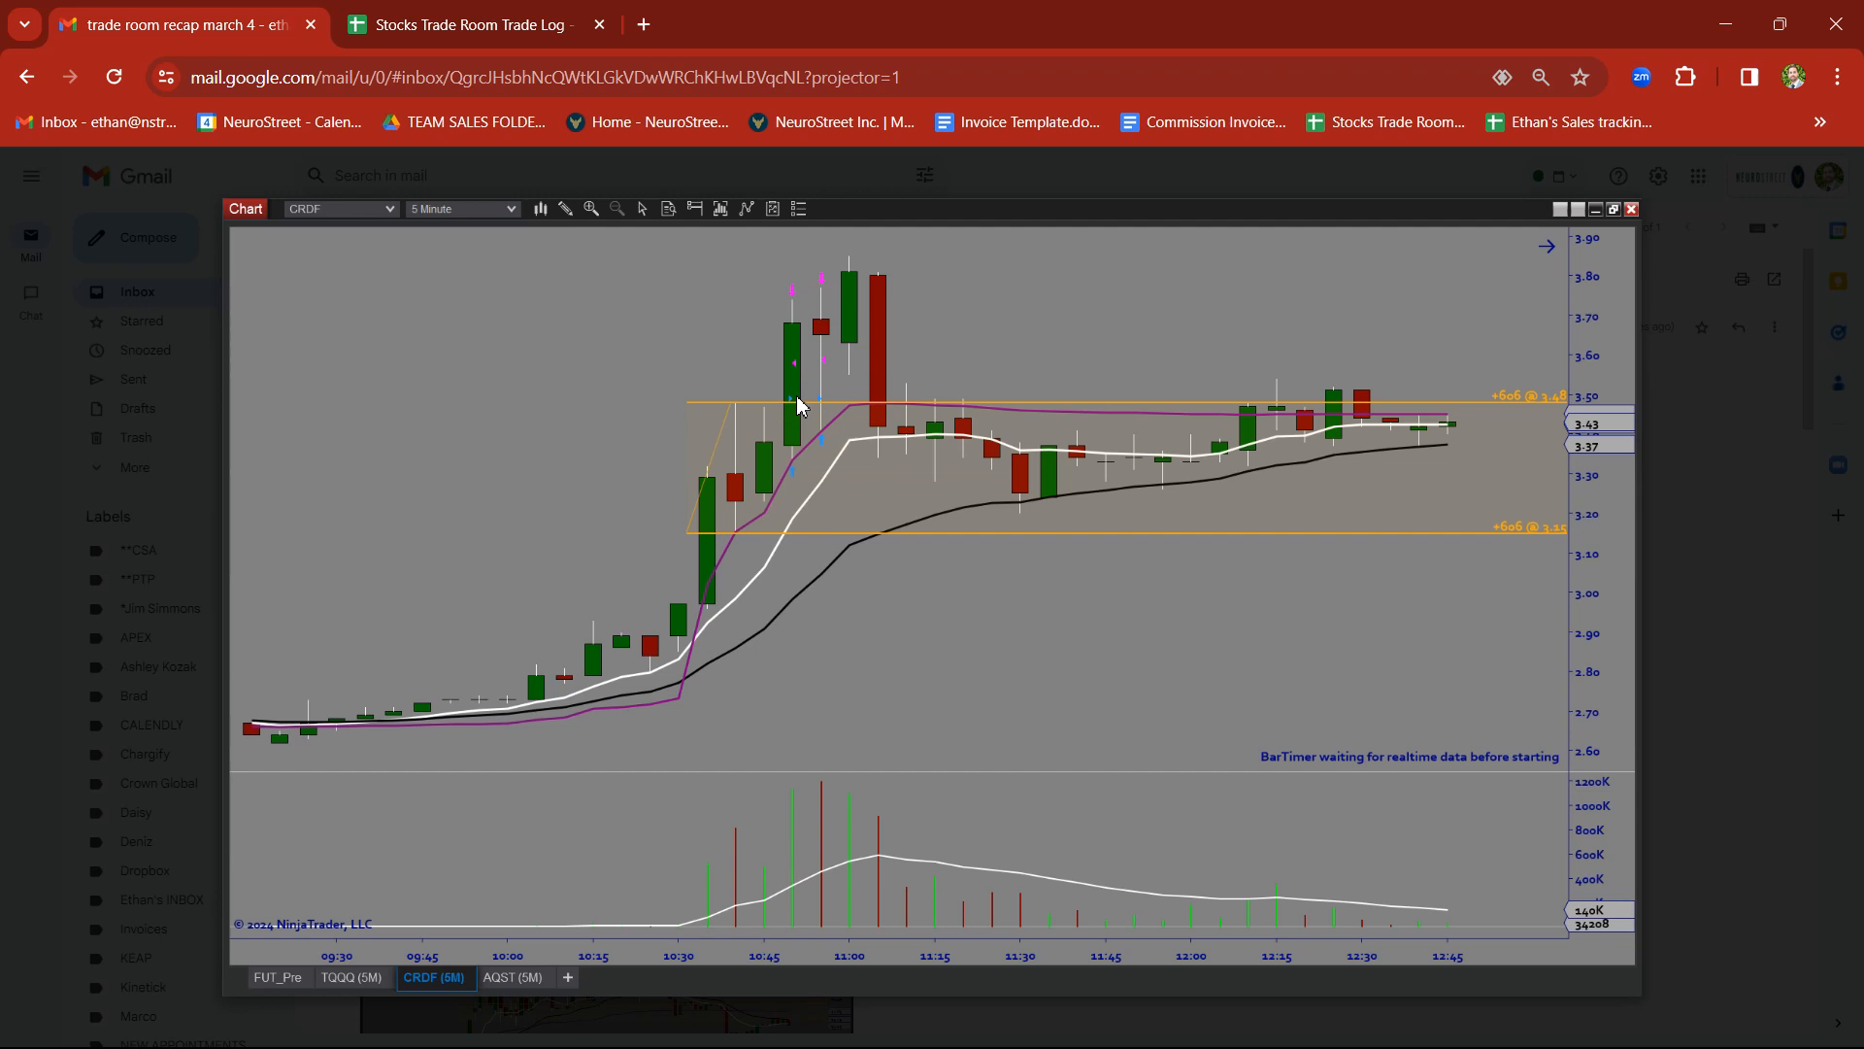
mouse_move(794, 368)
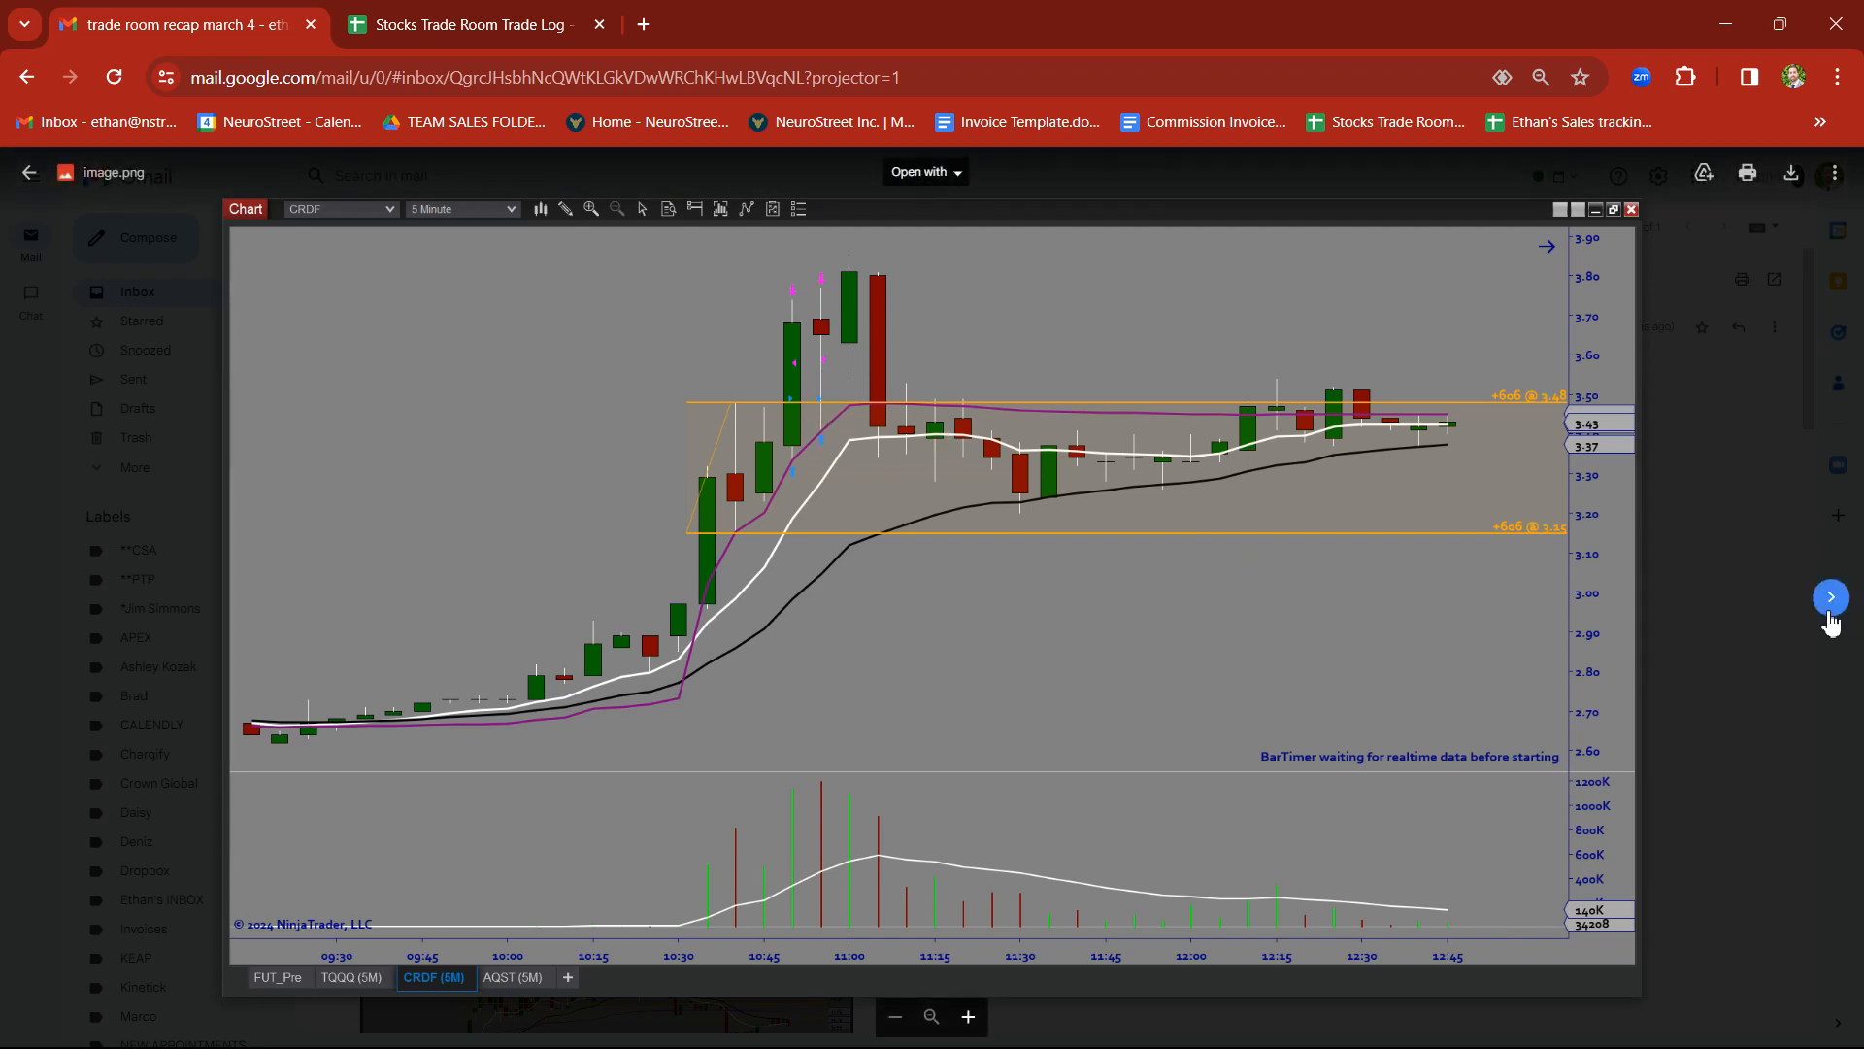
left_click(1830, 597)
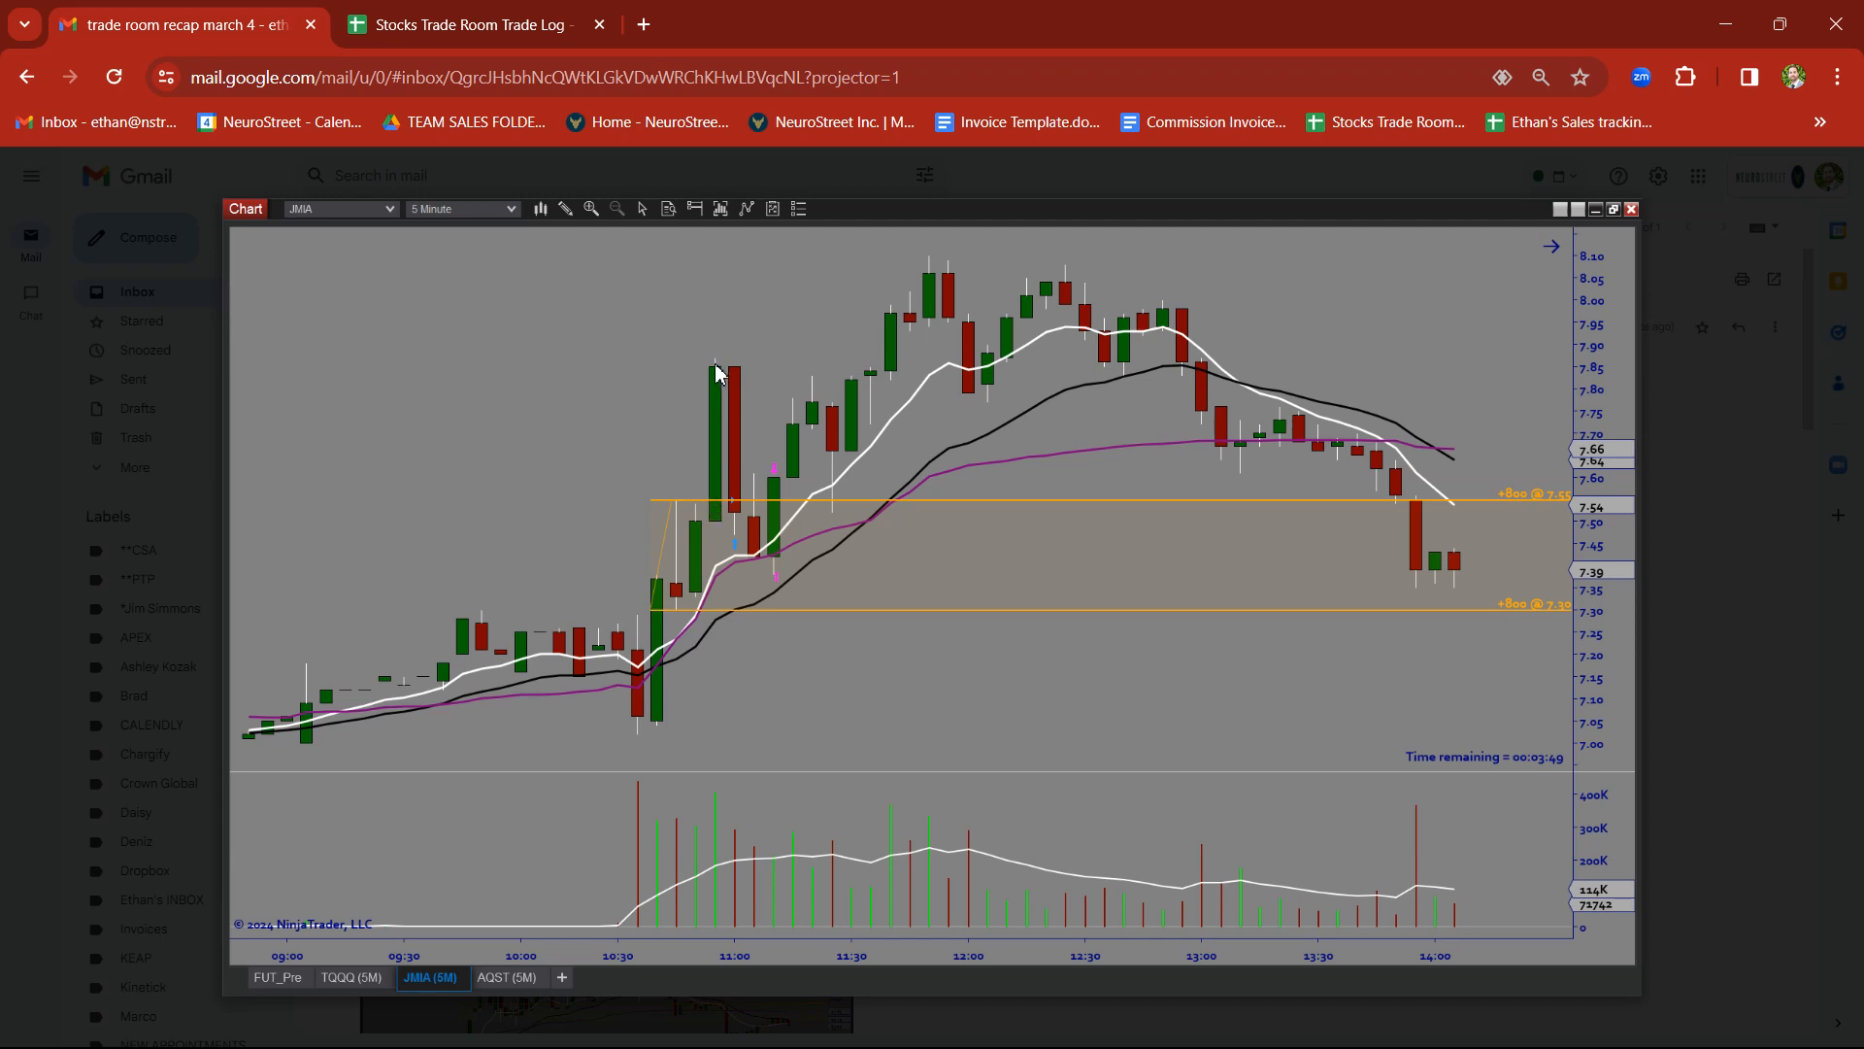
mouse_move(735, 492)
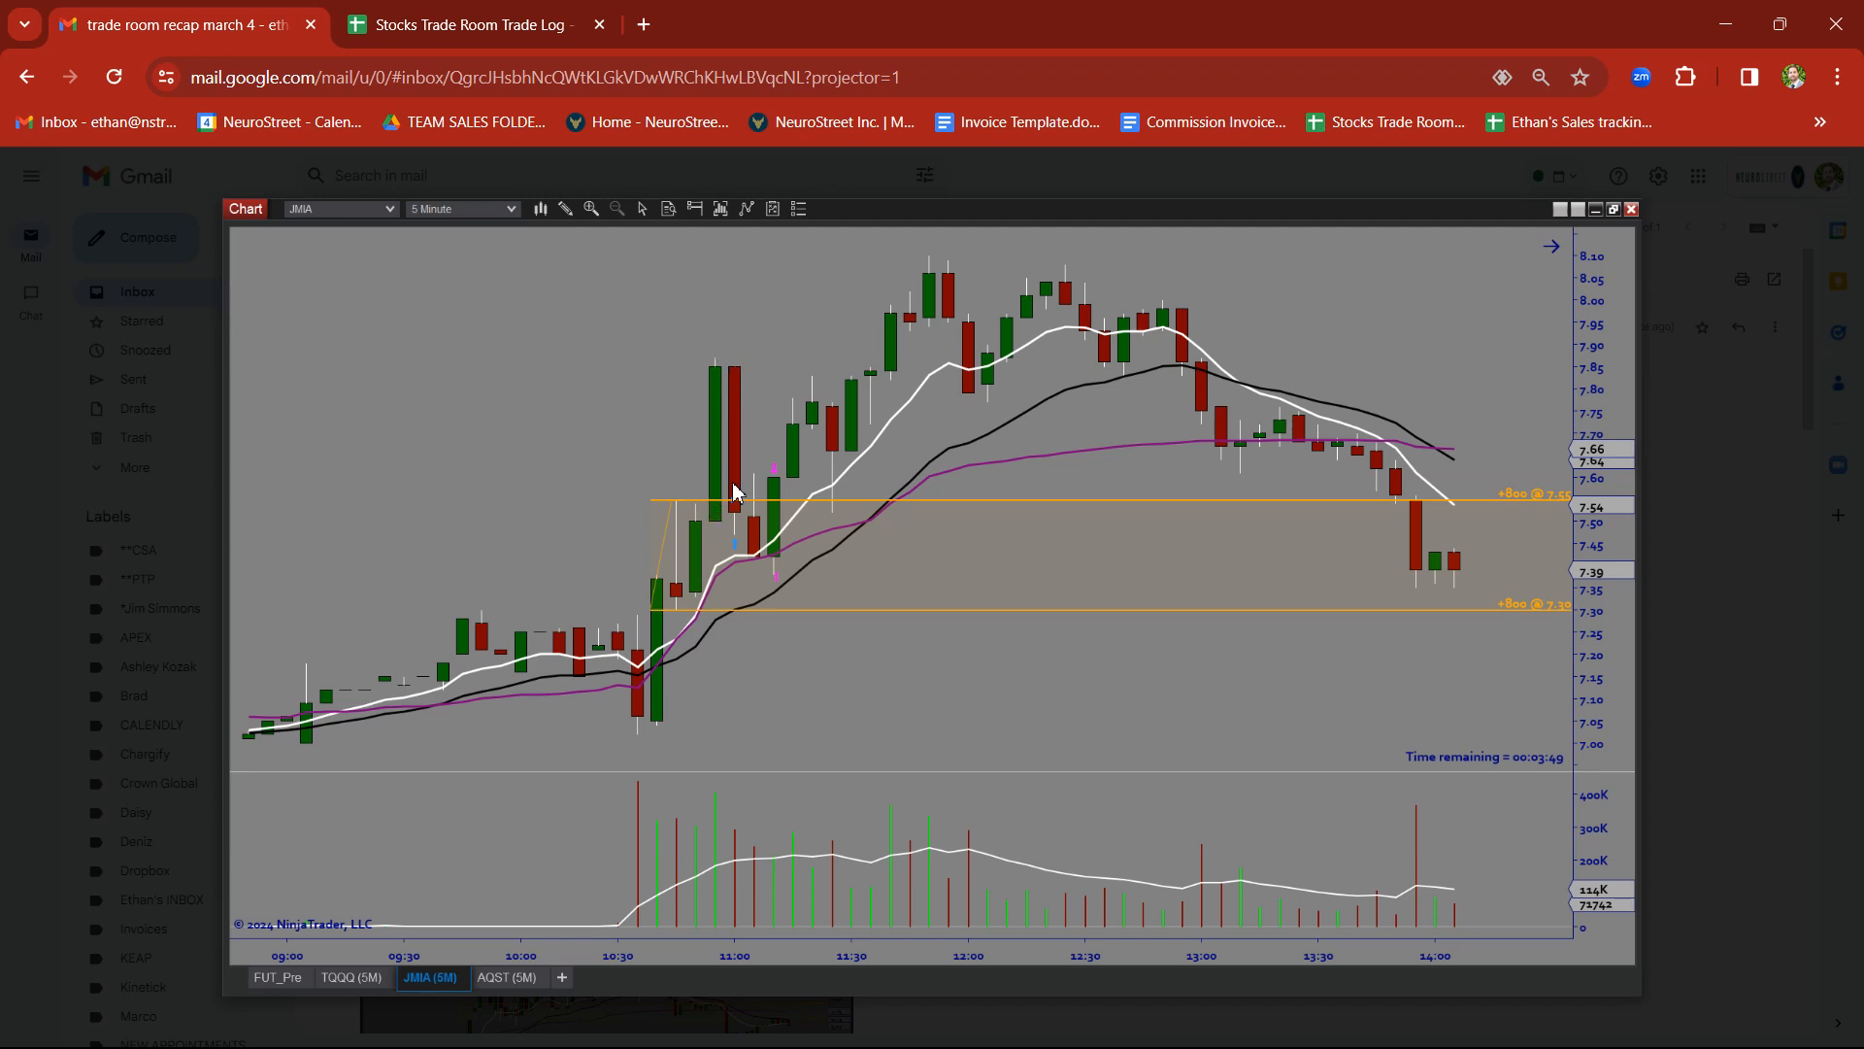
mouse_move(747, 536)
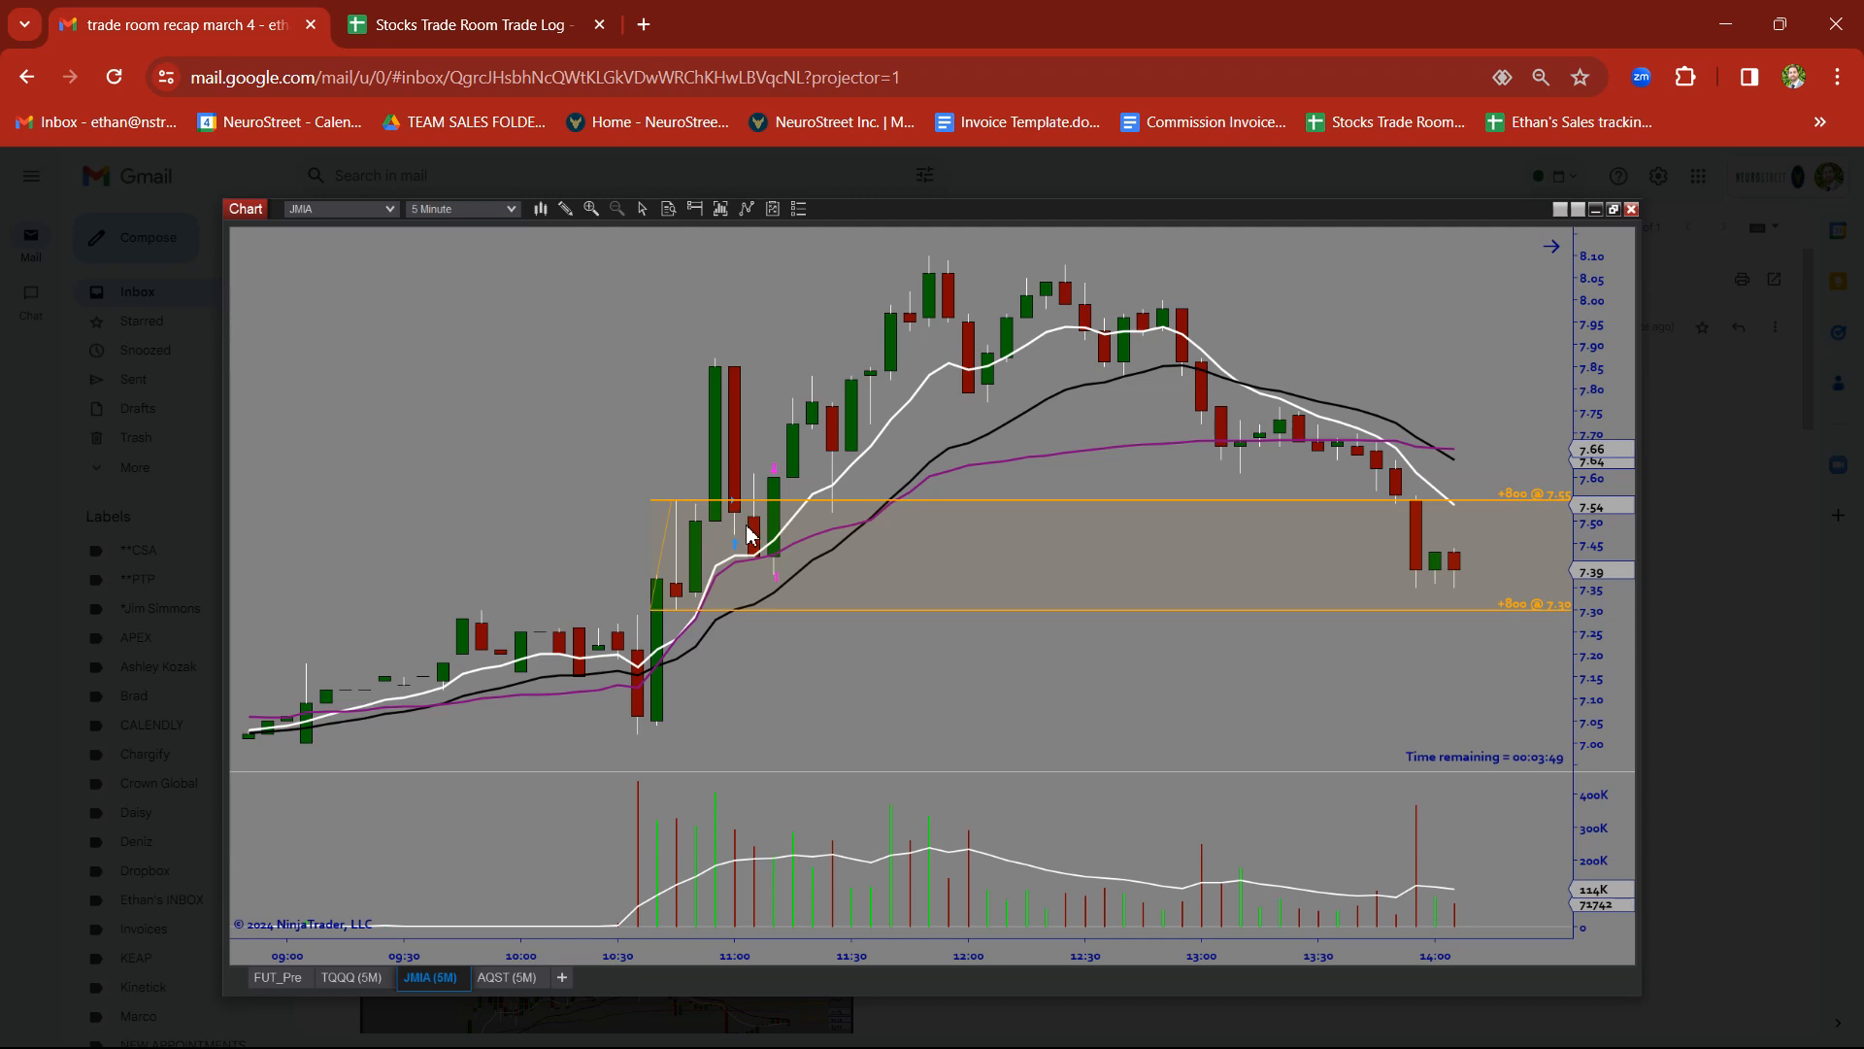
mouse_move(782, 604)
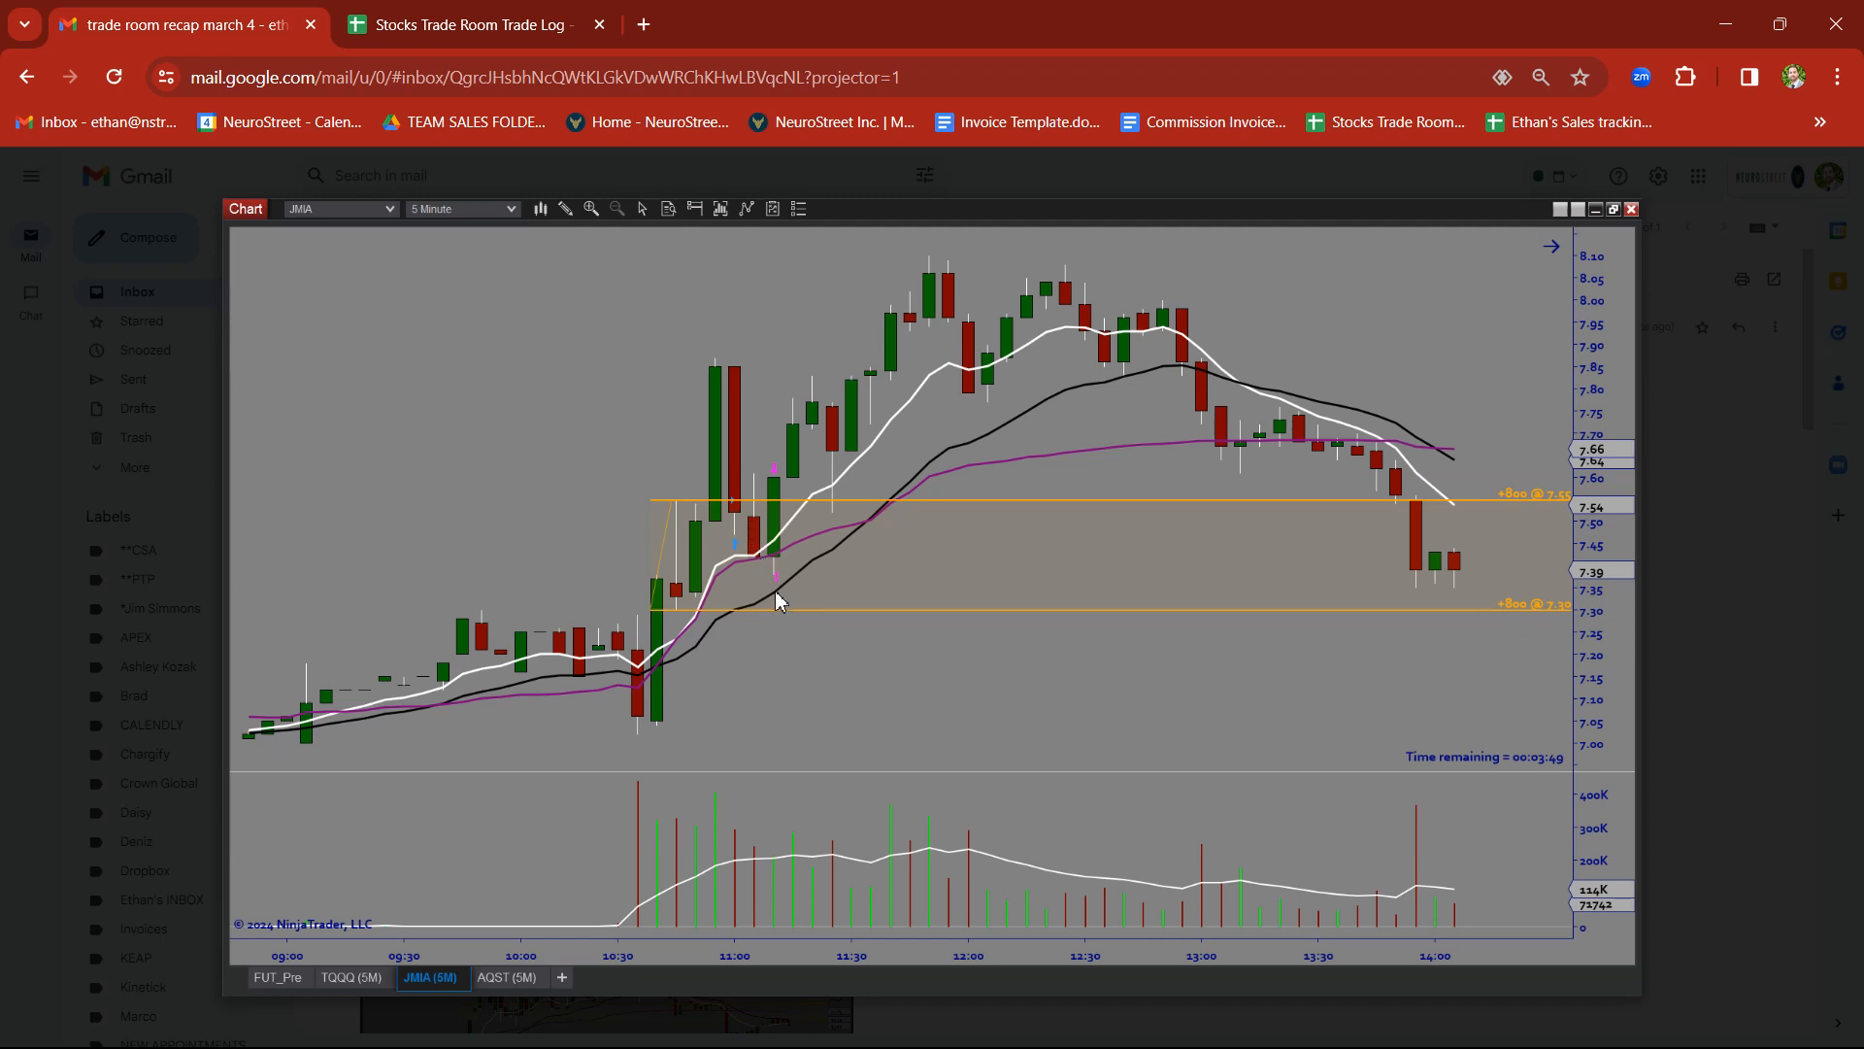
mouse_move(760, 576)
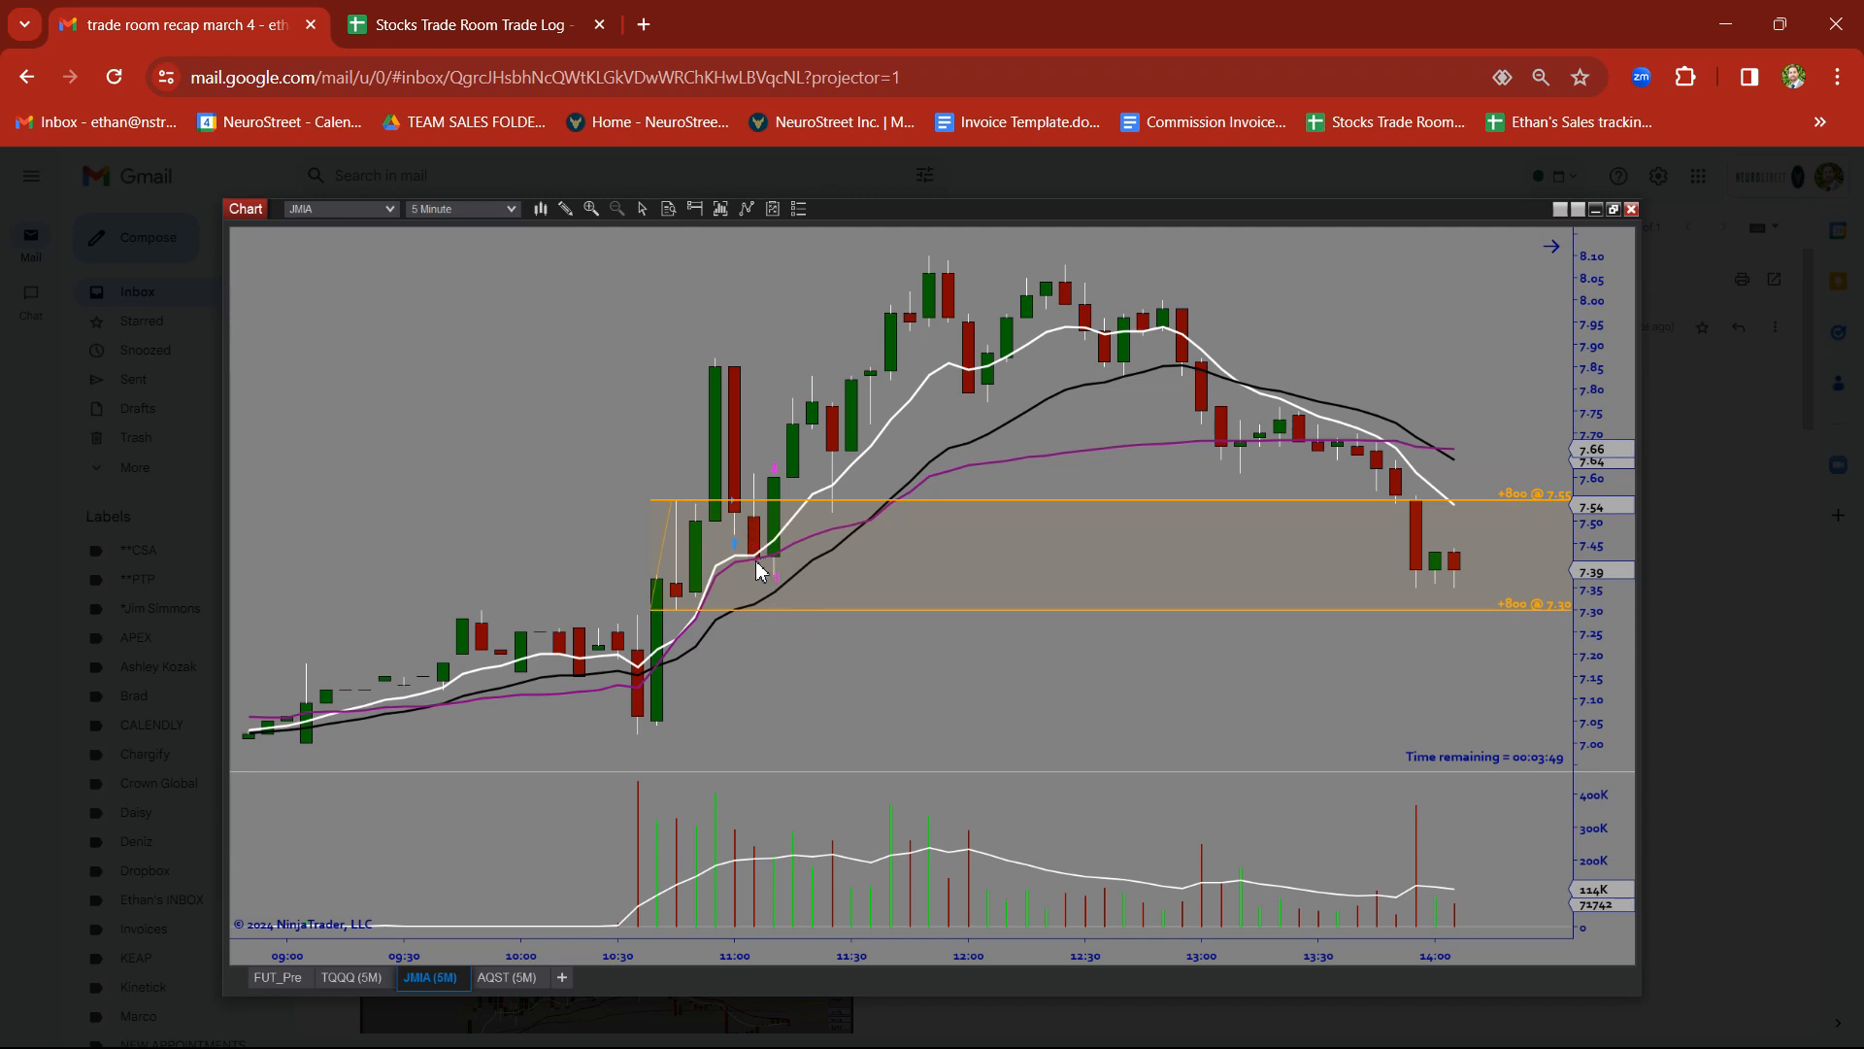
mouse_move(774, 586)
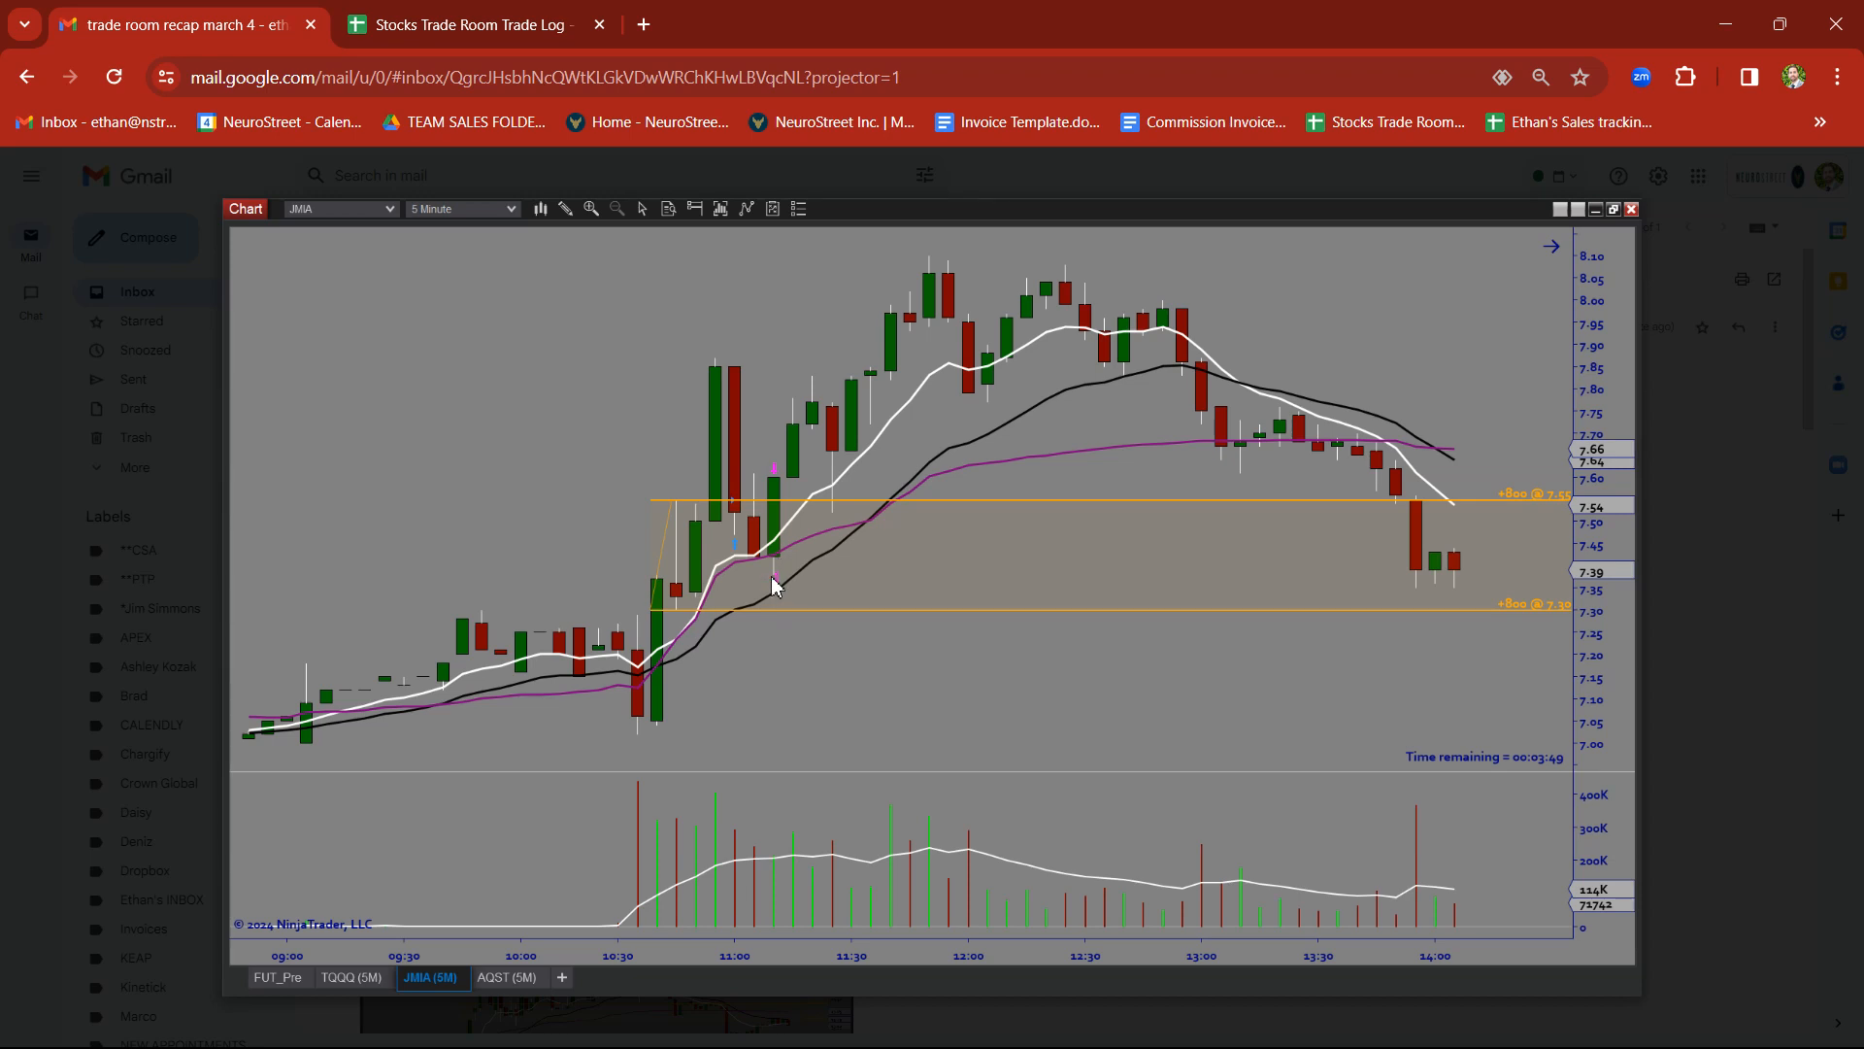
mouse_move(790, 509)
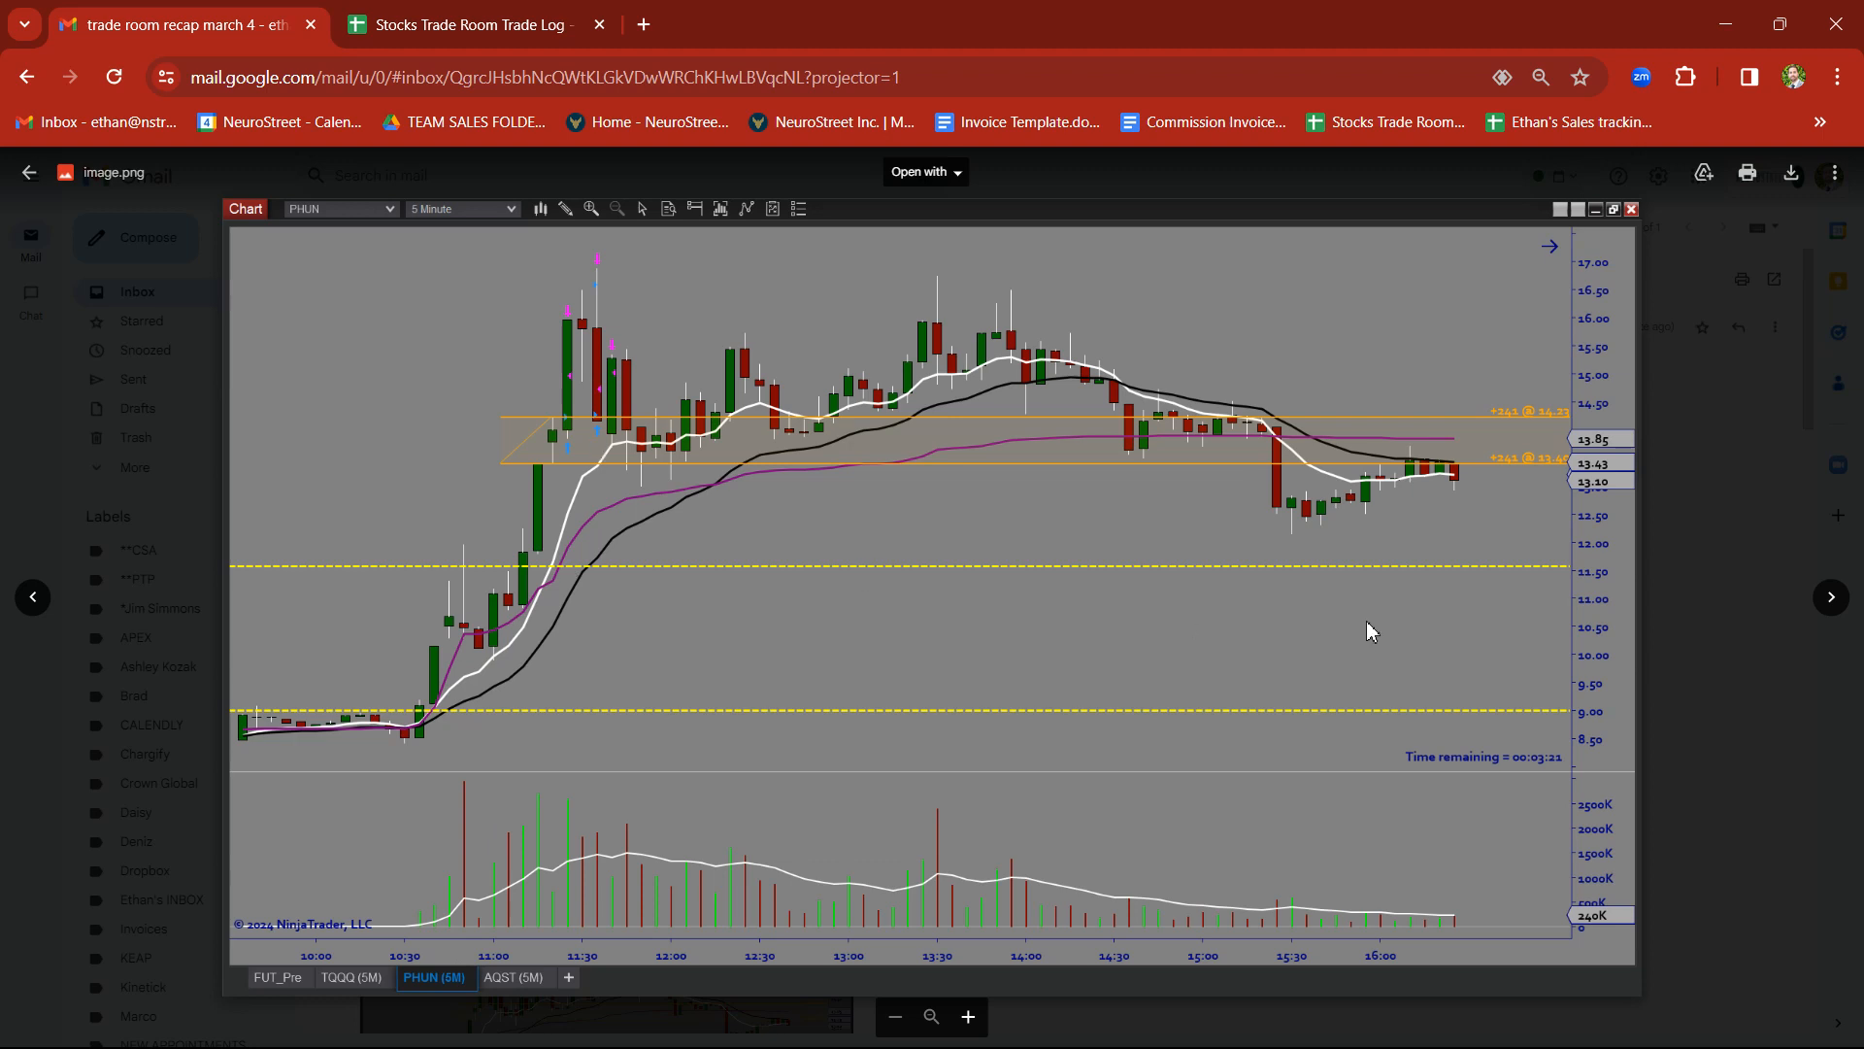
mouse_move(549, 558)
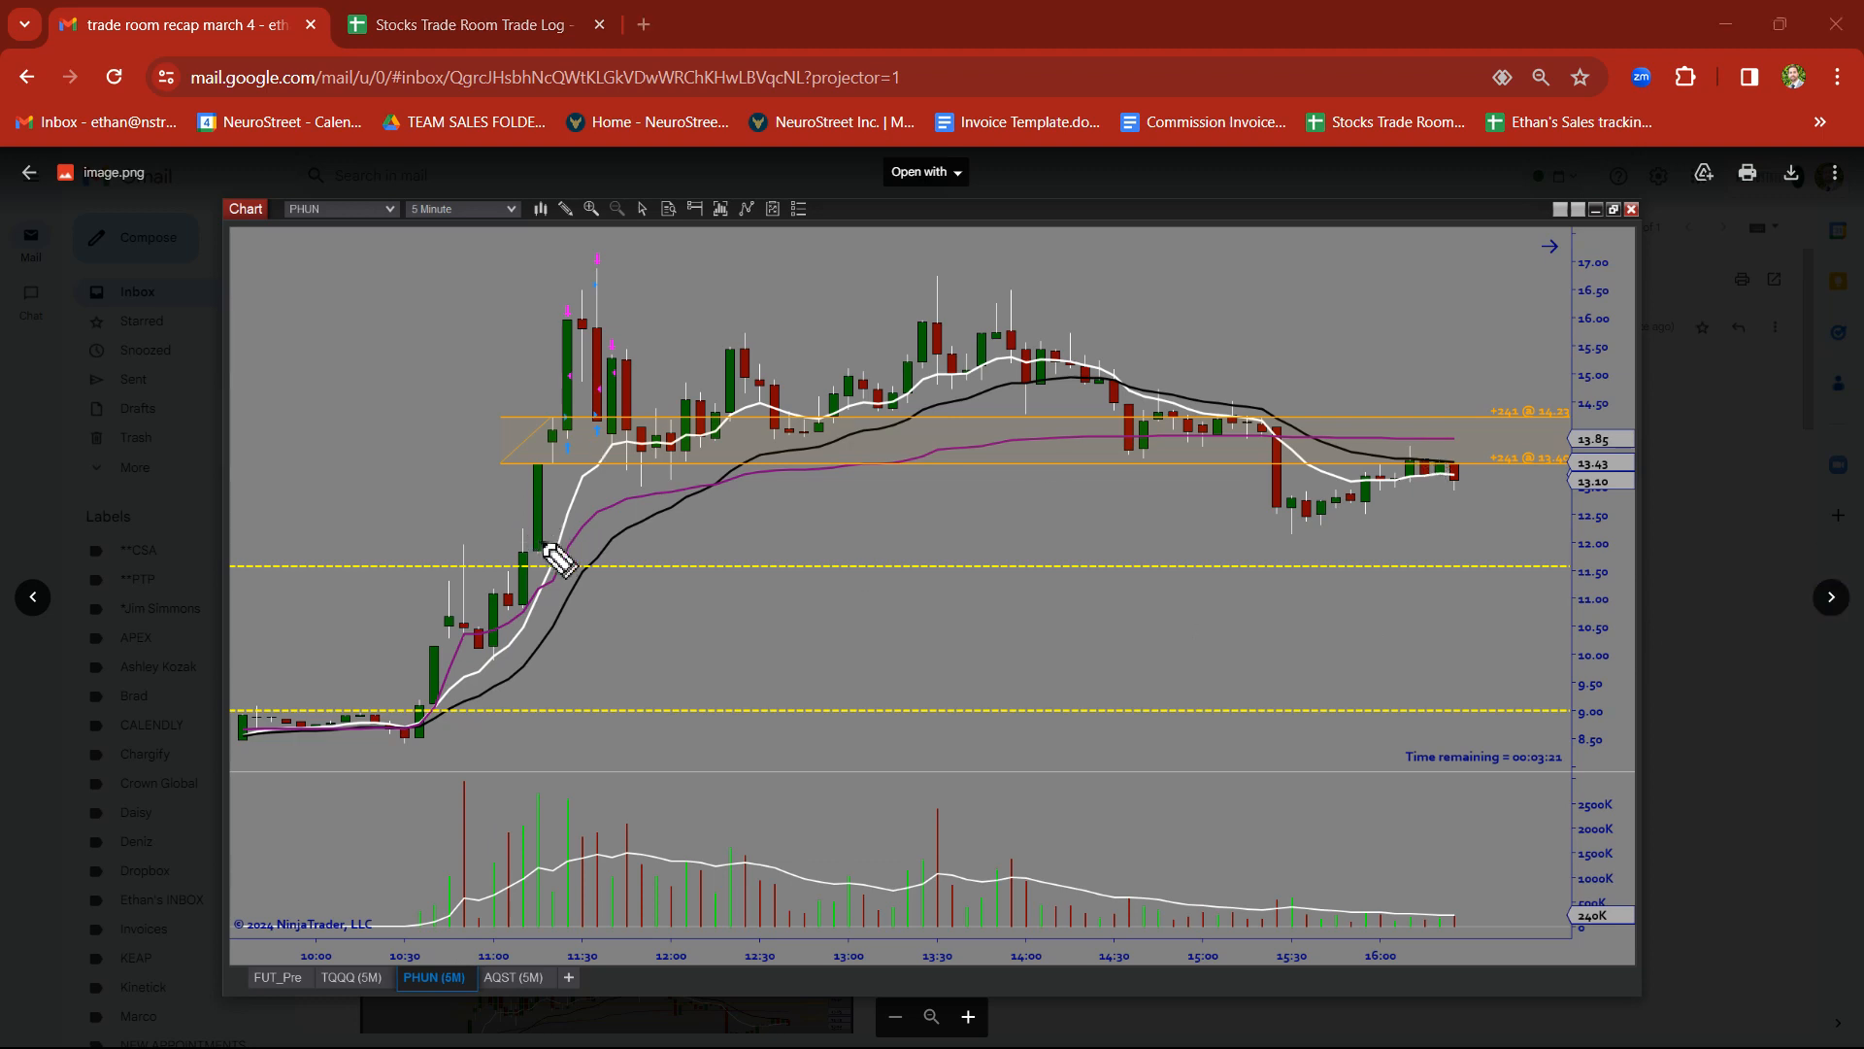
Sketch over the PHUN breakout candles, then move on to the HIMS chart
left_click_drag(548, 546, 548, 440)
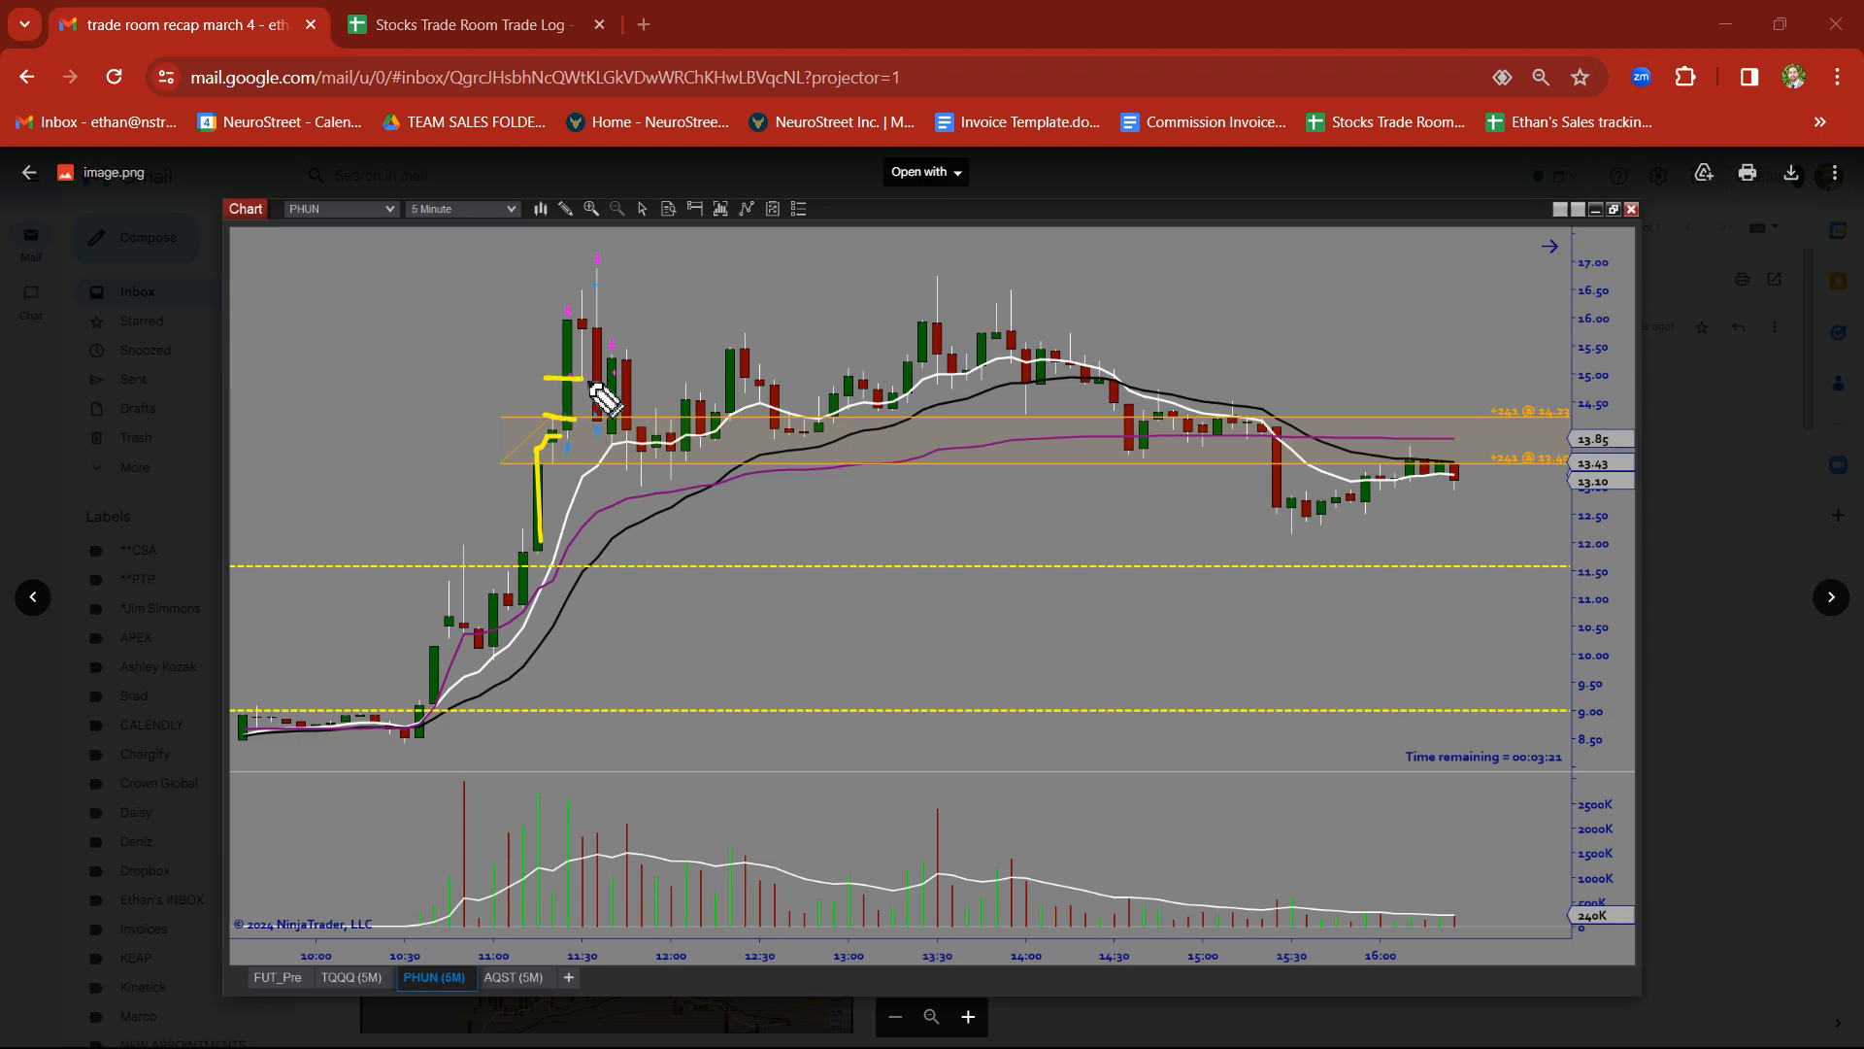
mouse_move(575, 387)
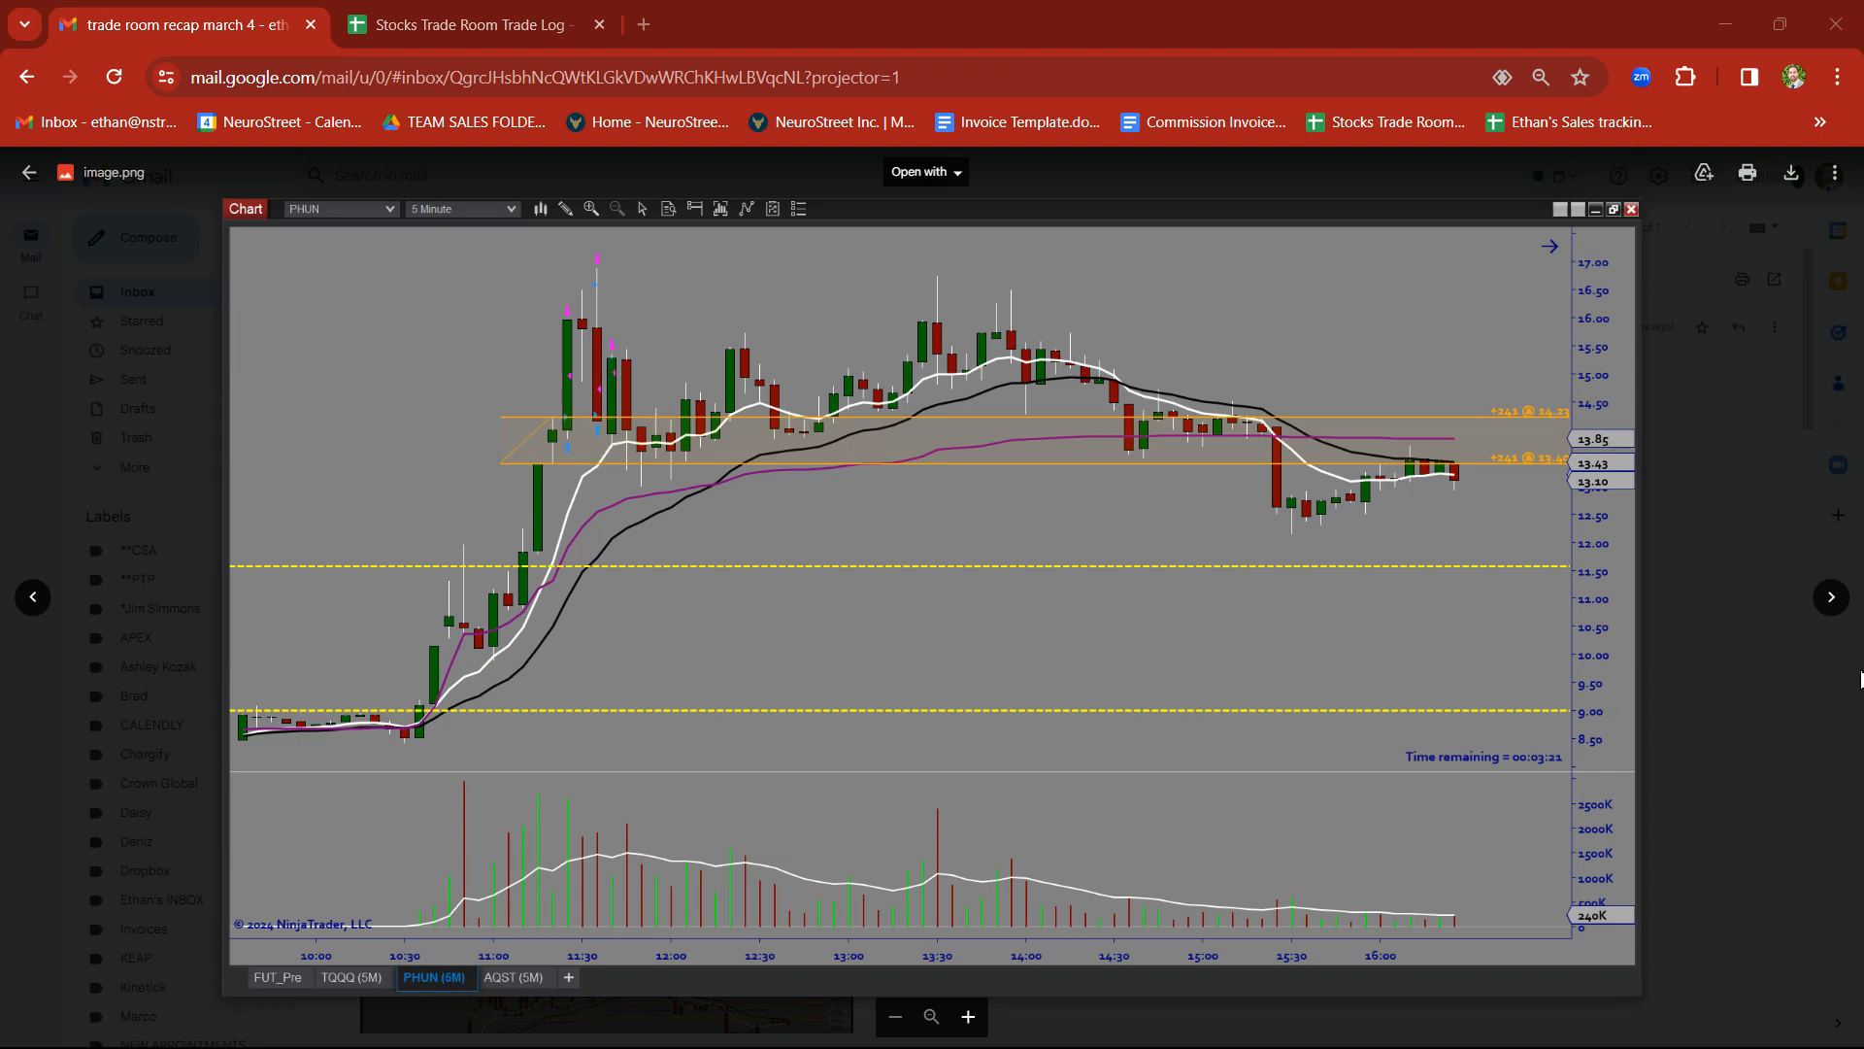
left_click(434, 977)
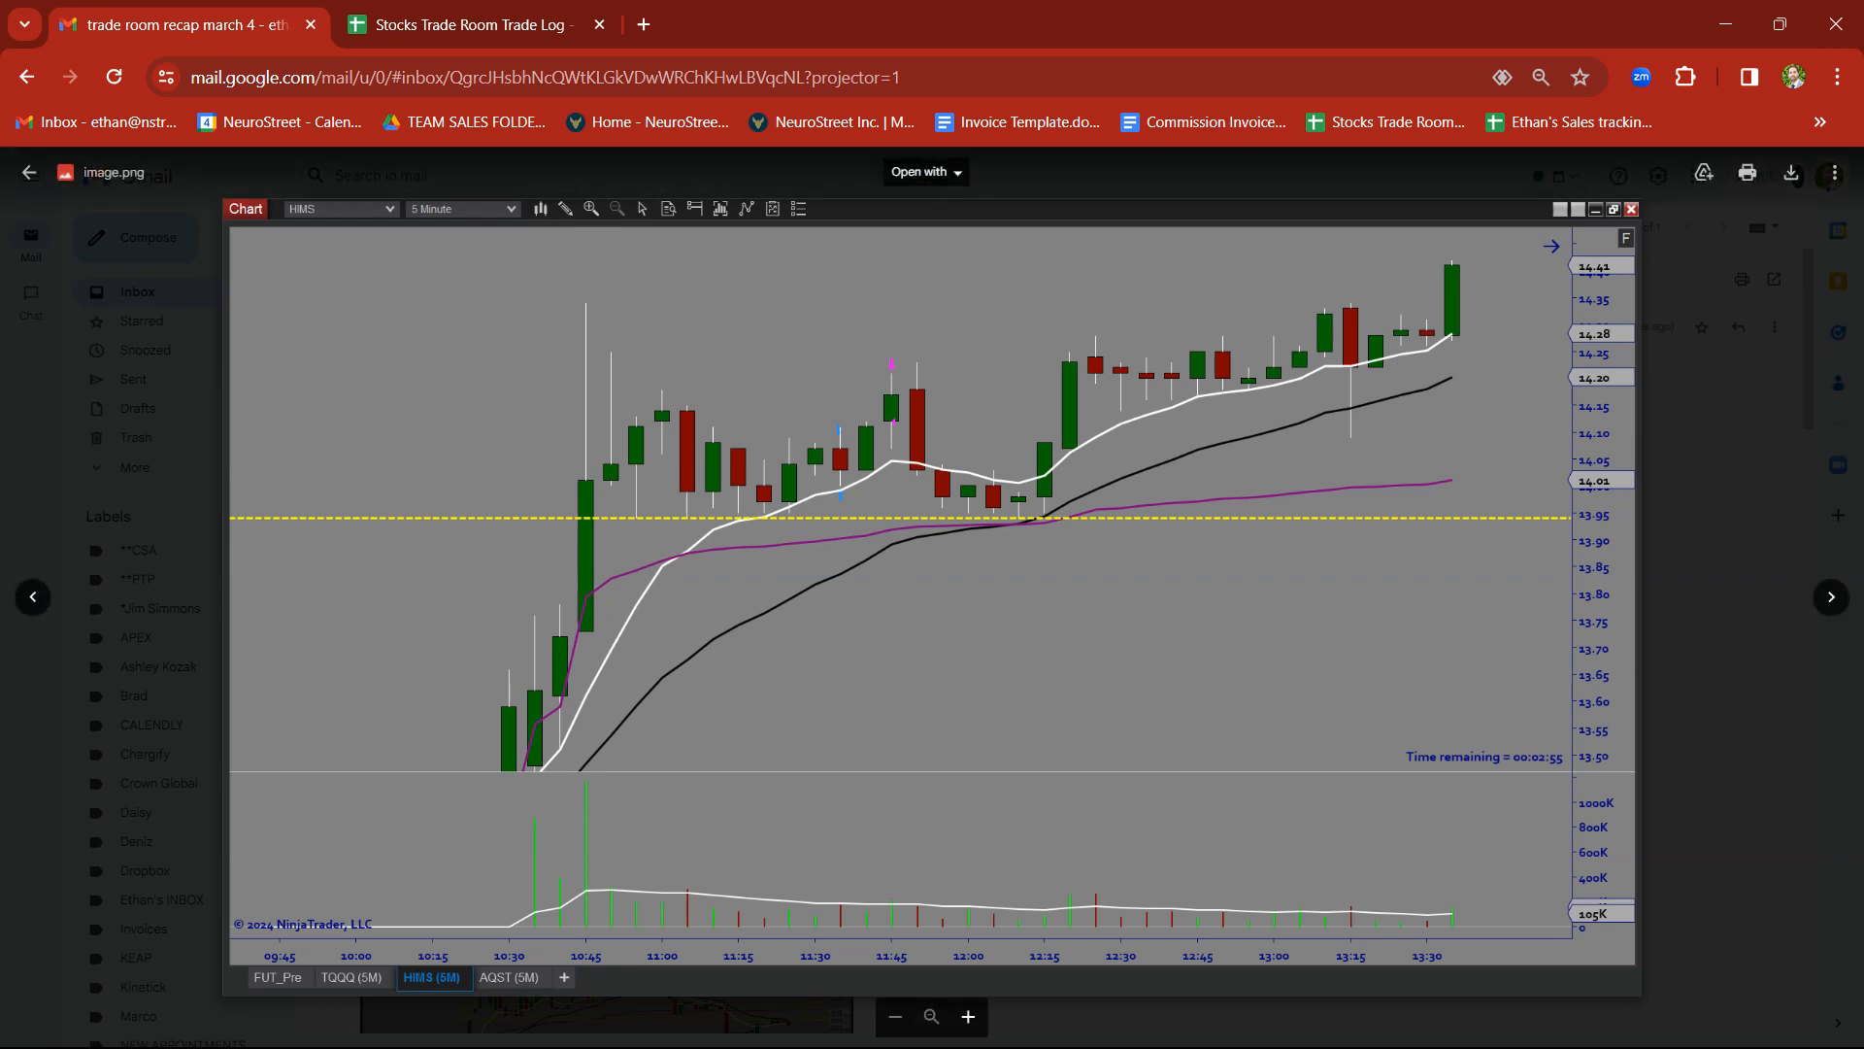
Trace the HIMS opening surge up the 10:45 candle, then show the AISP chart
left_click_drag(583, 428, 535, 773)
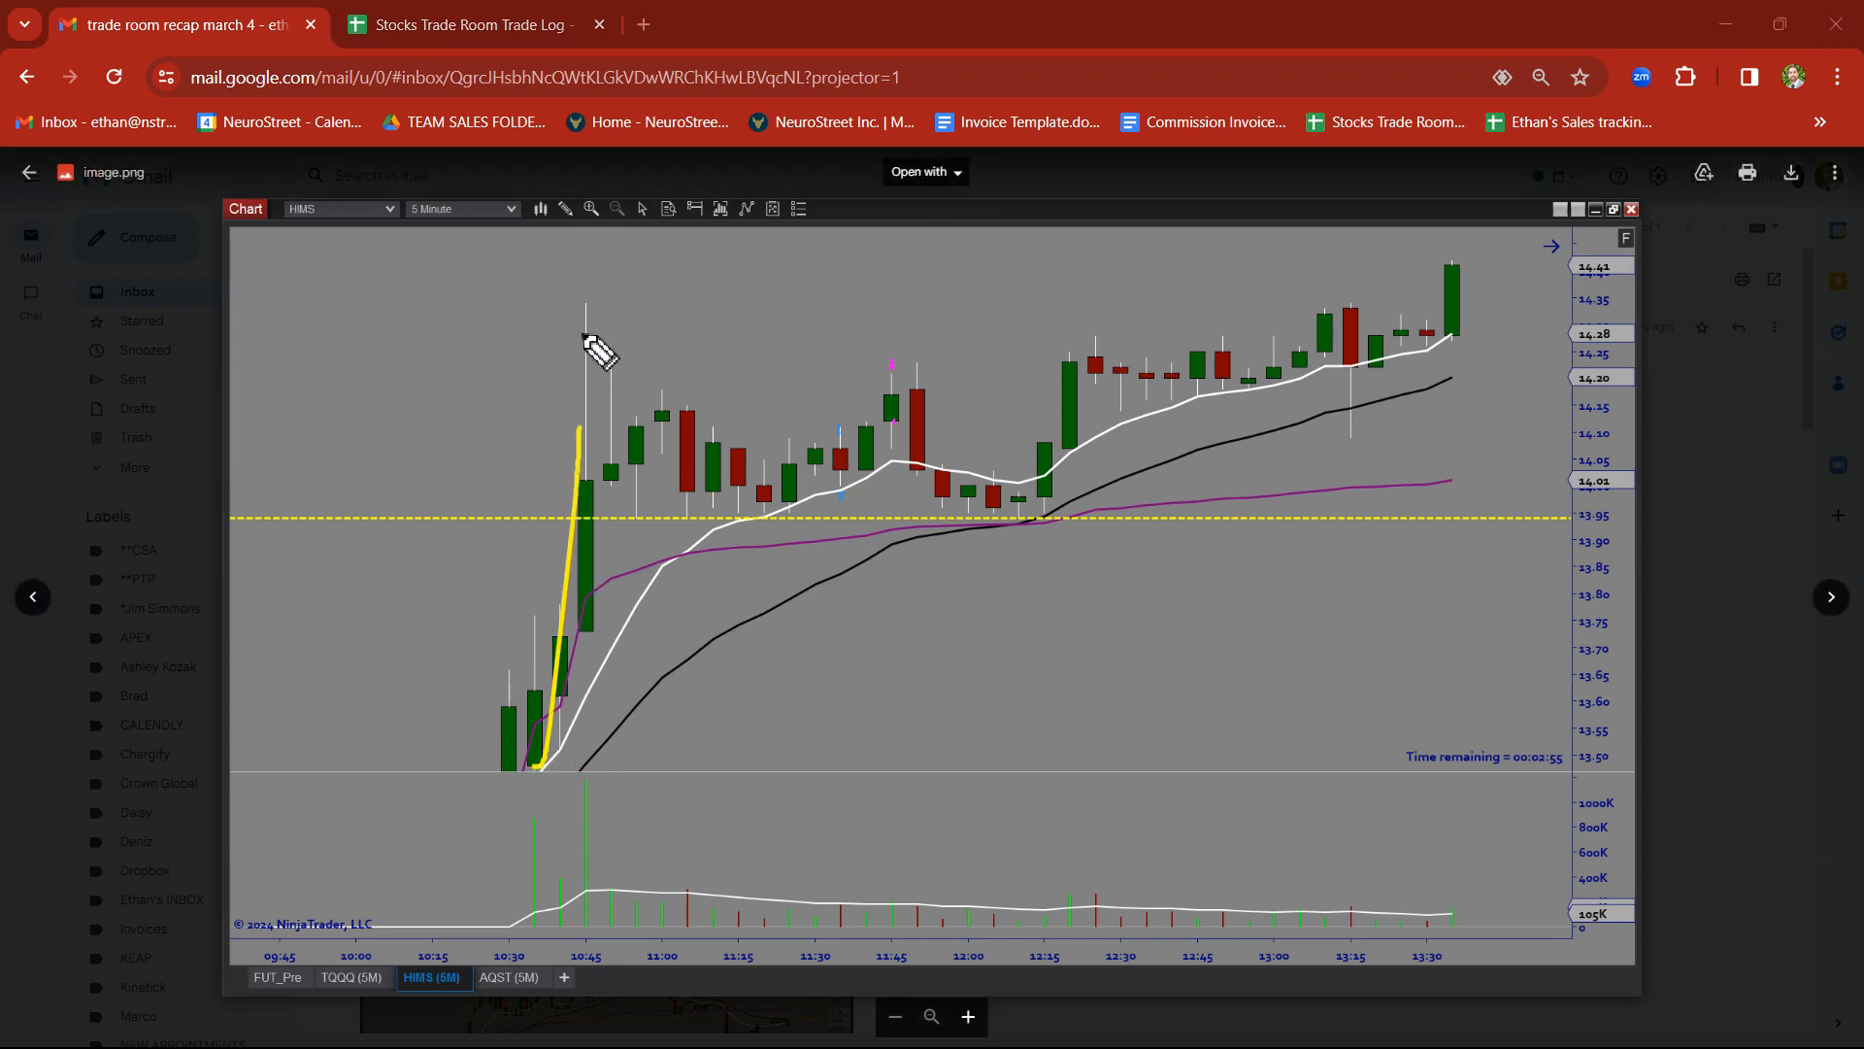
left_click_drag(582, 303, 851, 518)
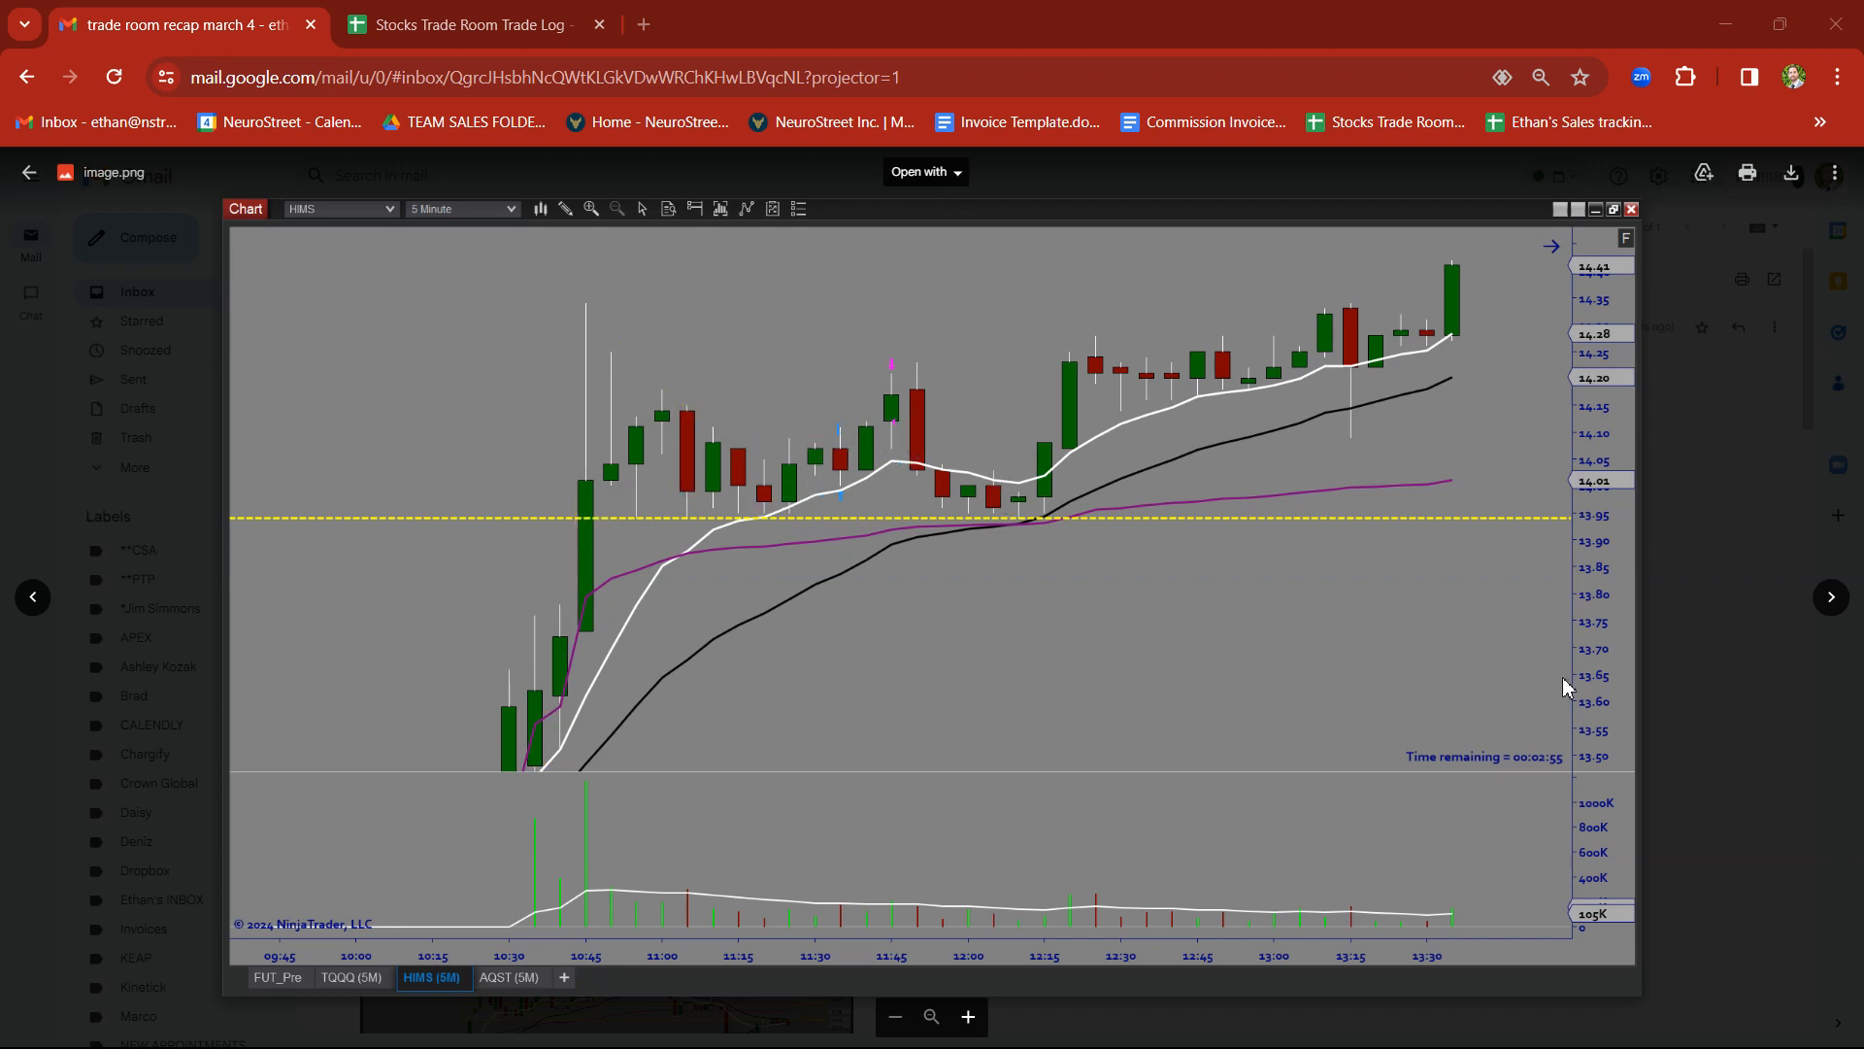
left_click(432, 977)
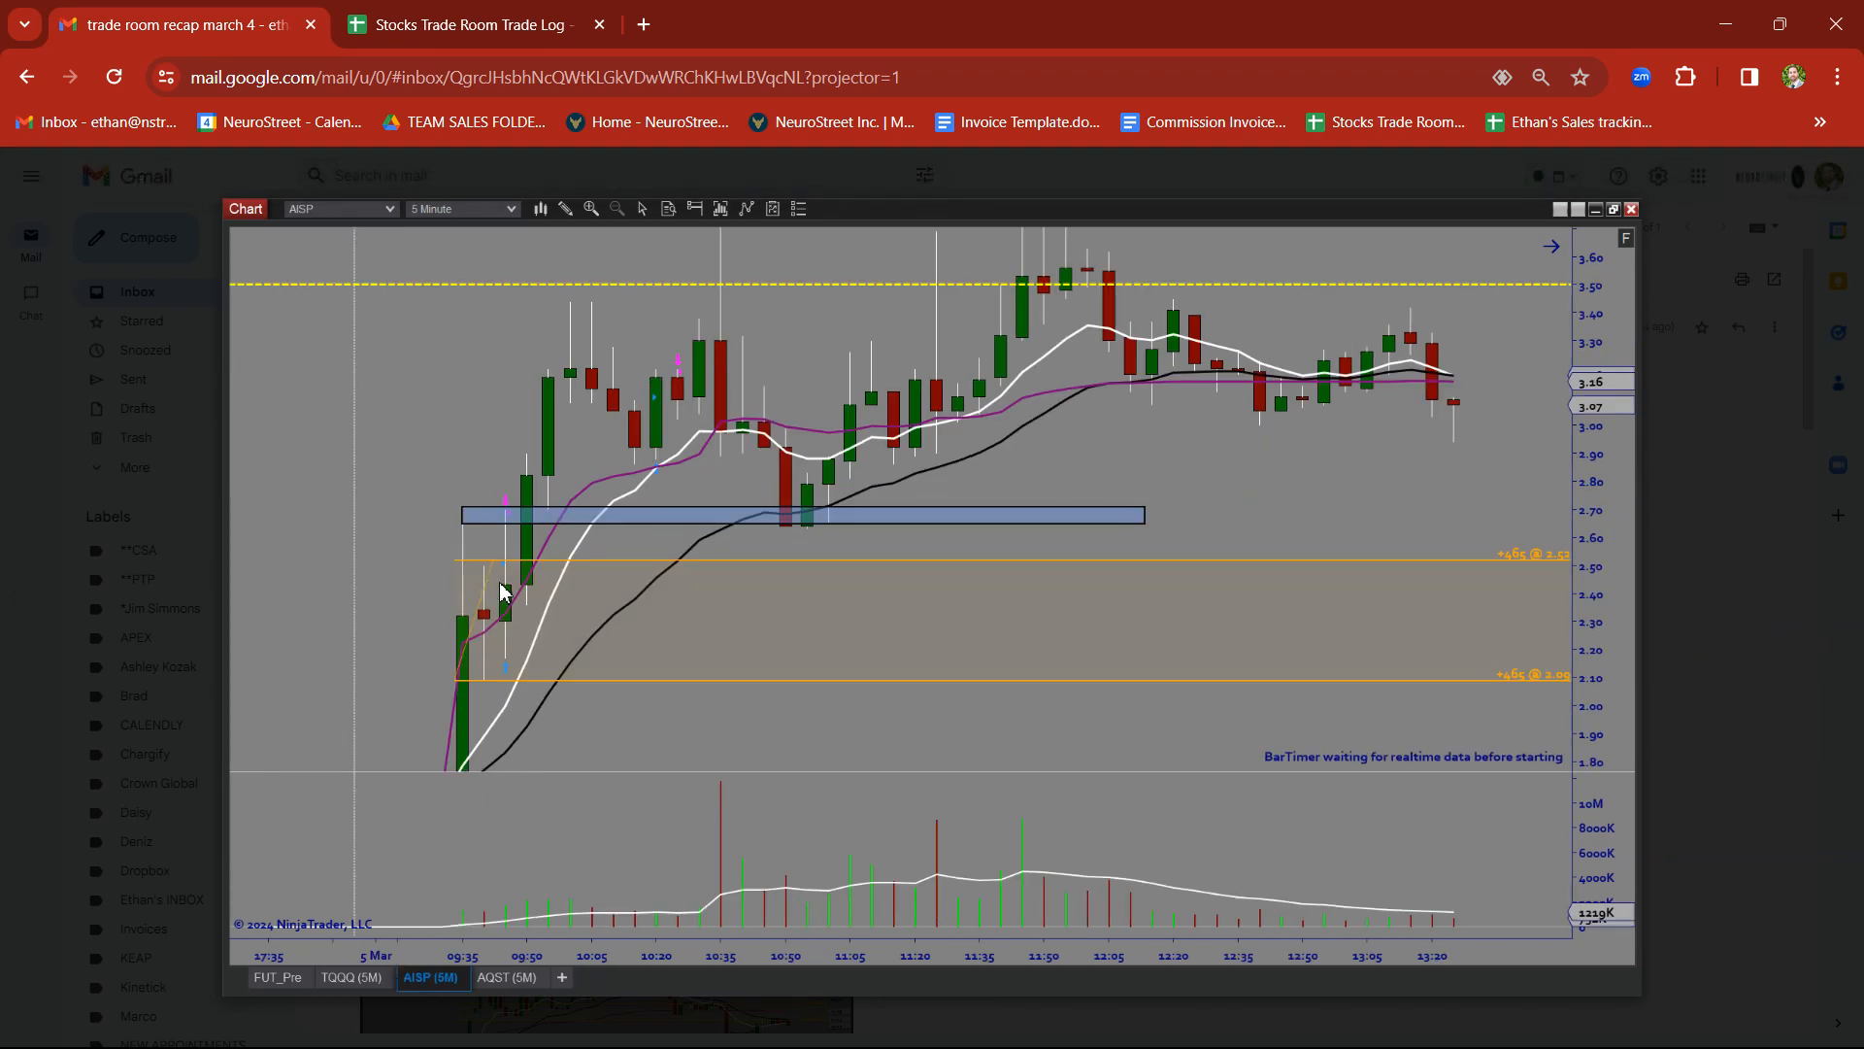
Annotate the early breakout on the AISP chart with the pen
left_click(501, 592)
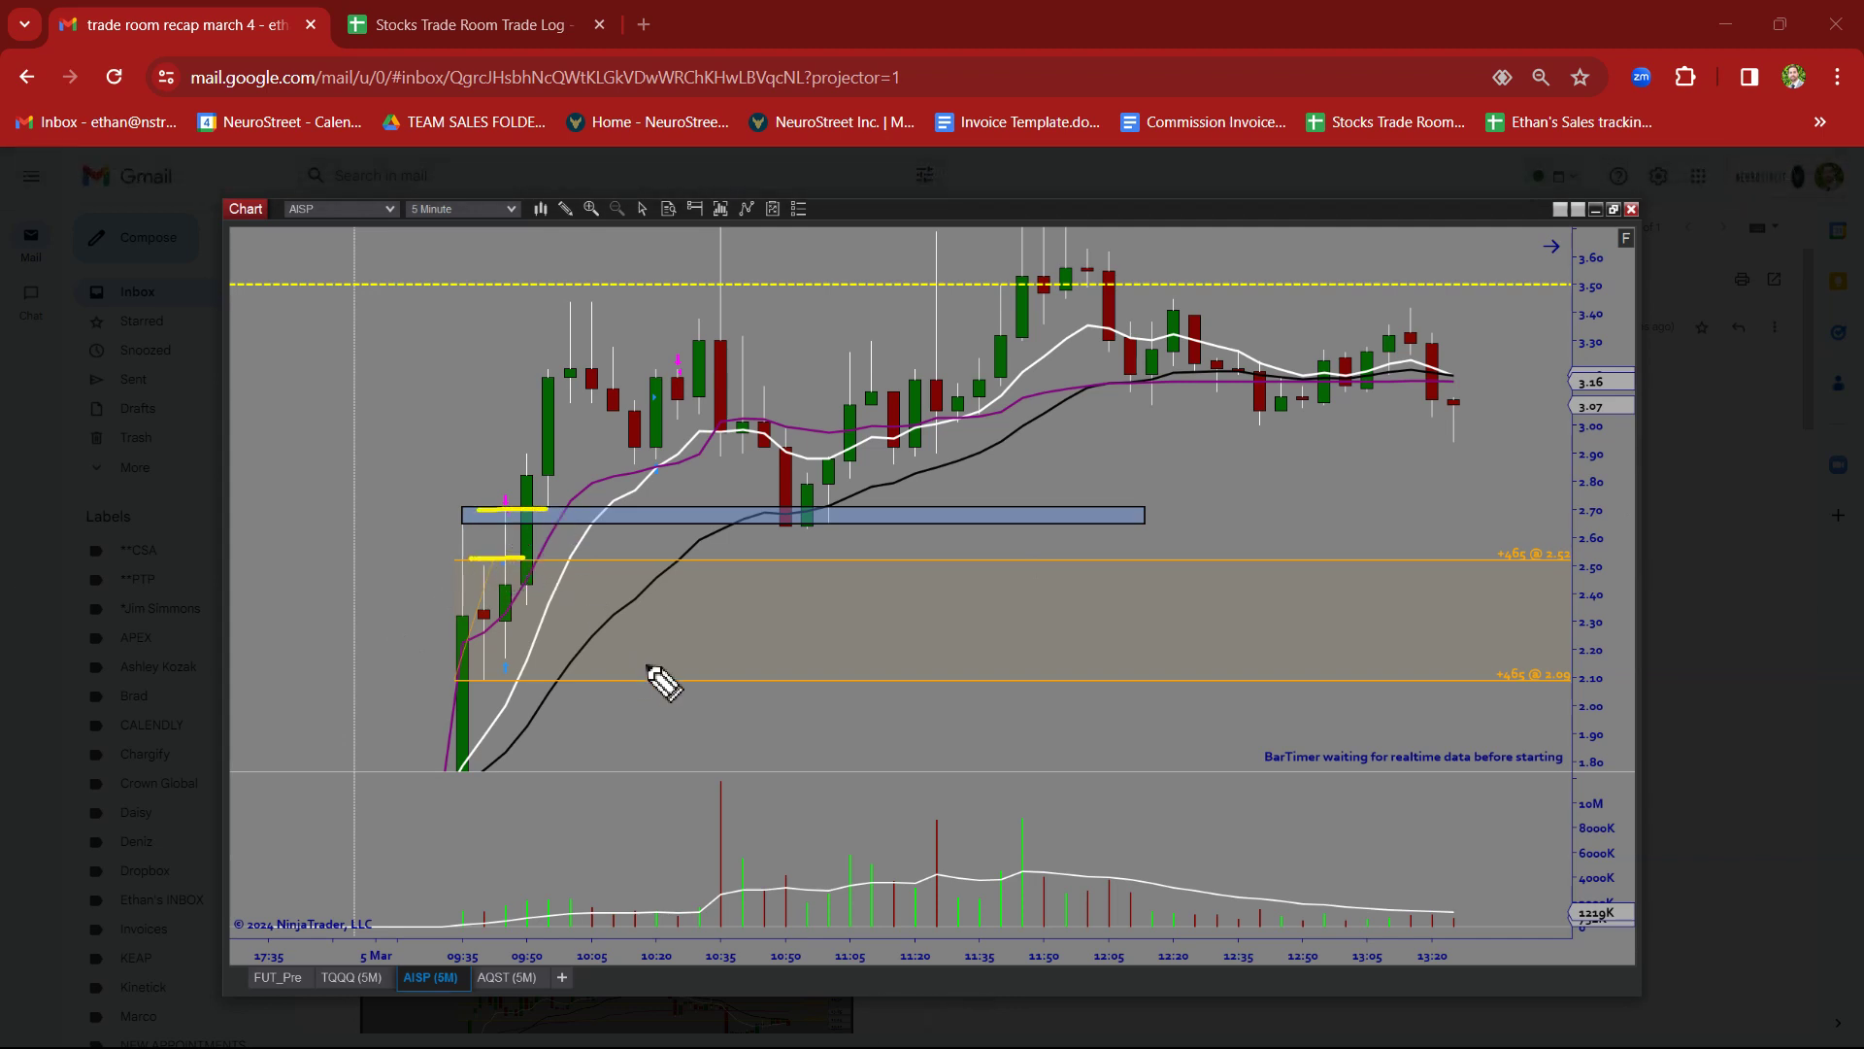
mouse_move(561, 638)
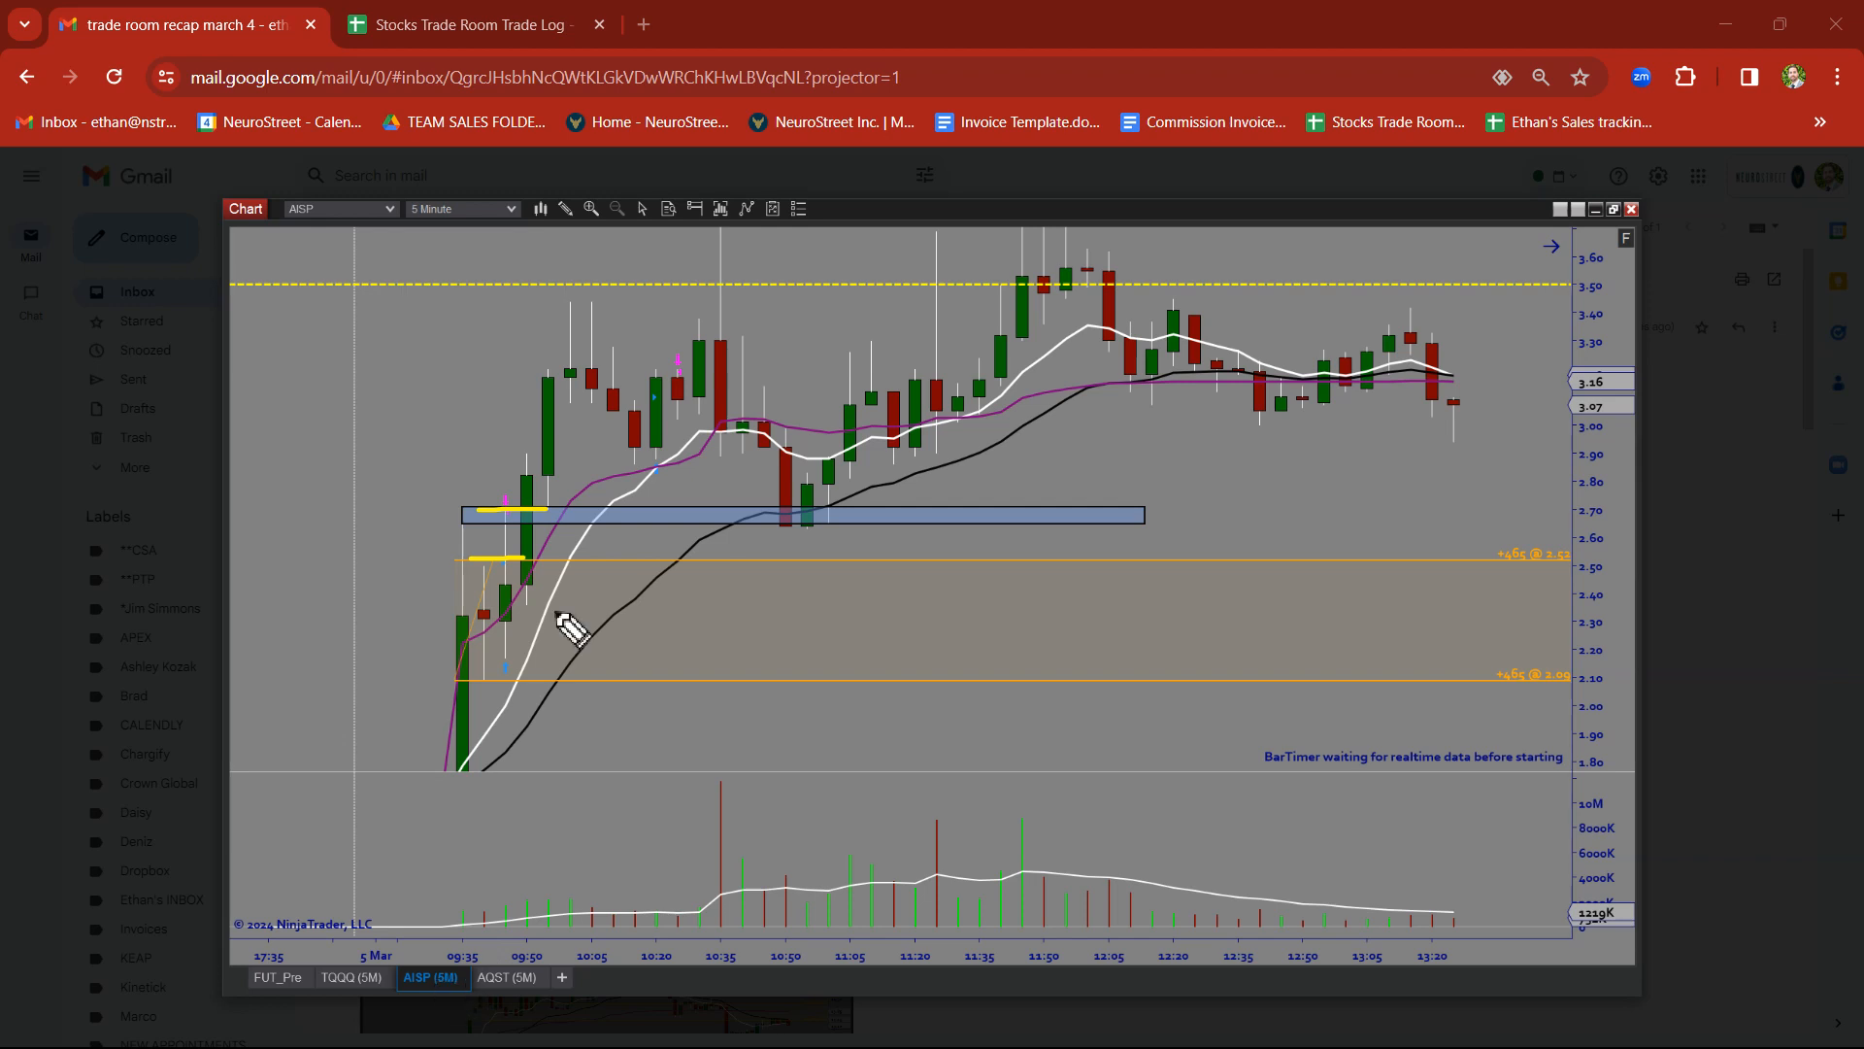
left_click_drag(499, 630, 583, 297)
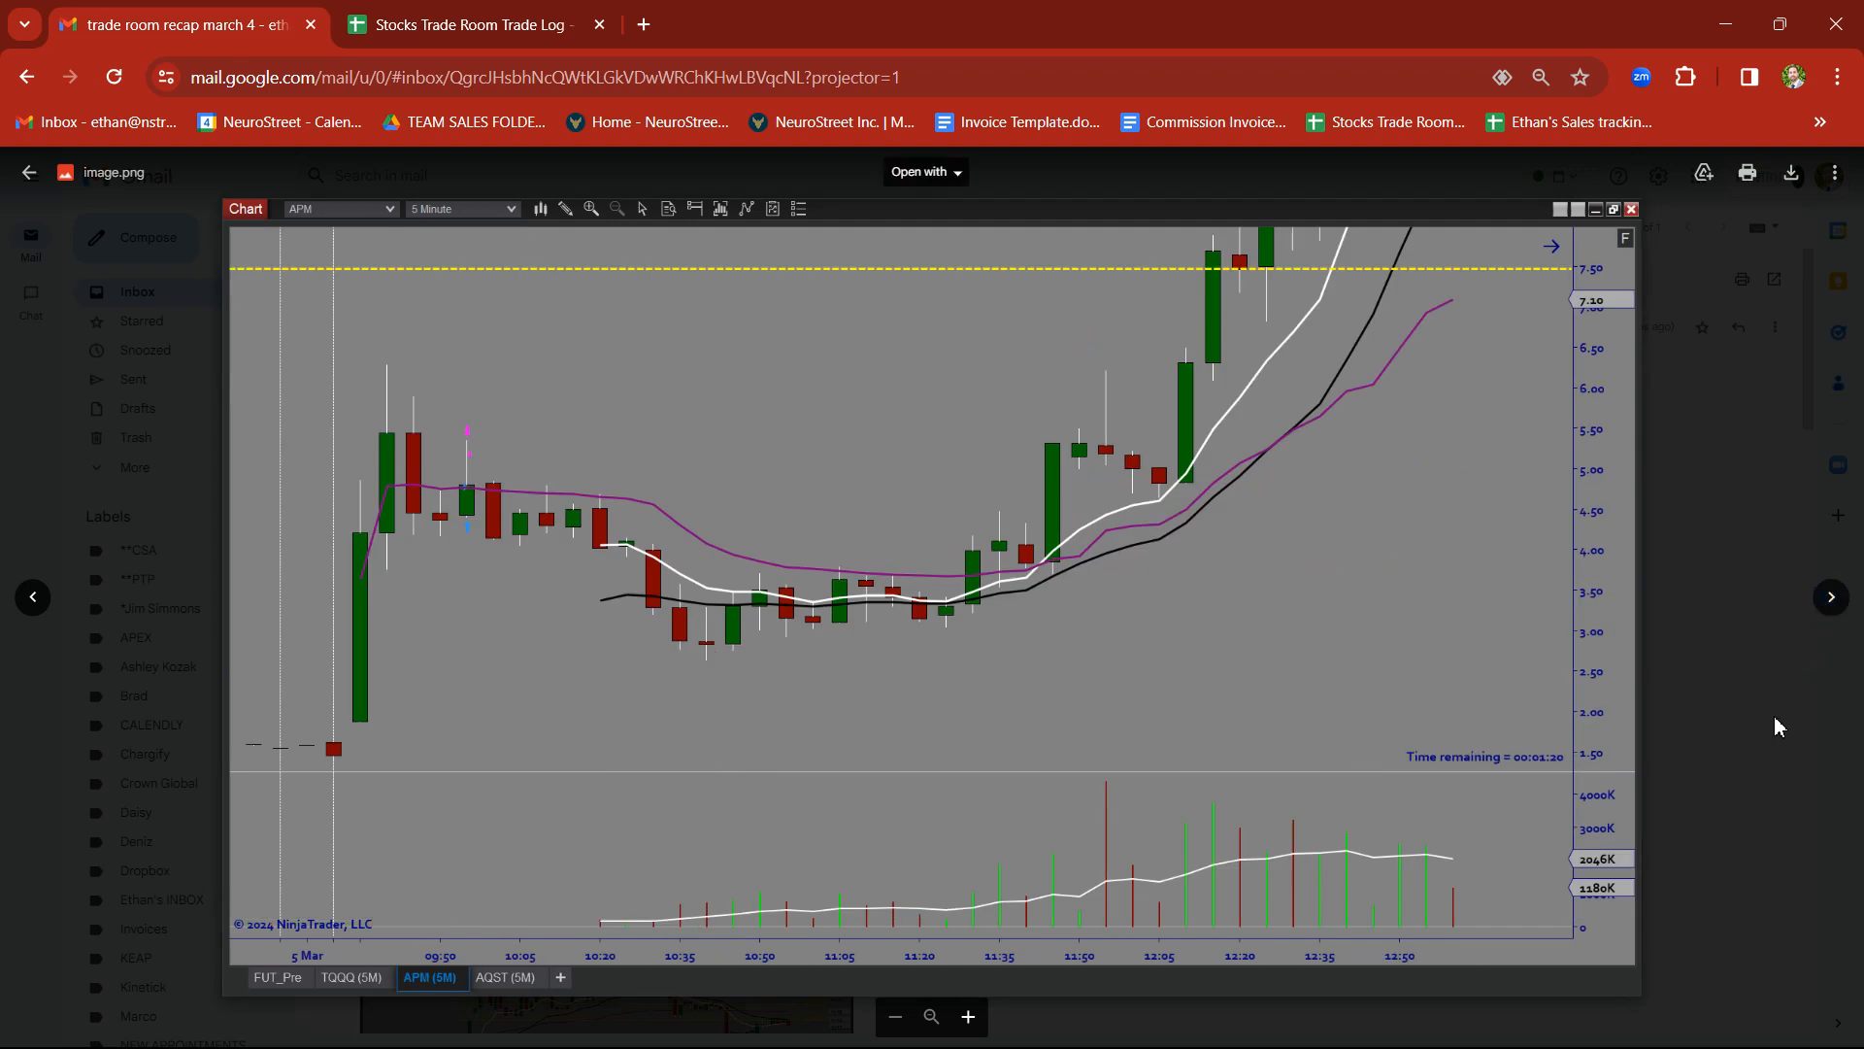
mouse_move(757, 893)
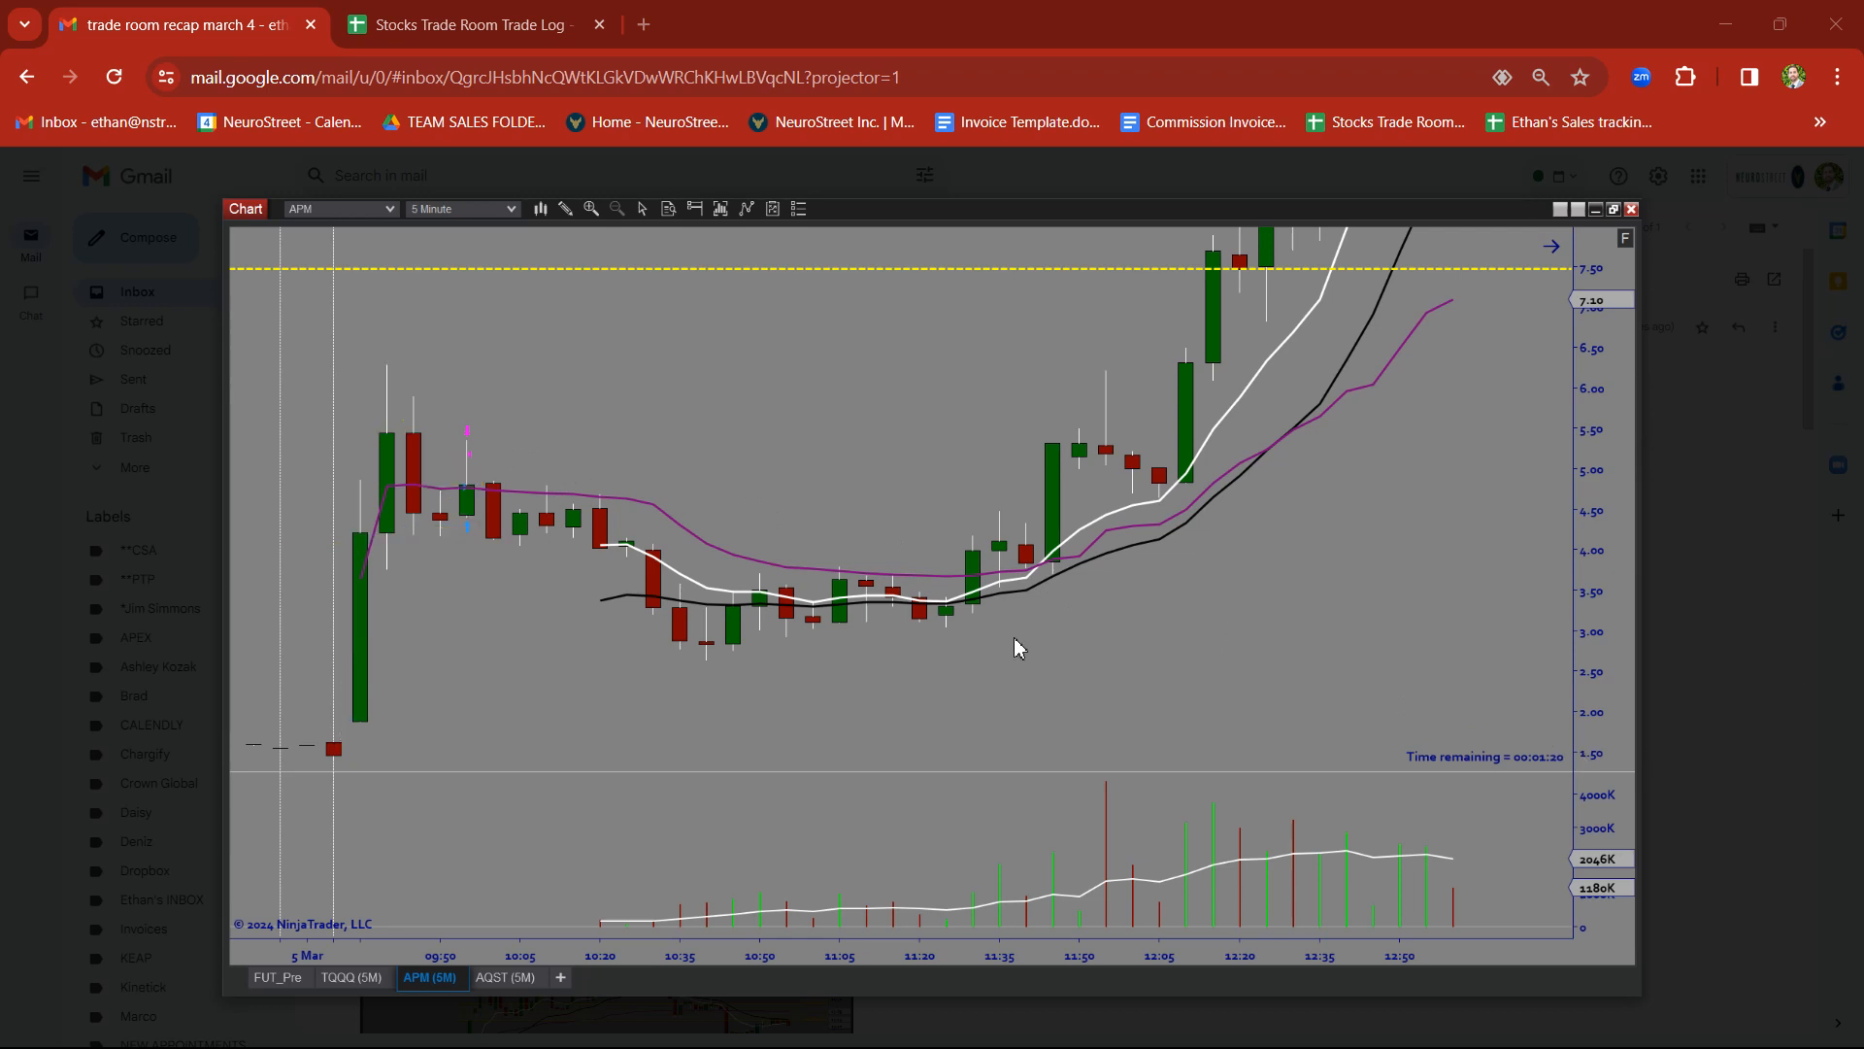
Go from the APM chart to the HCP five-minute chart screenshot
left_click(1016, 647)
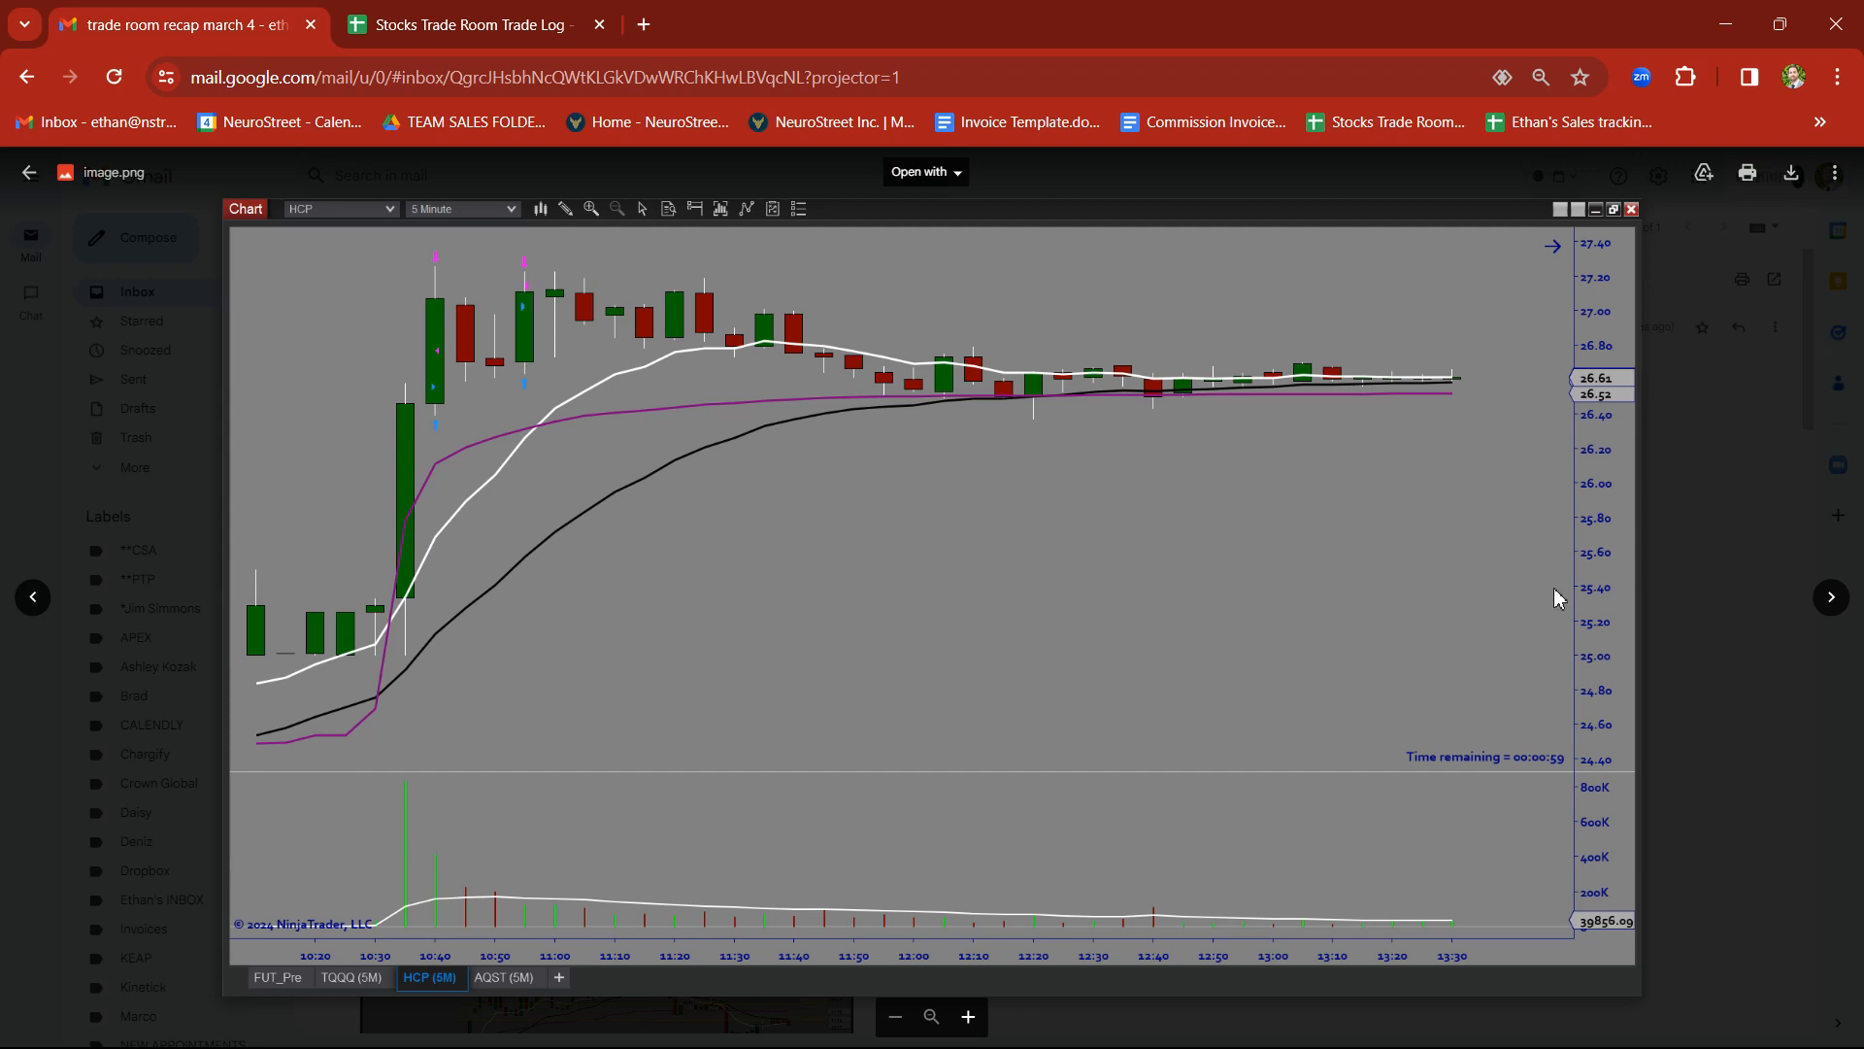
mouse_move(399, 566)
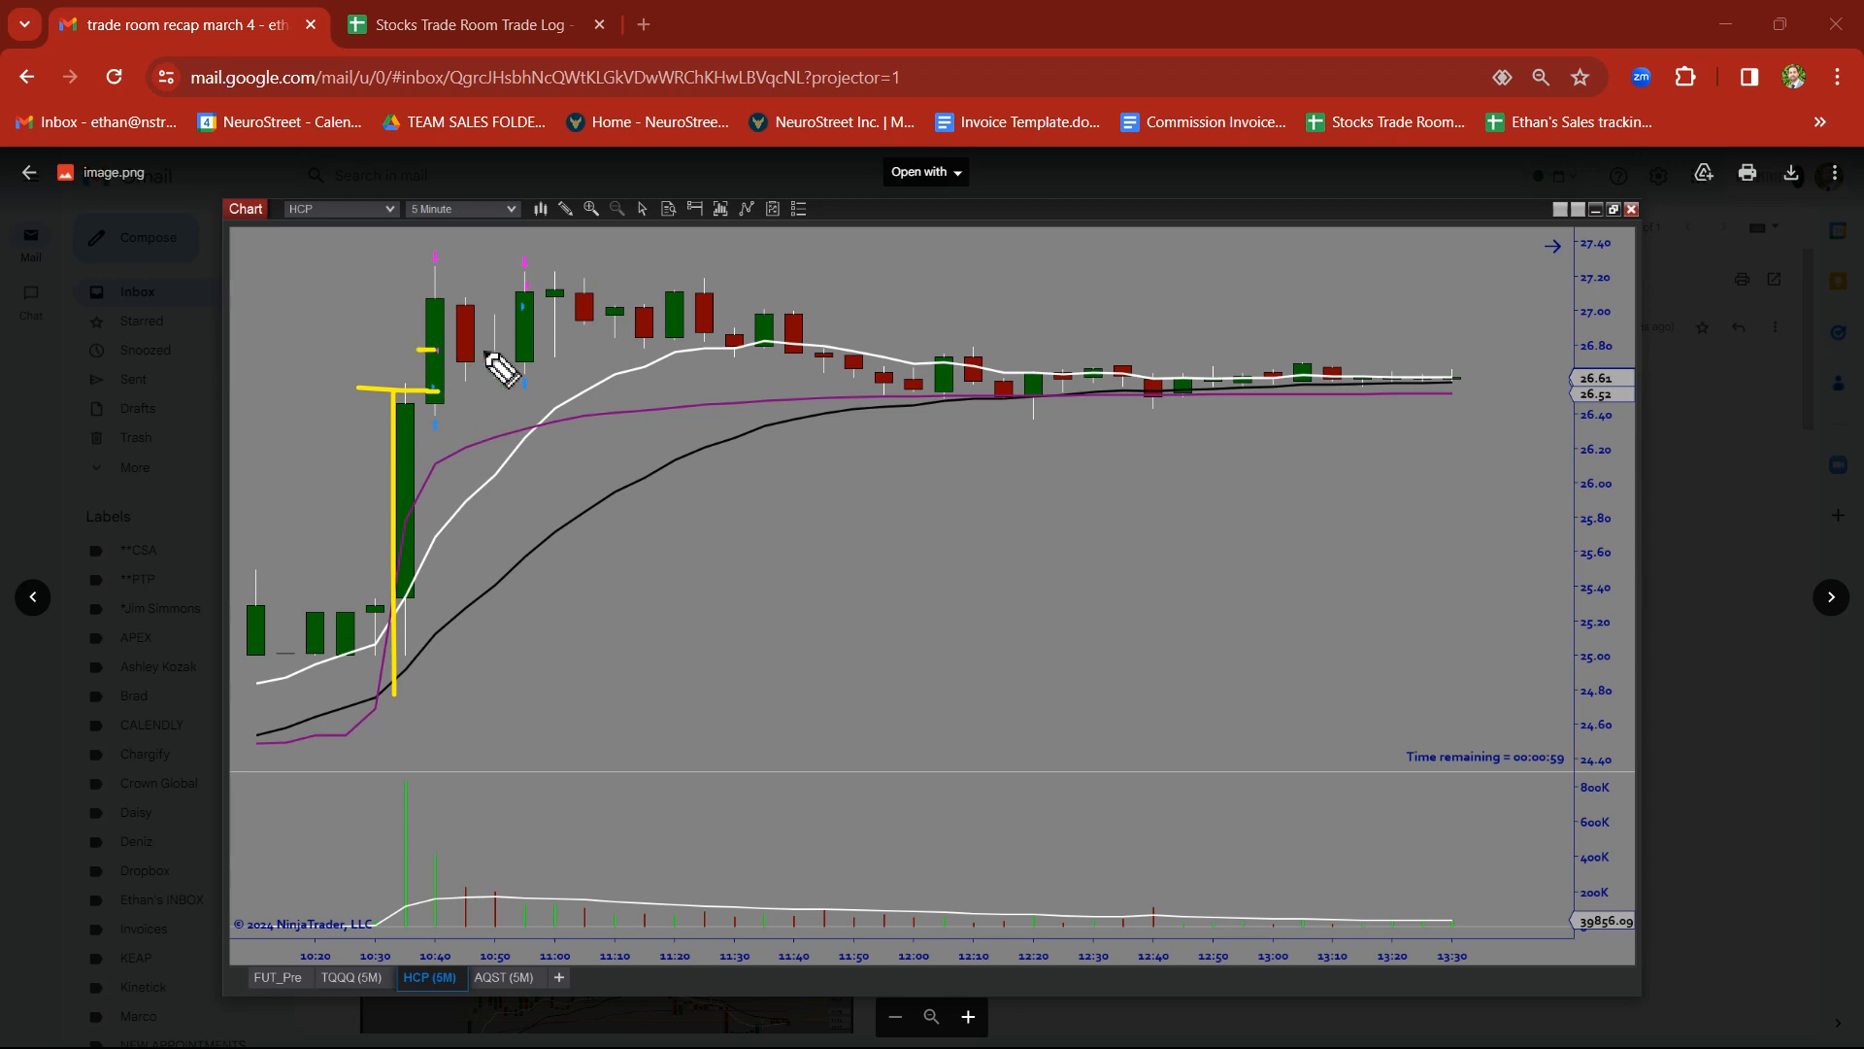
mouse_move(393, 690)
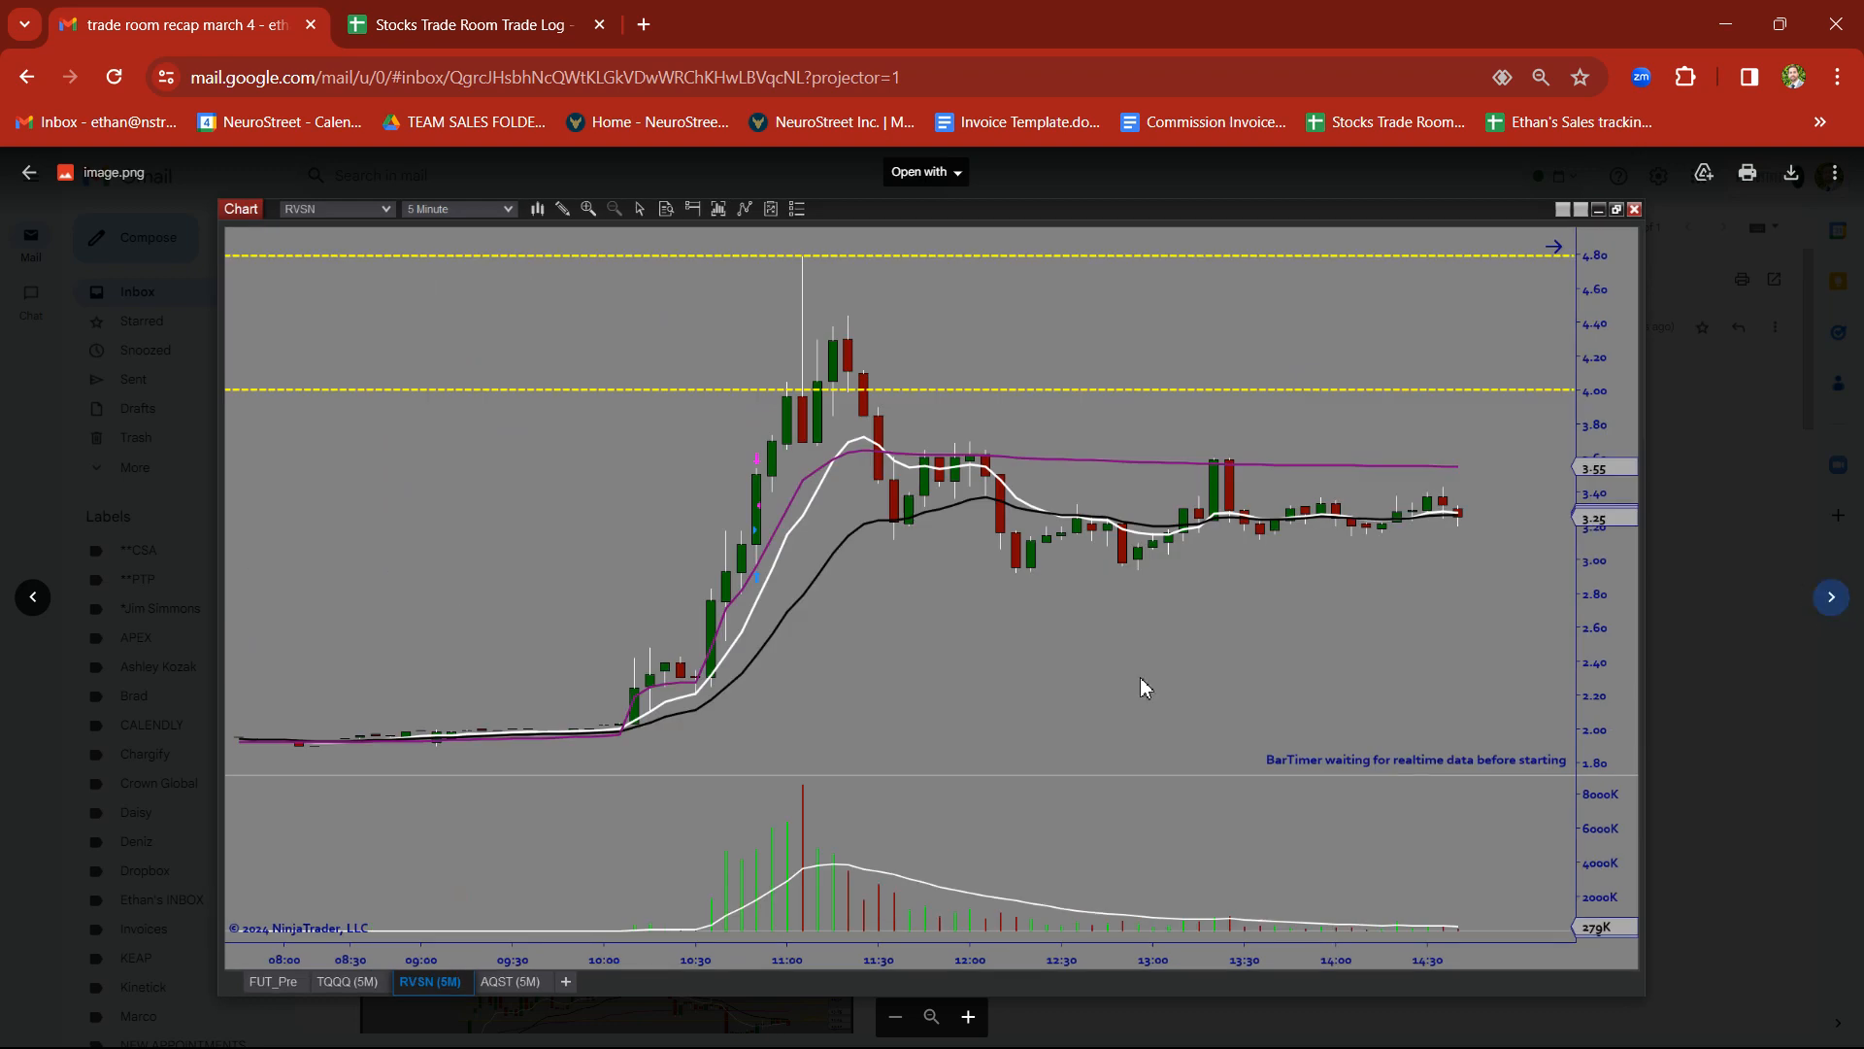
mouse_move(1683, 779)
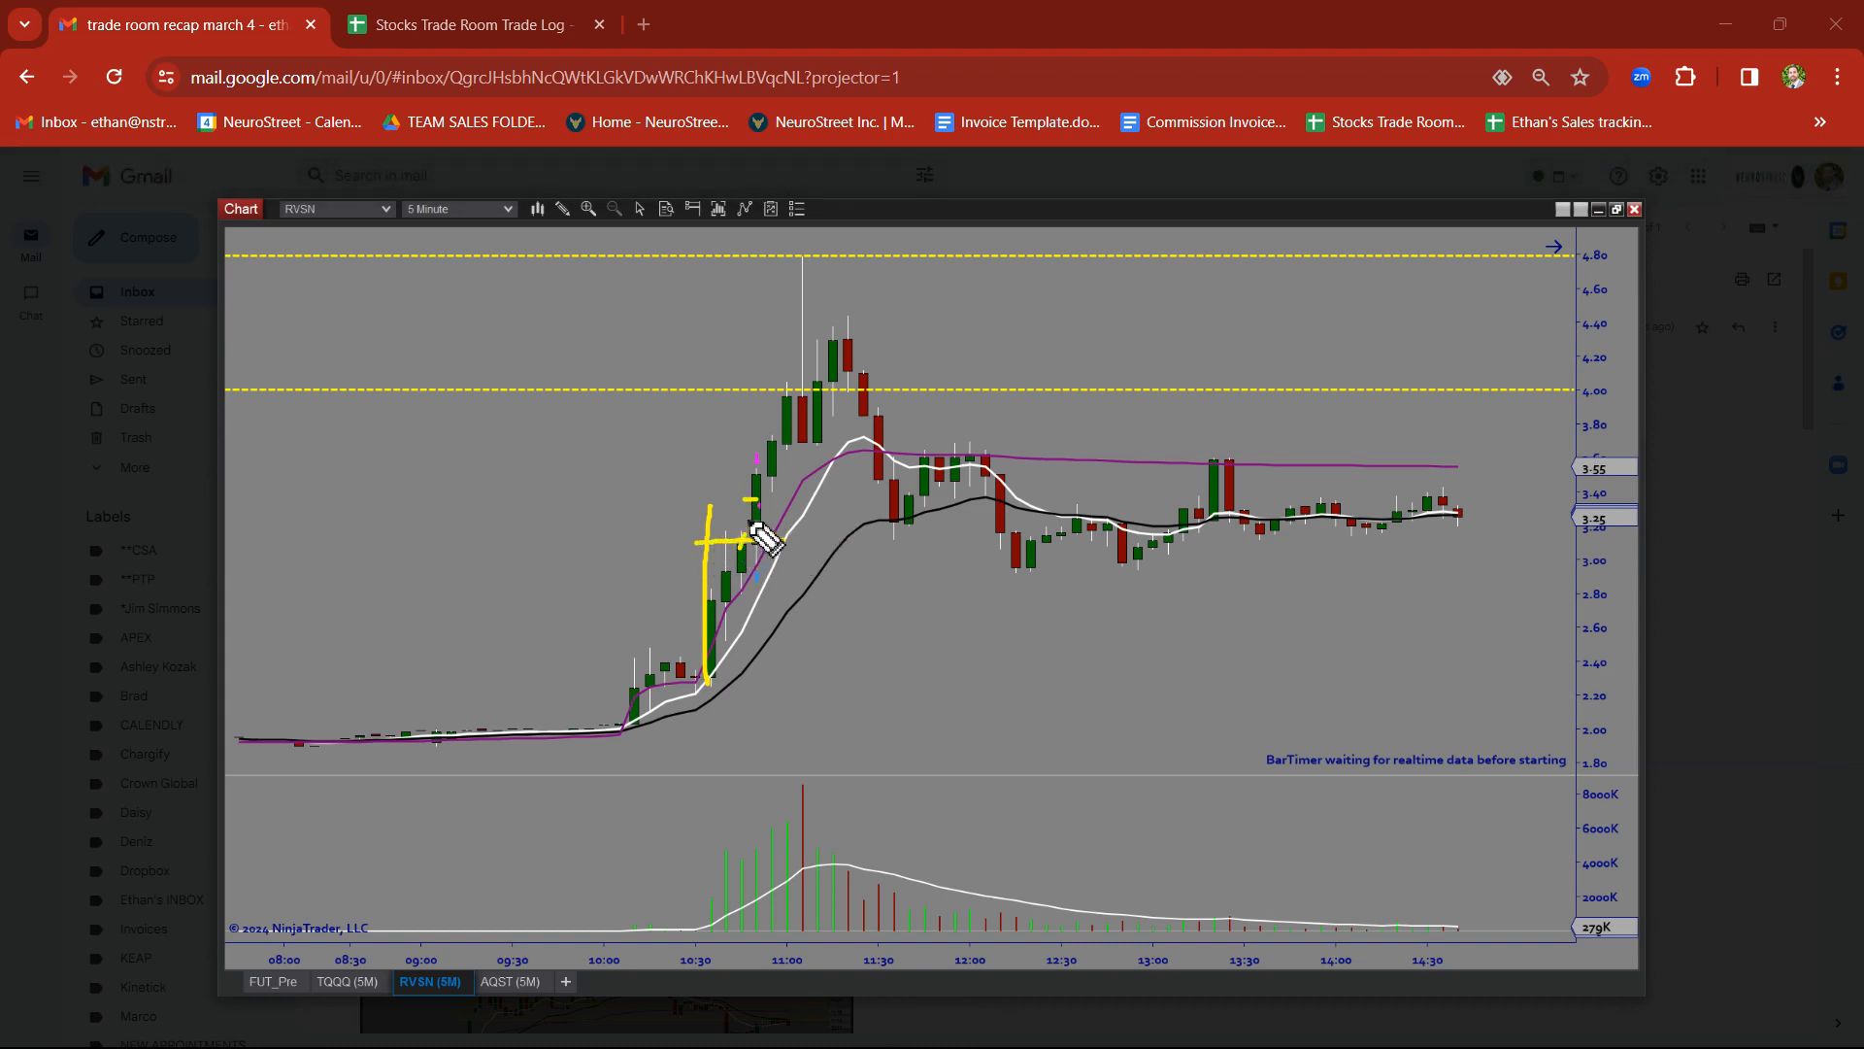
Sketch the RVSN breakout move, then advance to the next chart
left_click_drag(761, 547, 799, 264)
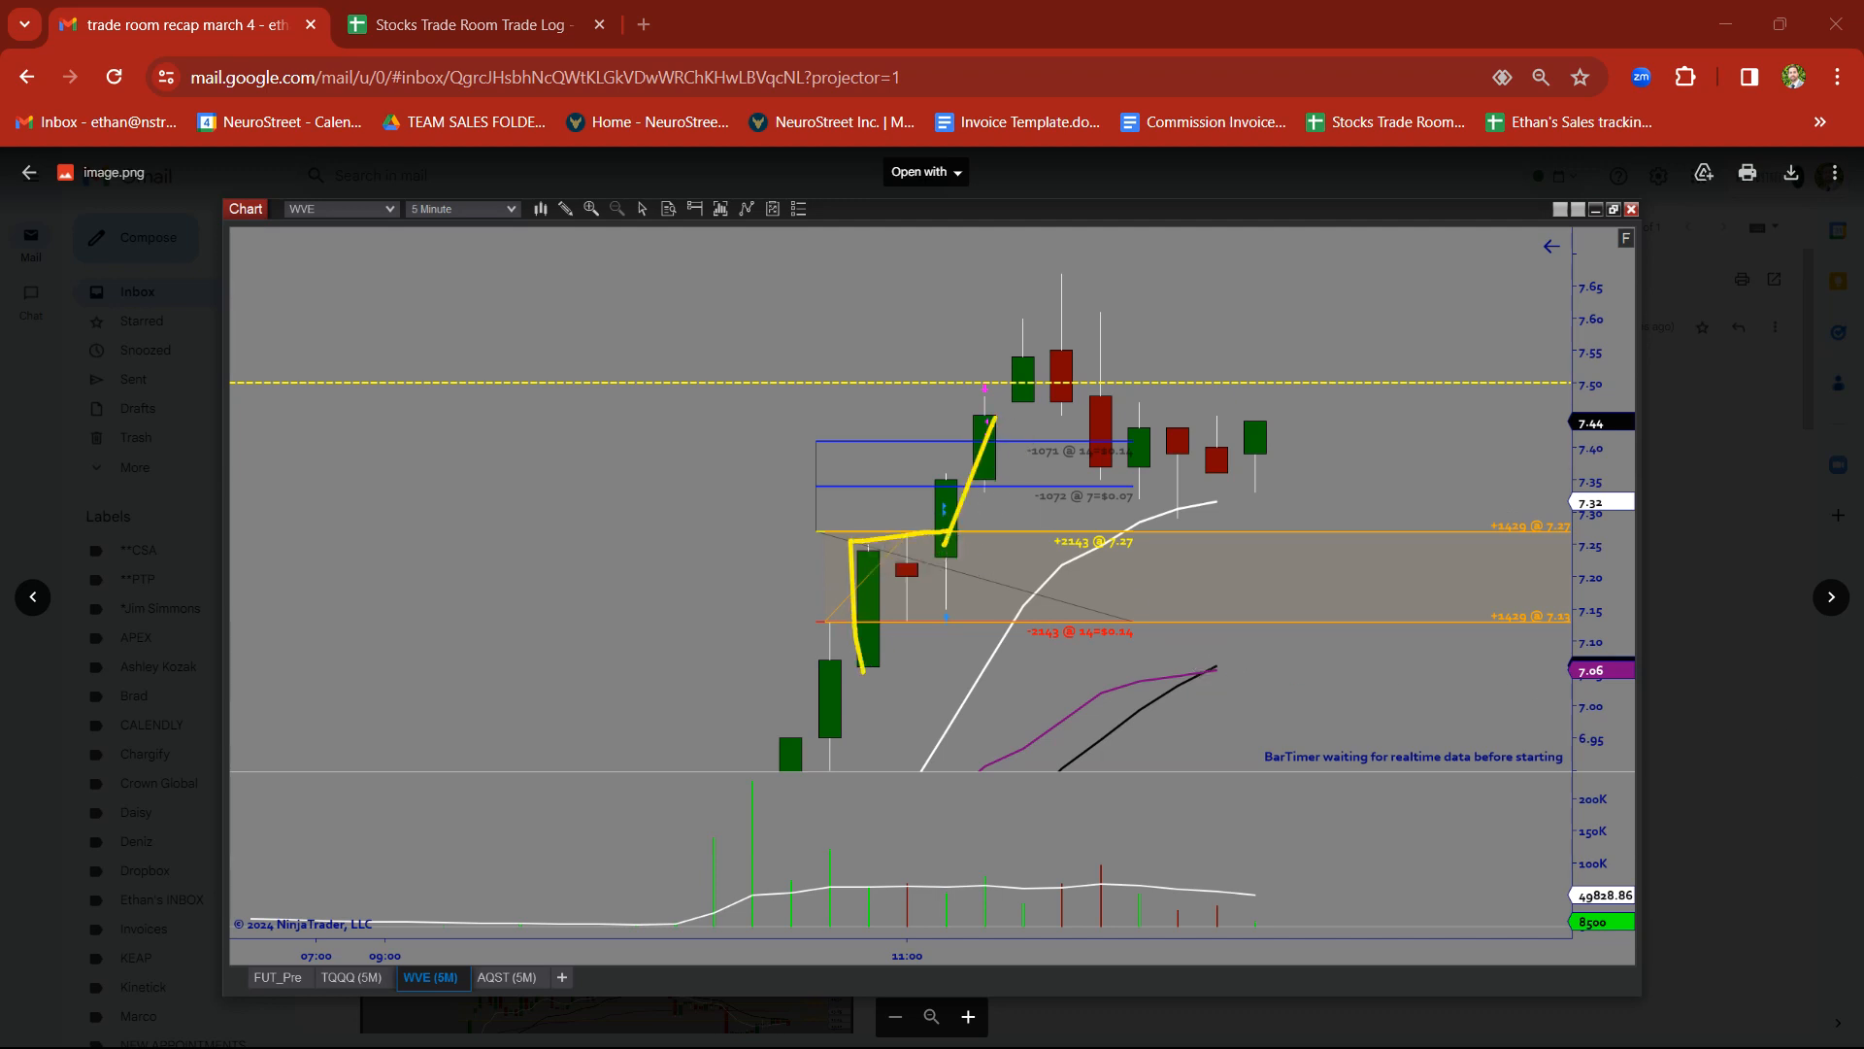
left_click(352, 977)
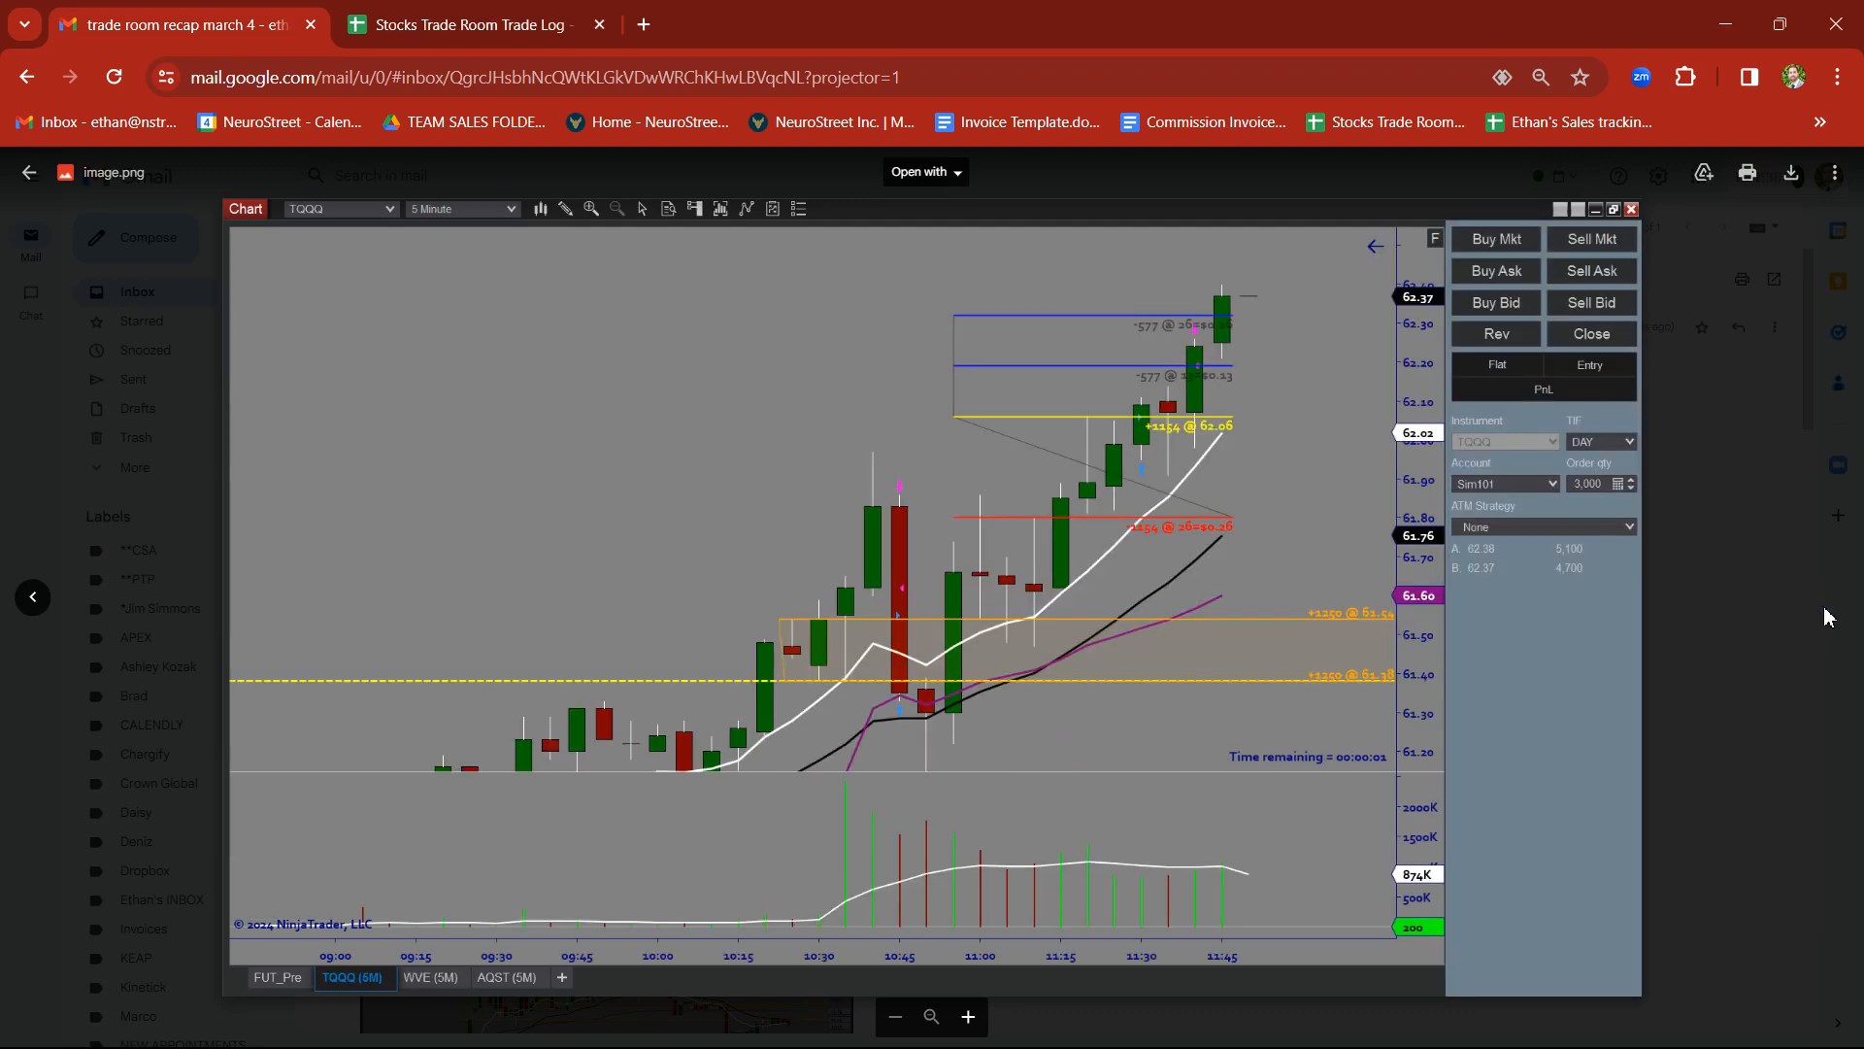
mouse_move(354, 990)
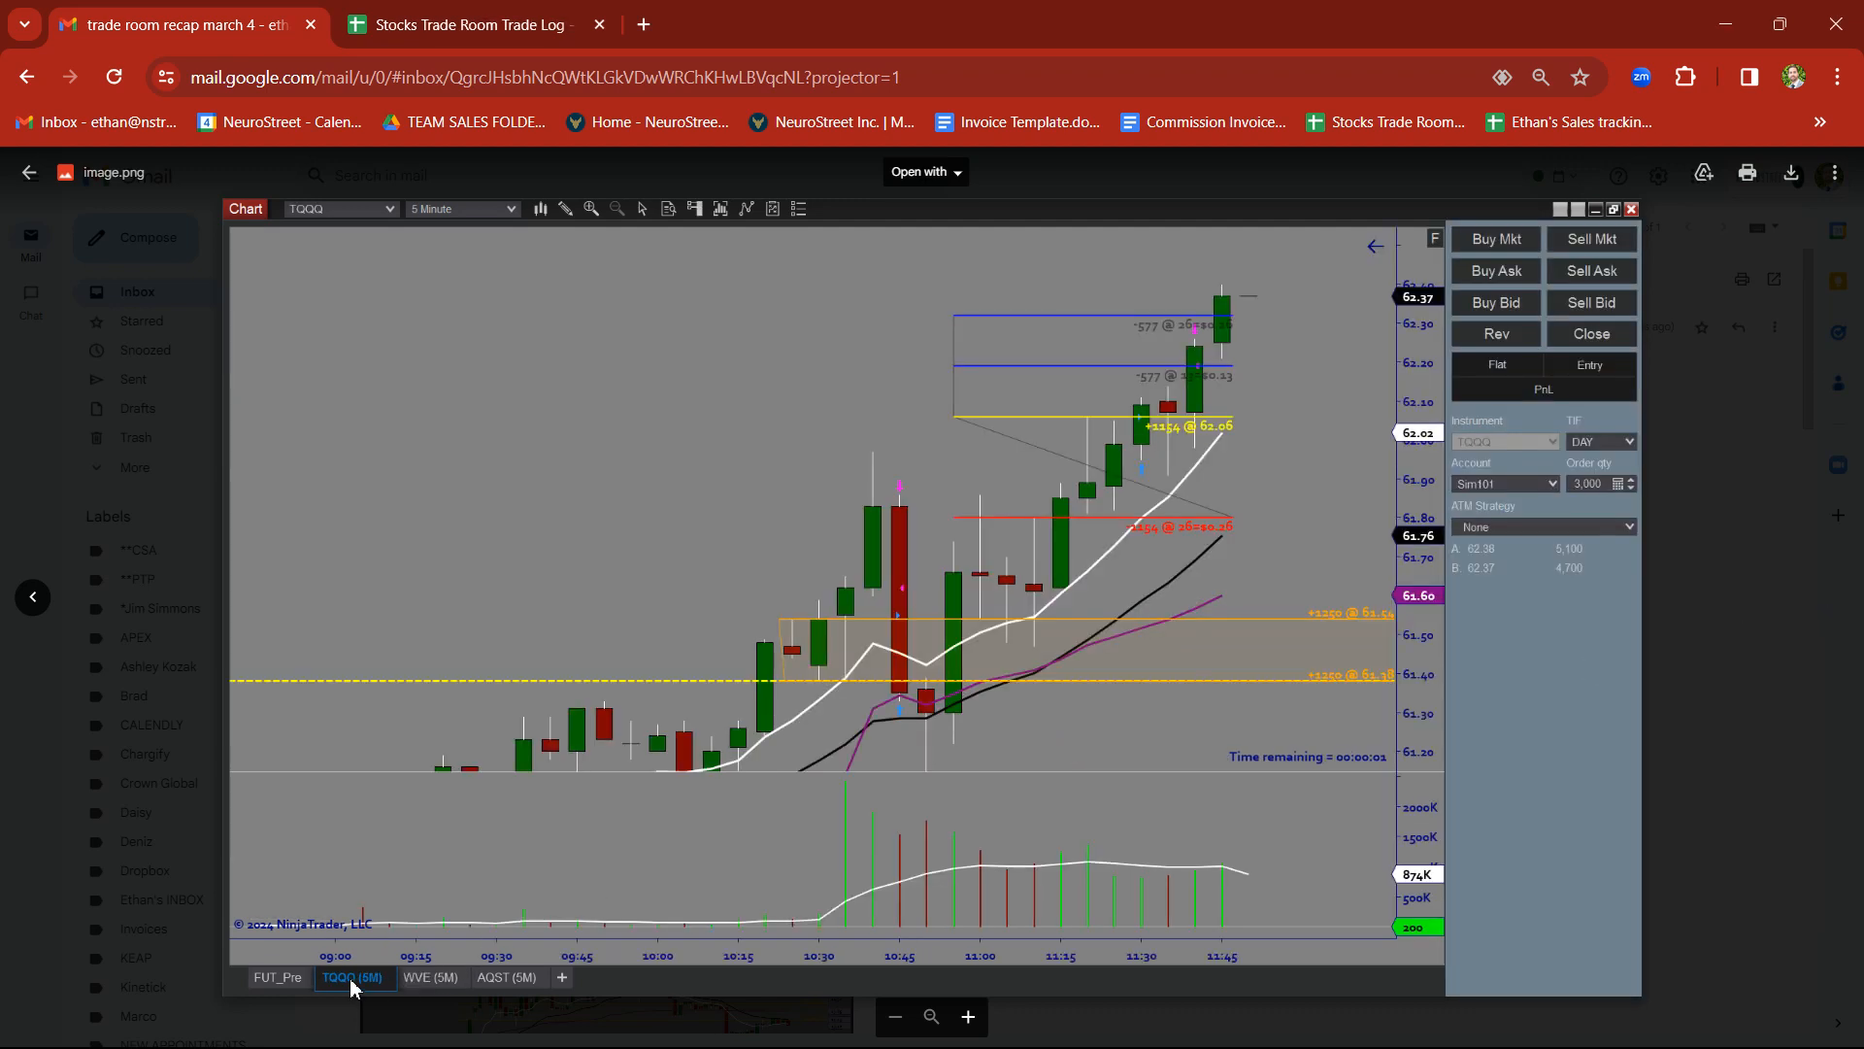
mouse_move(355, 989)
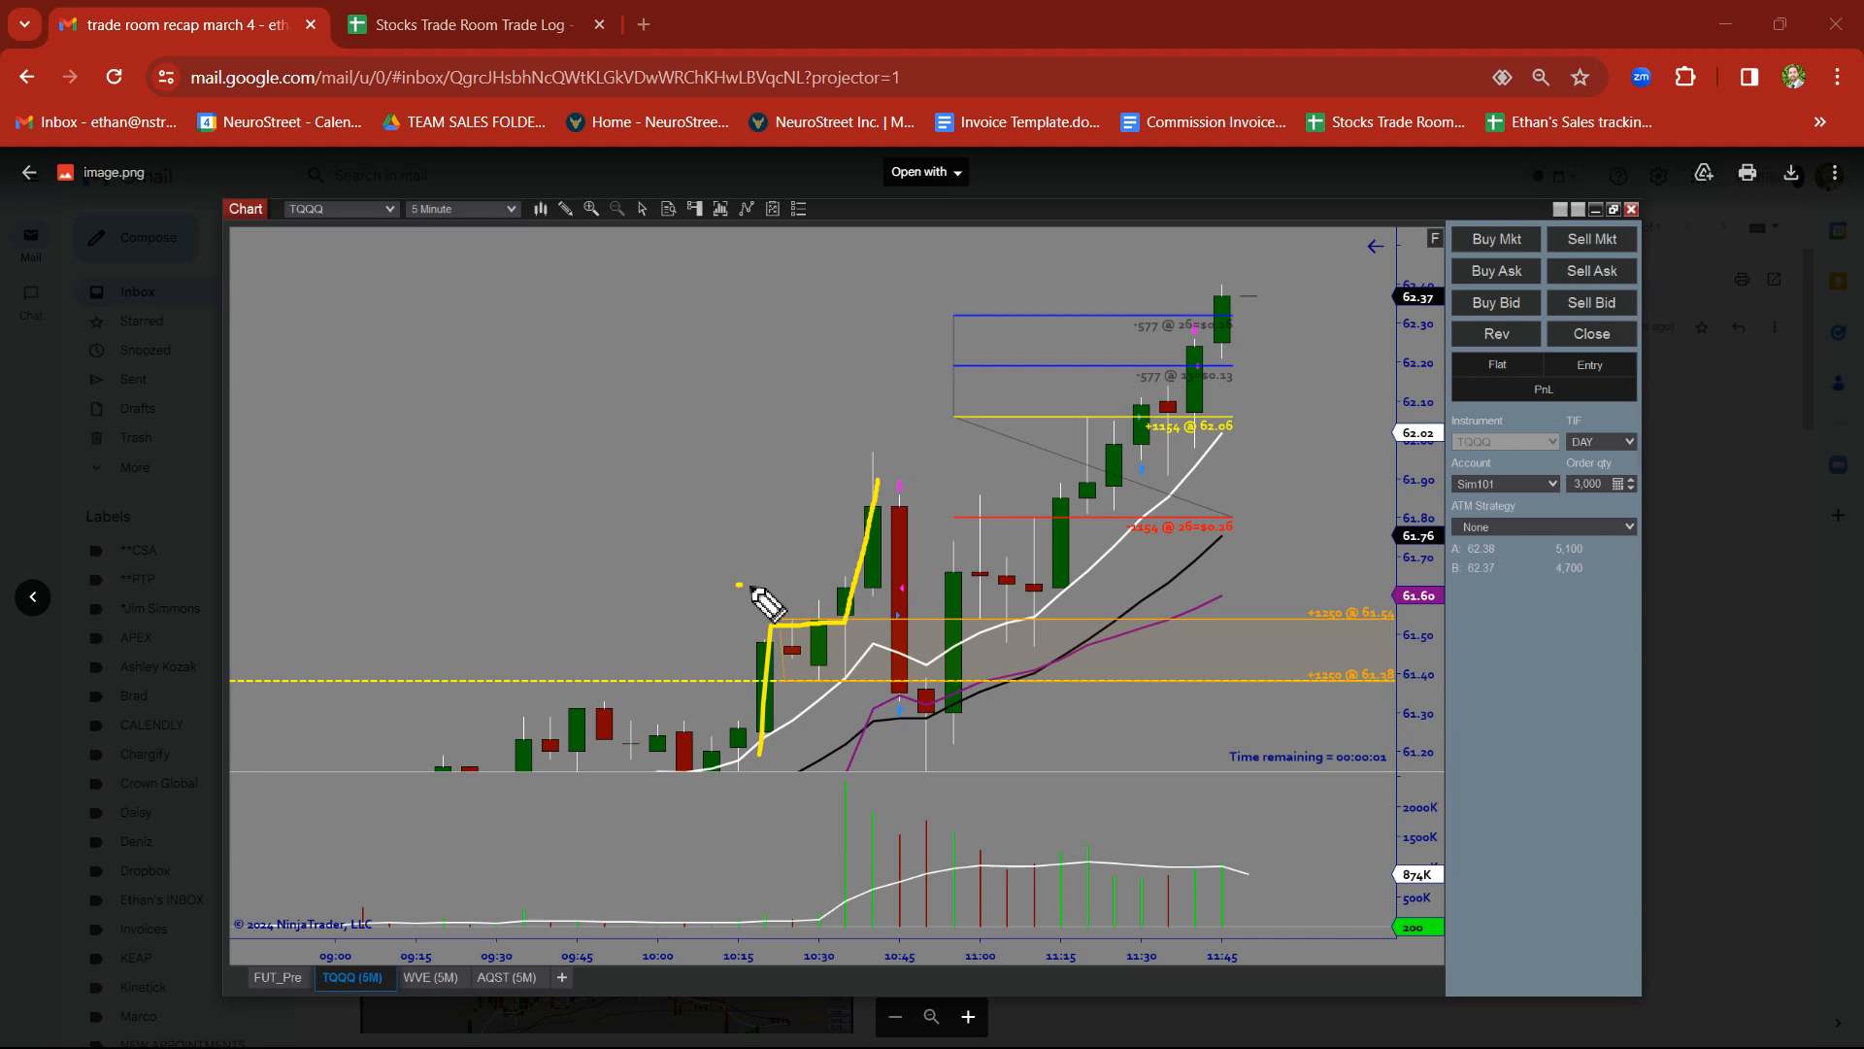
Sketch the TQQQ breakout move with several pen strokes
left_click_drag(762, 592, 939, 626)
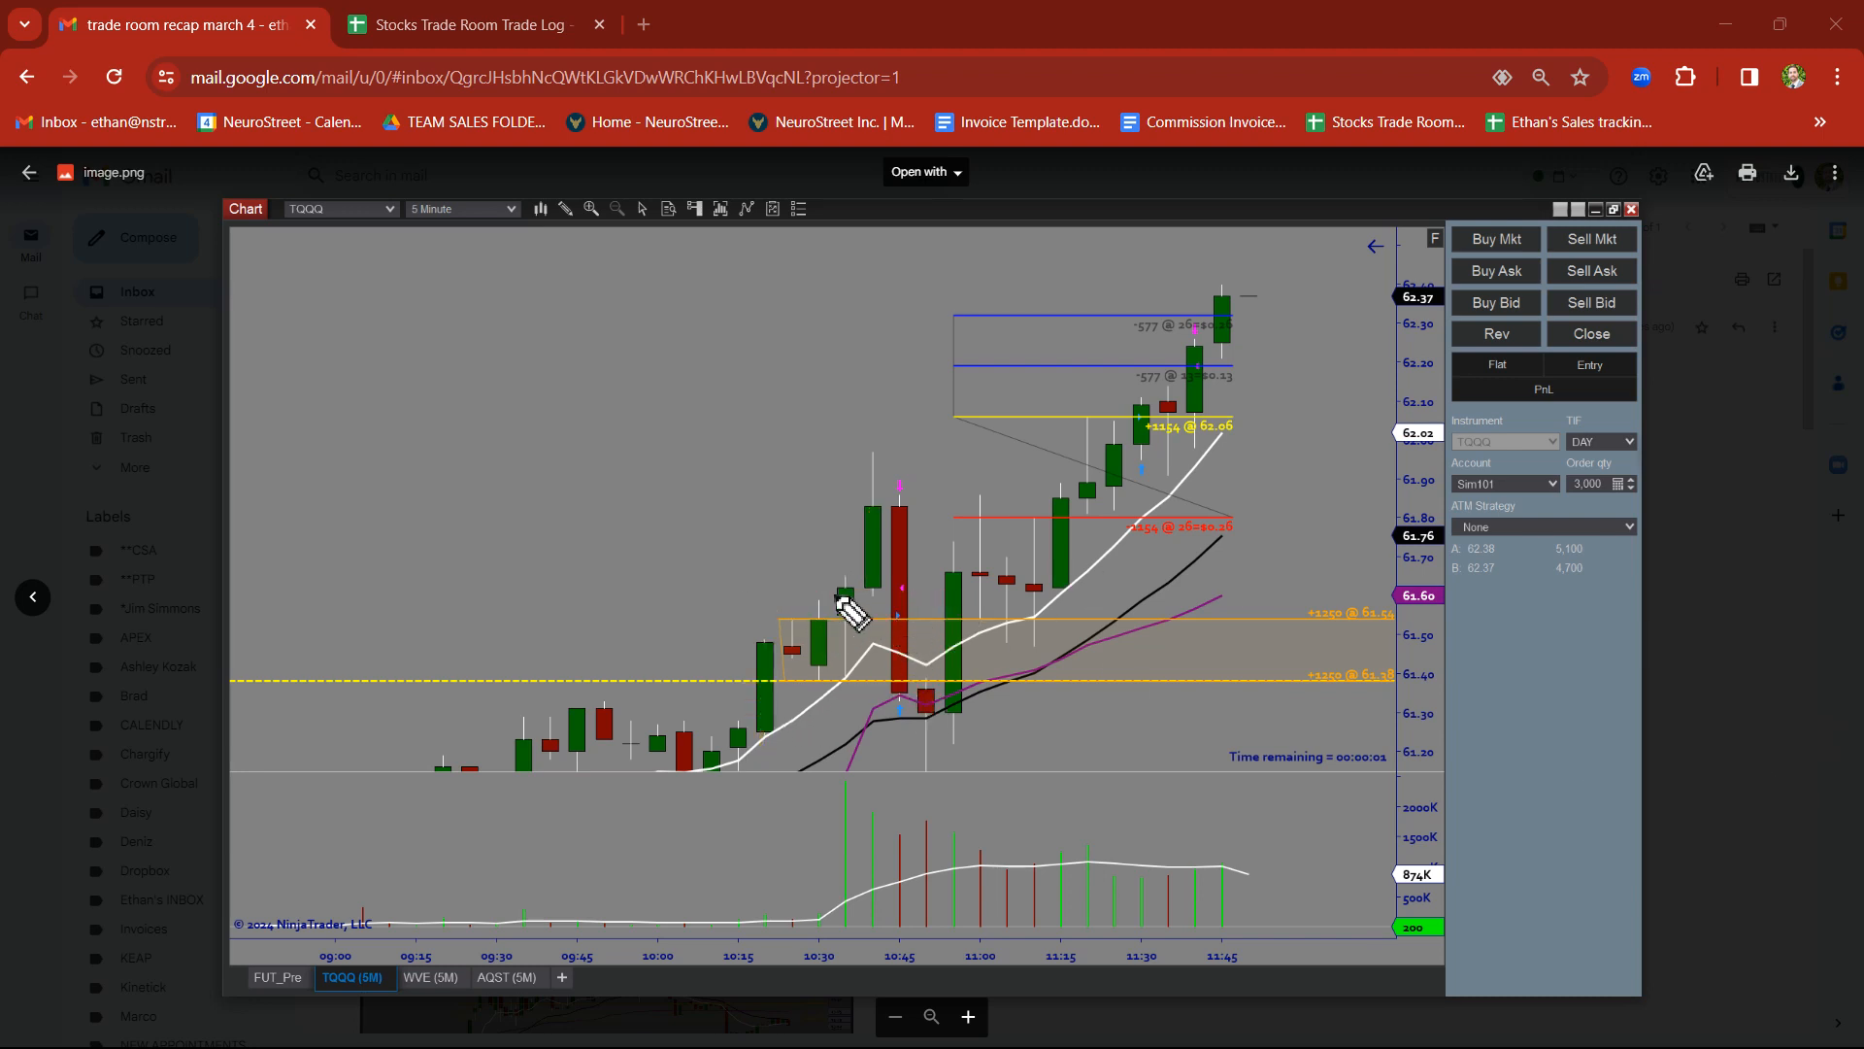
left_click_drag(903, 464, 904, 613)
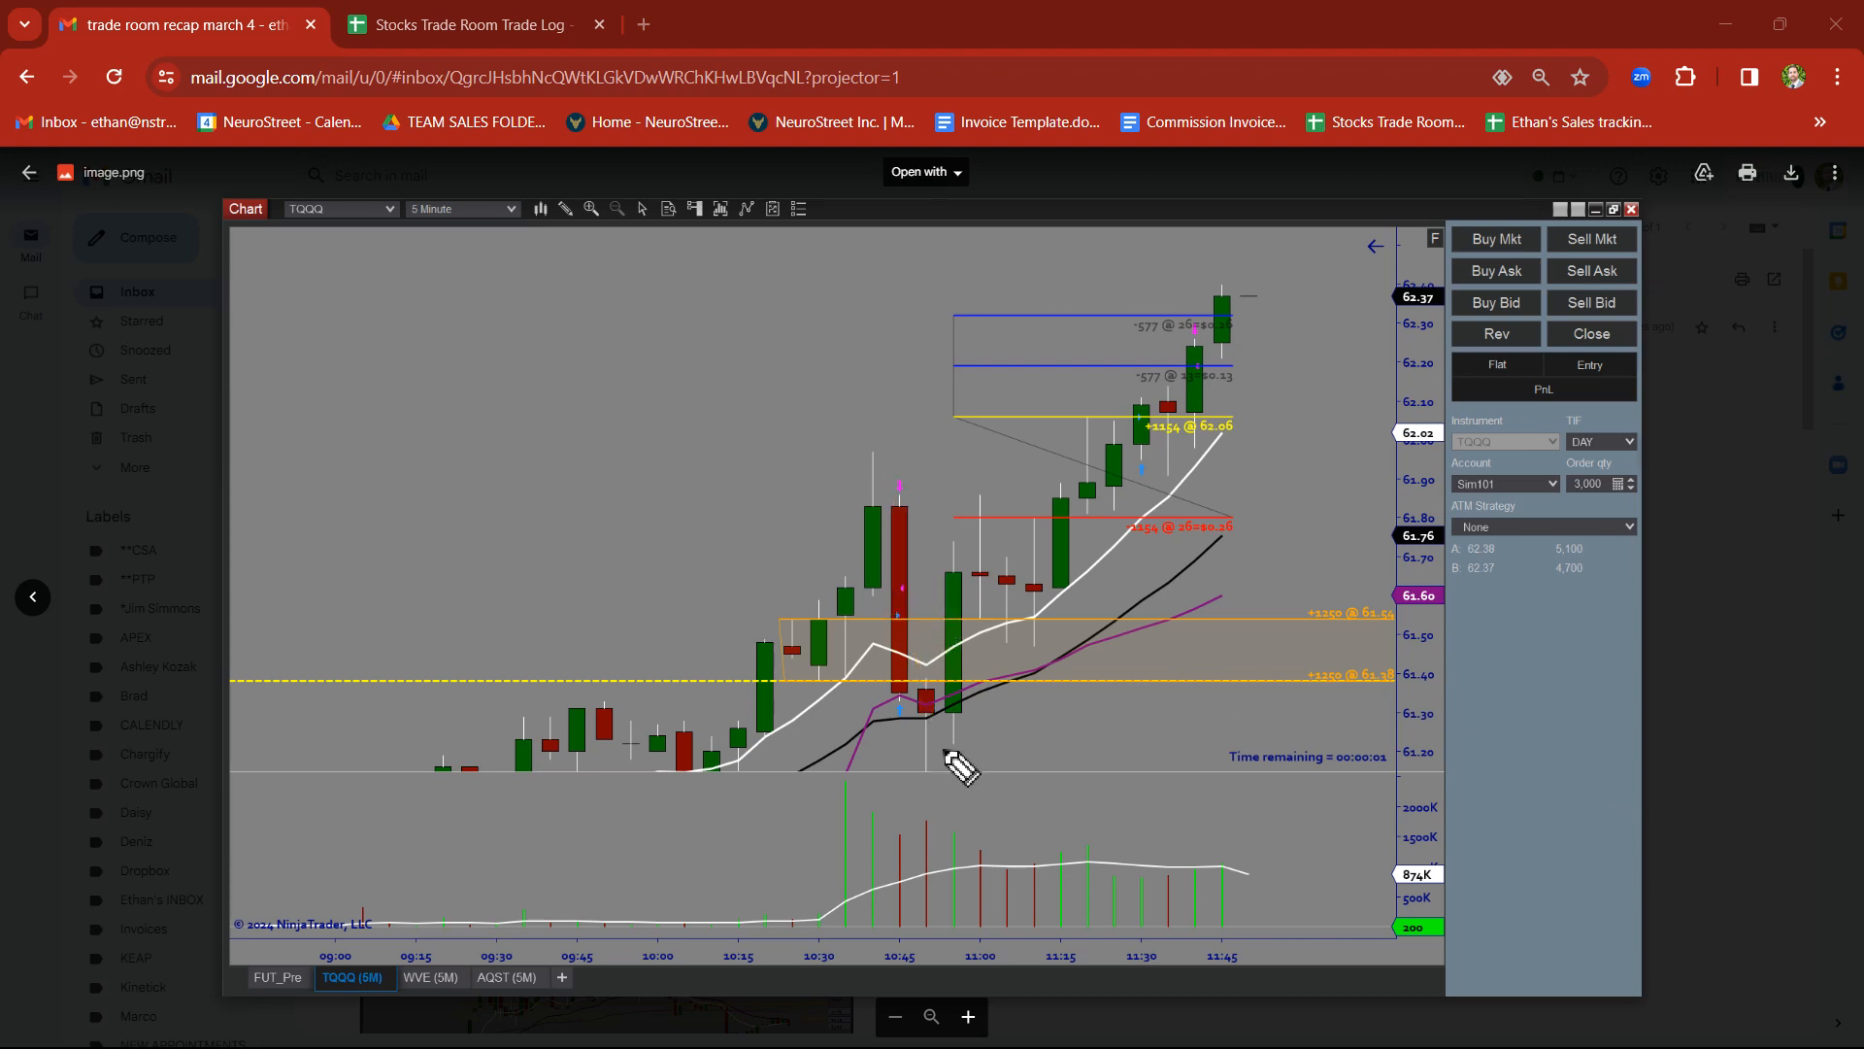
left_click_drag(906, 735, 1266, 256)
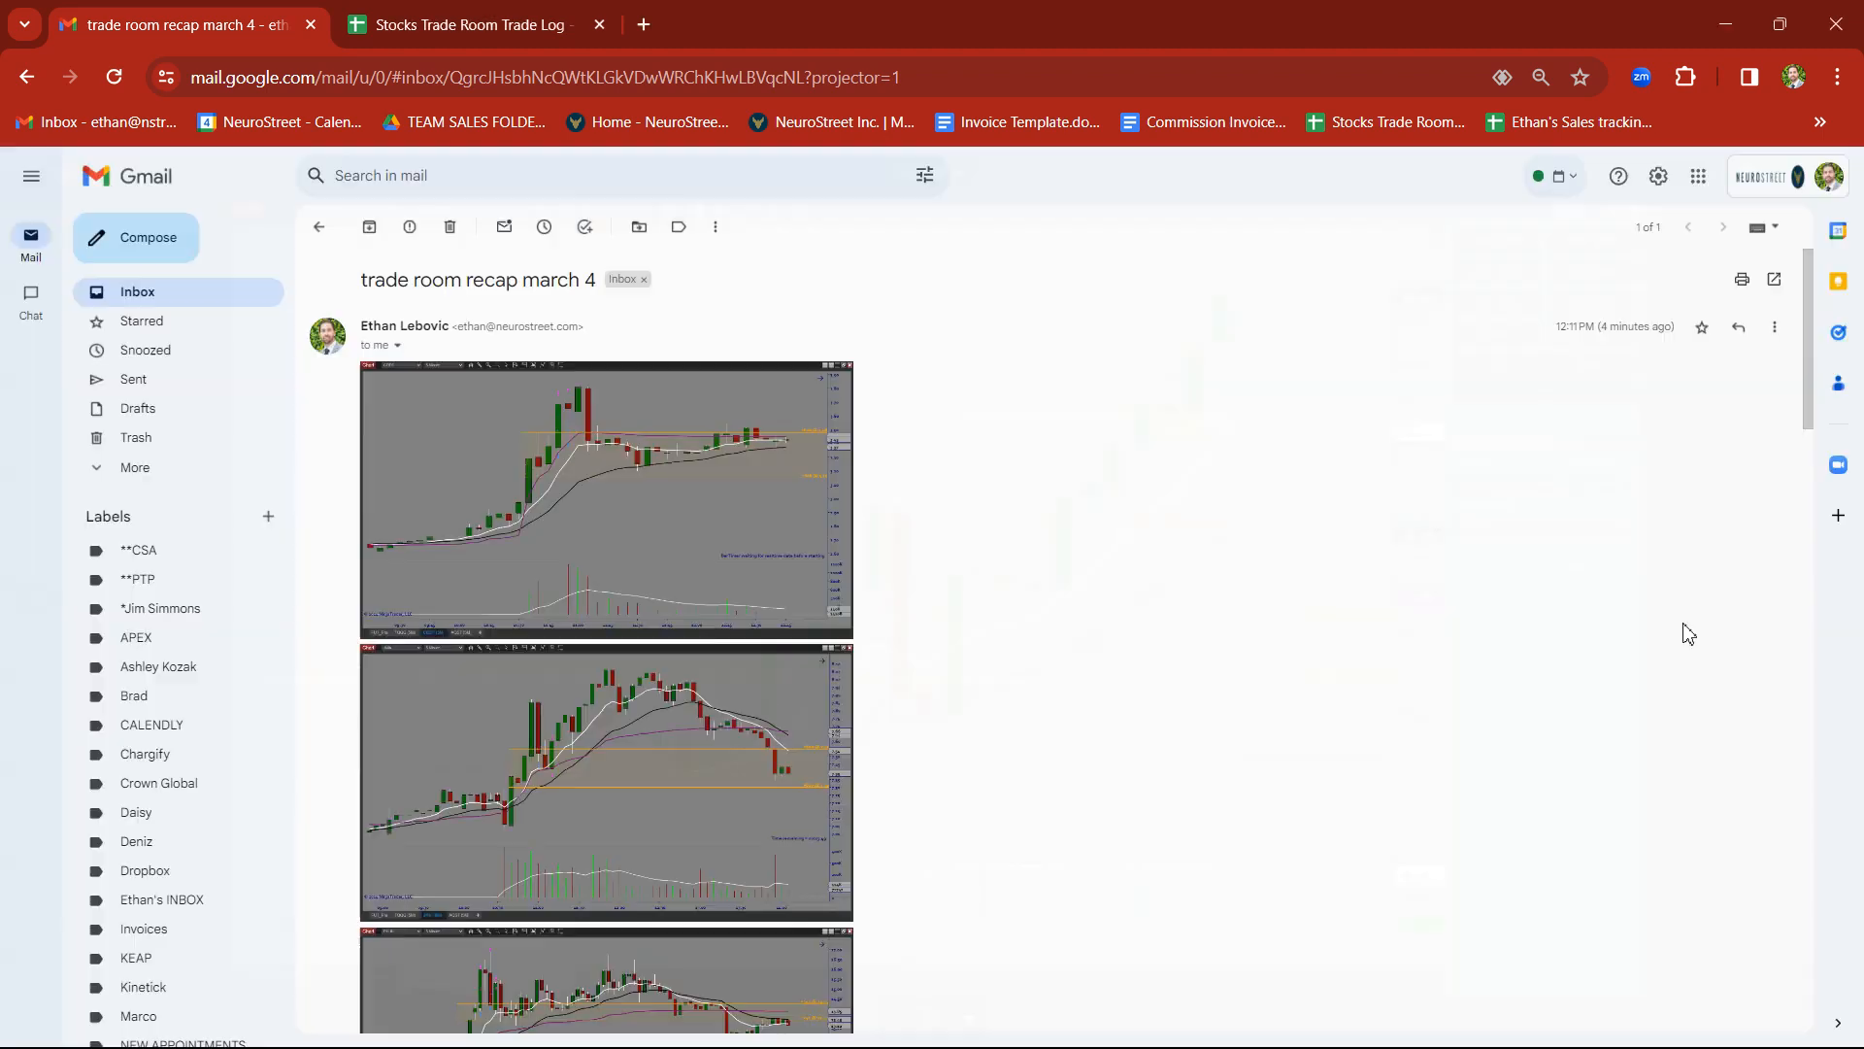
Switch to the Stocks Trade Room Trade Log spreadsheet tab
left_click(482, 25)
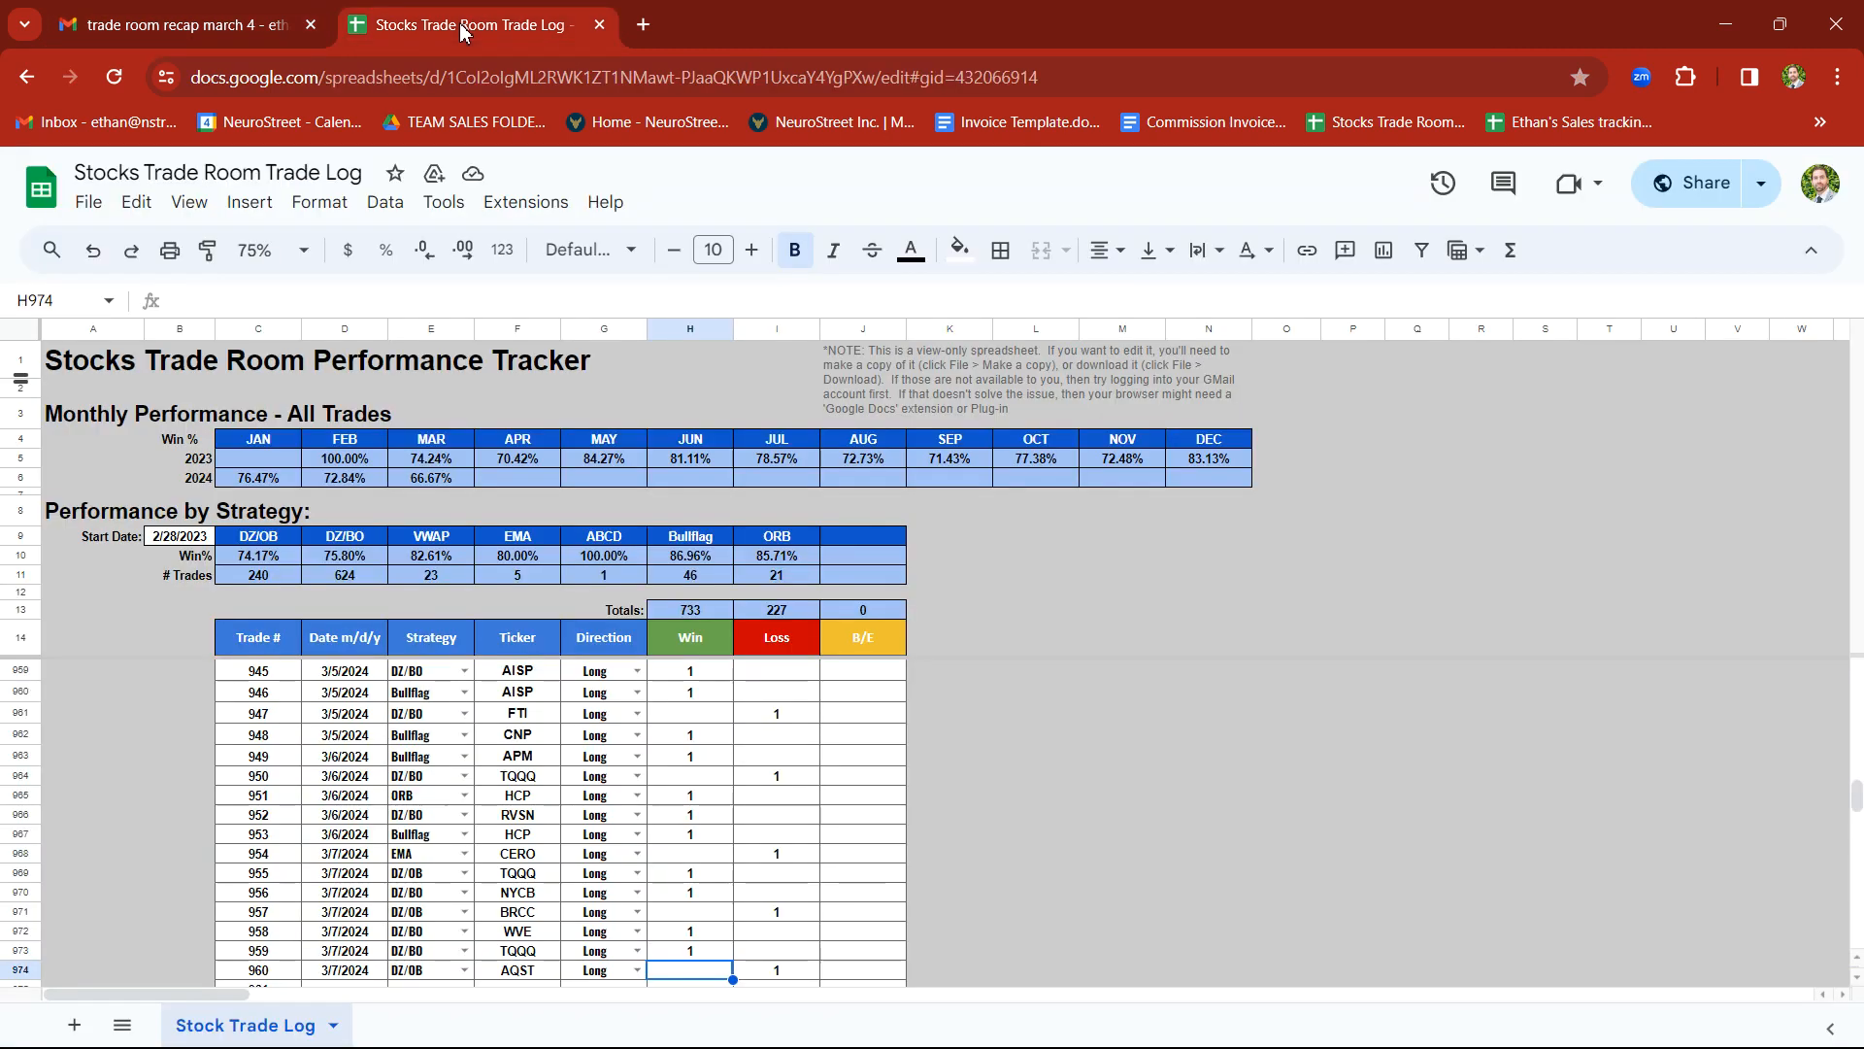
mouse_move(1039, 768)
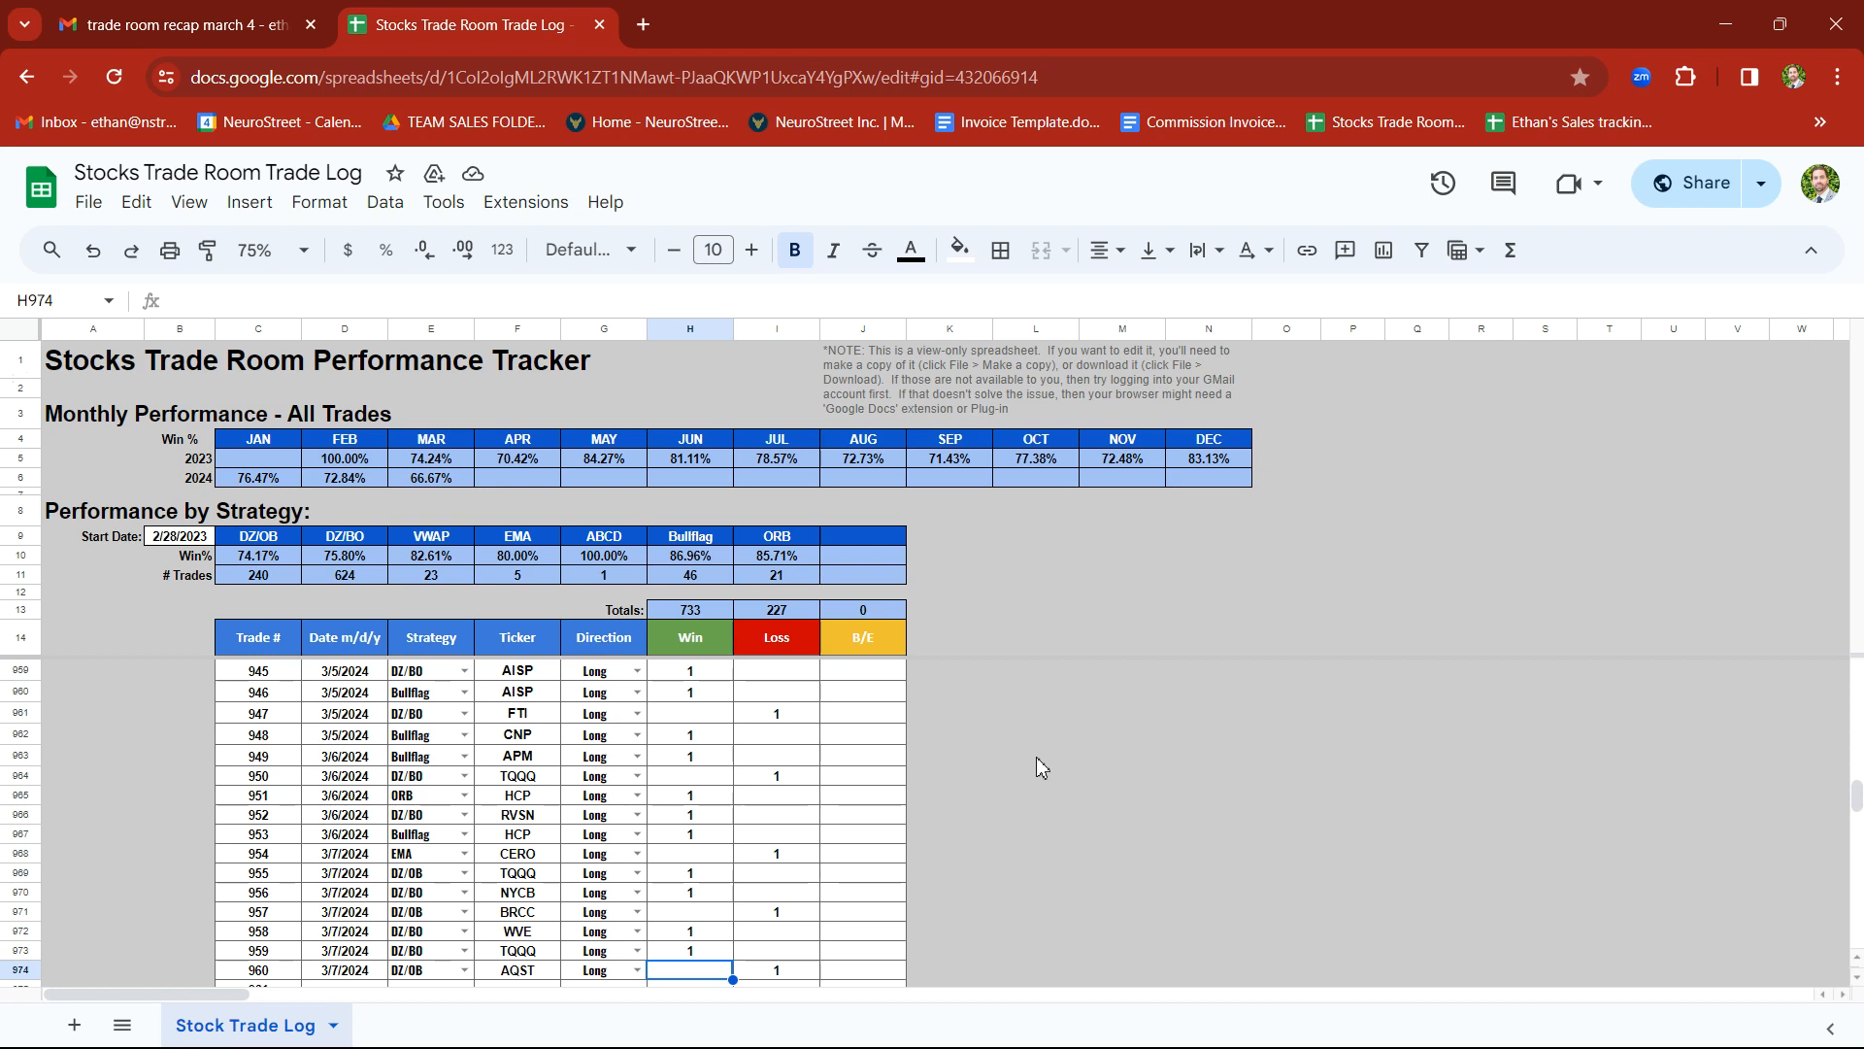
mouse_move(1052, 824)
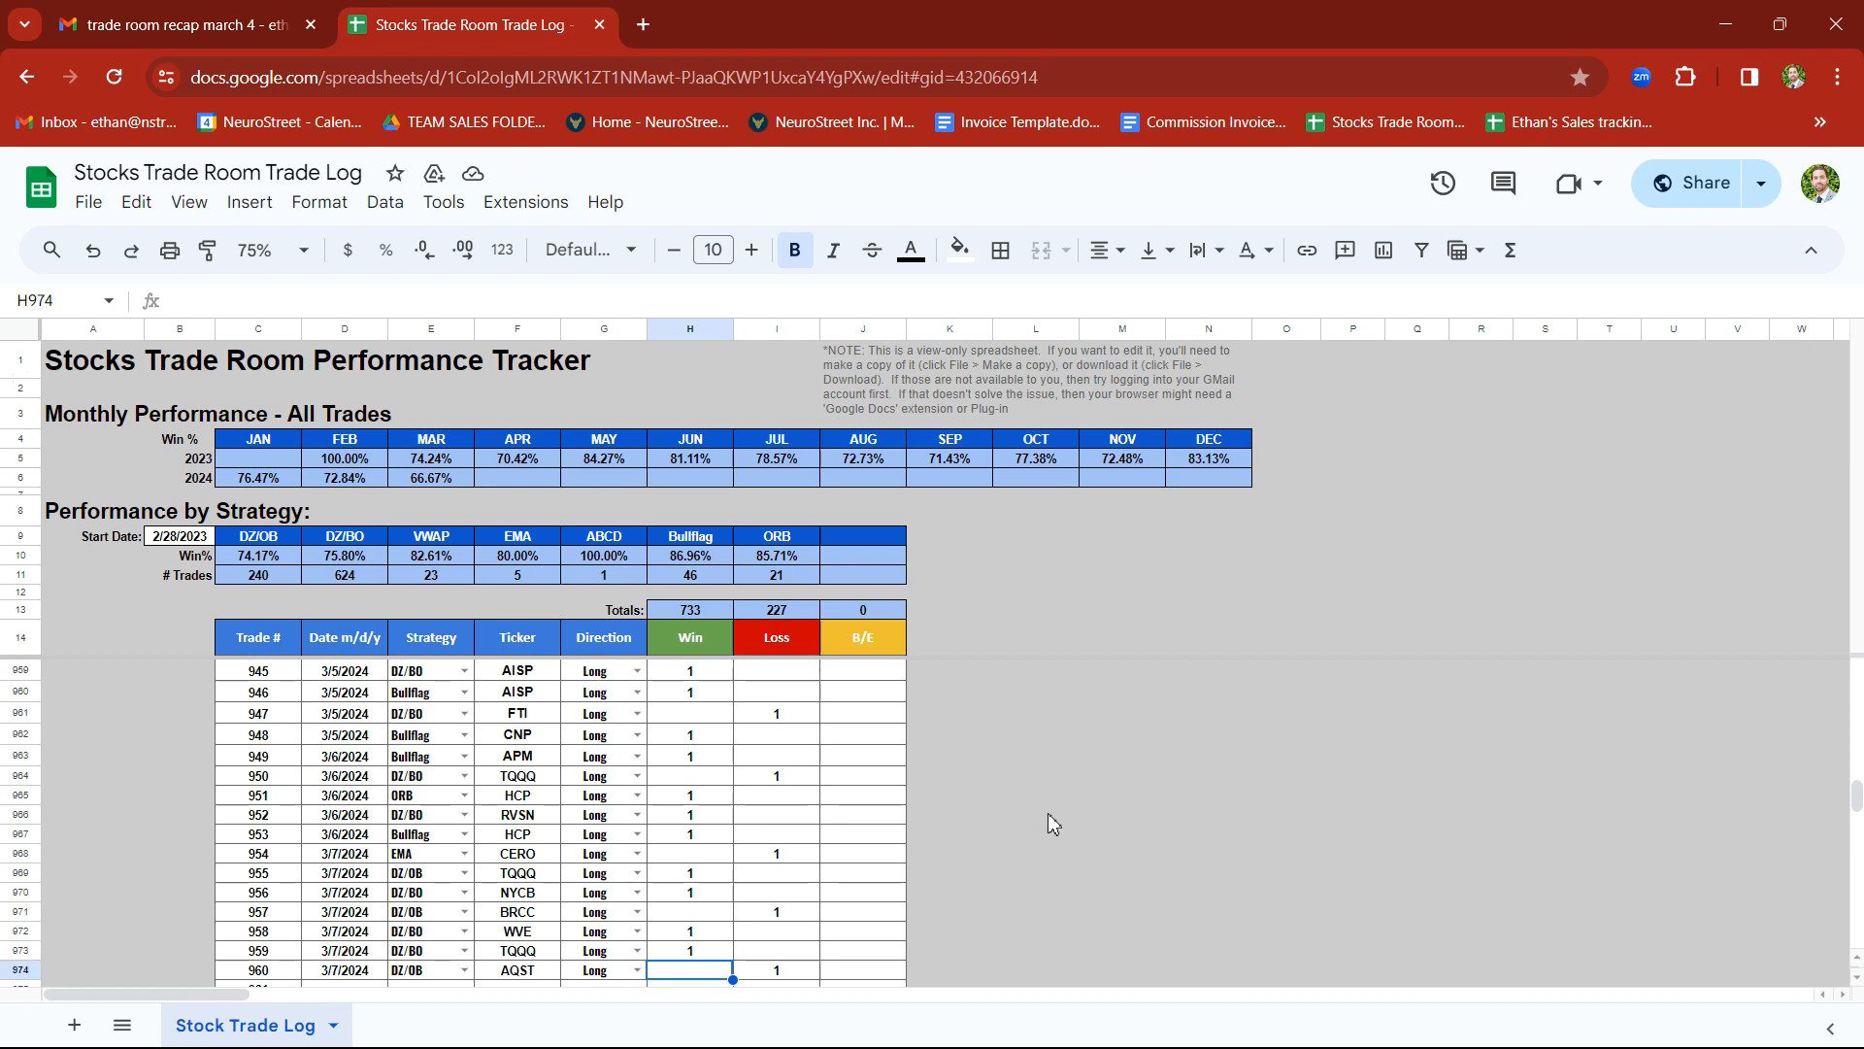